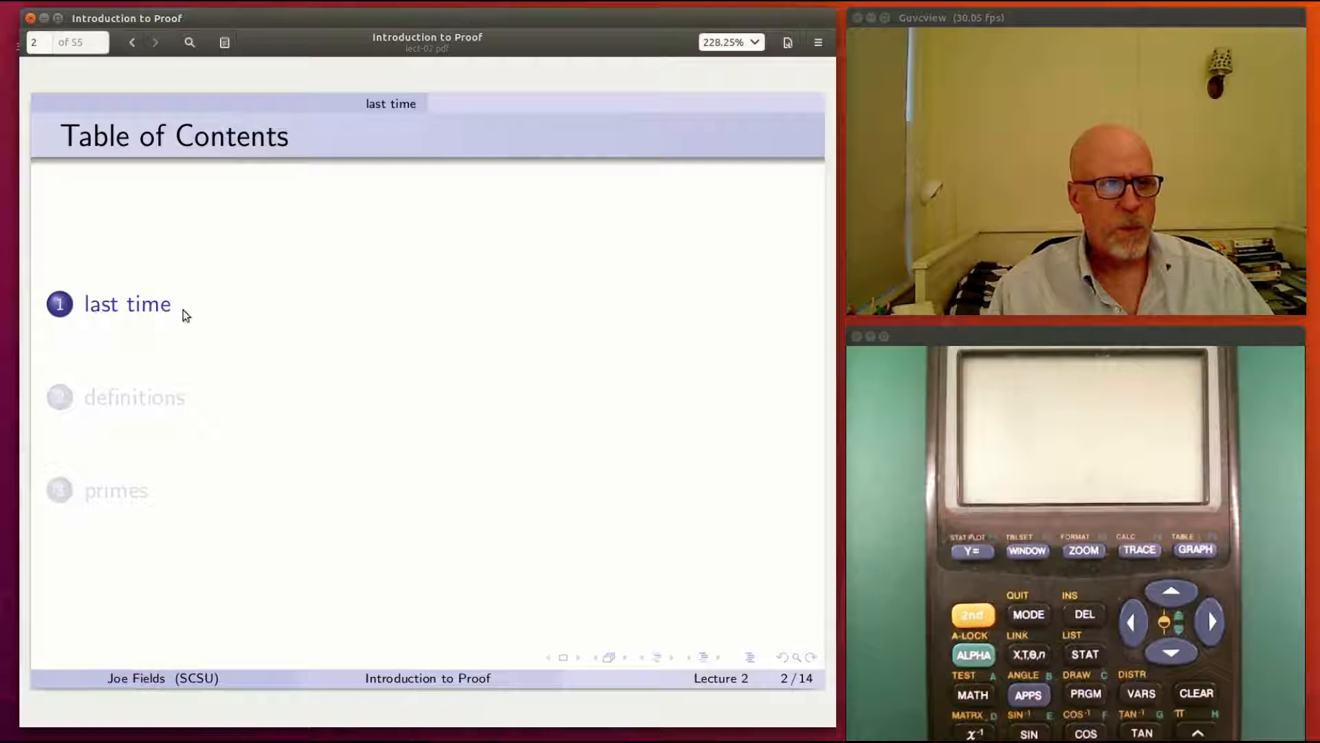
pyautogui.moveTo(128, 304)
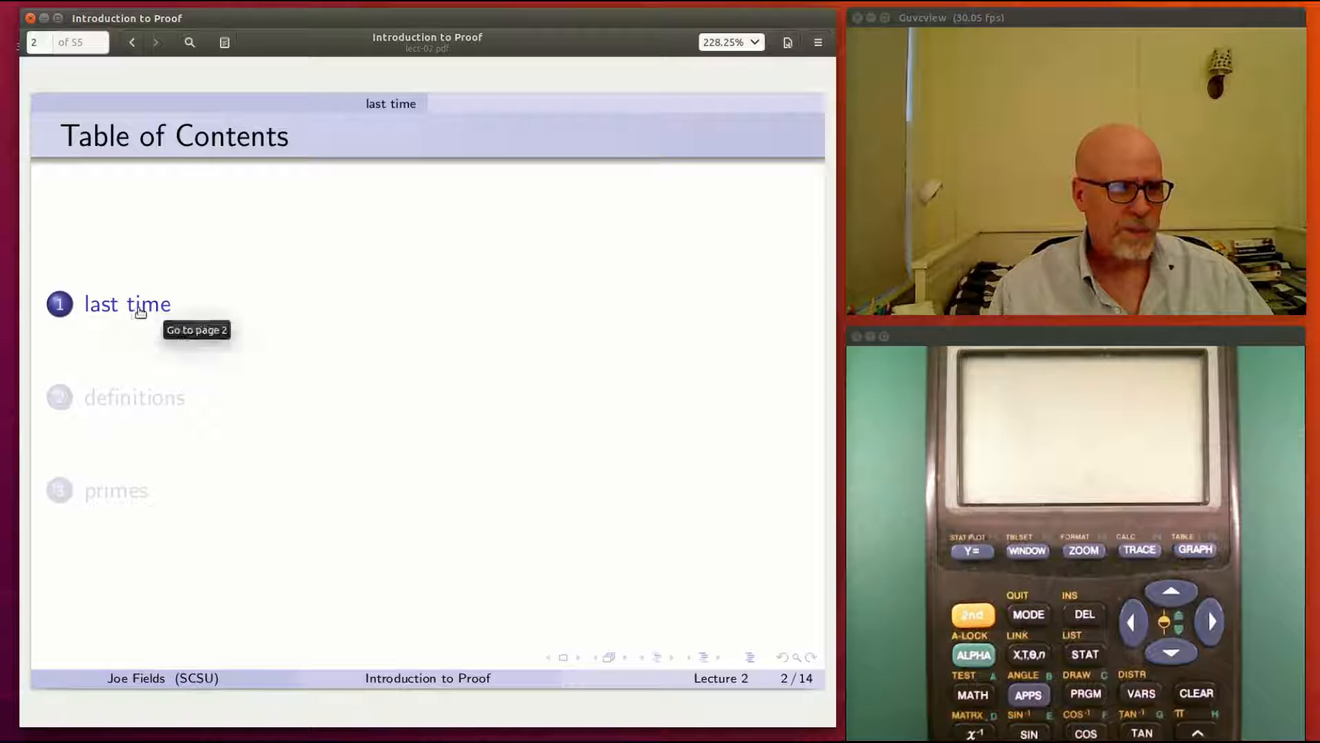
pyautogui.moveTo(117, 385)
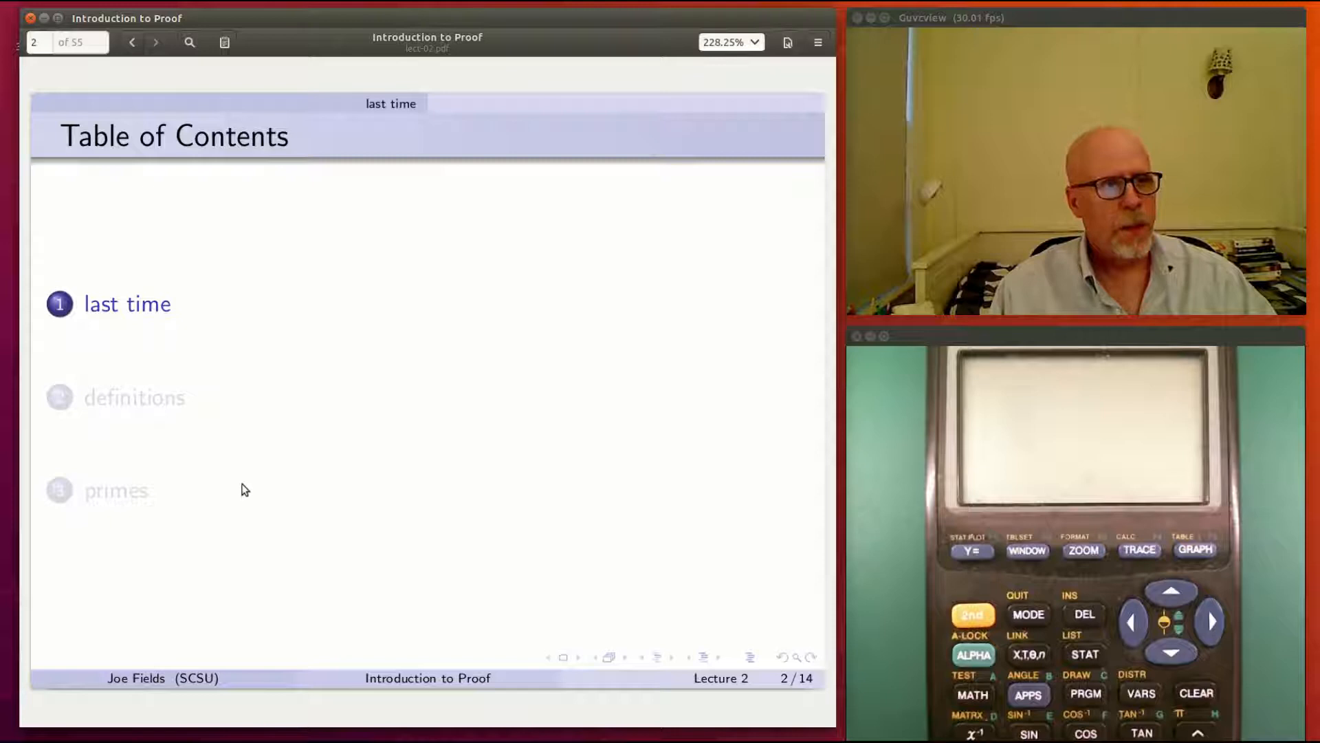
# Advance the lecture to slide 3 and bring up the Gentle Introduction to the Art of Mathematics page.
pyautogui.press('Right')
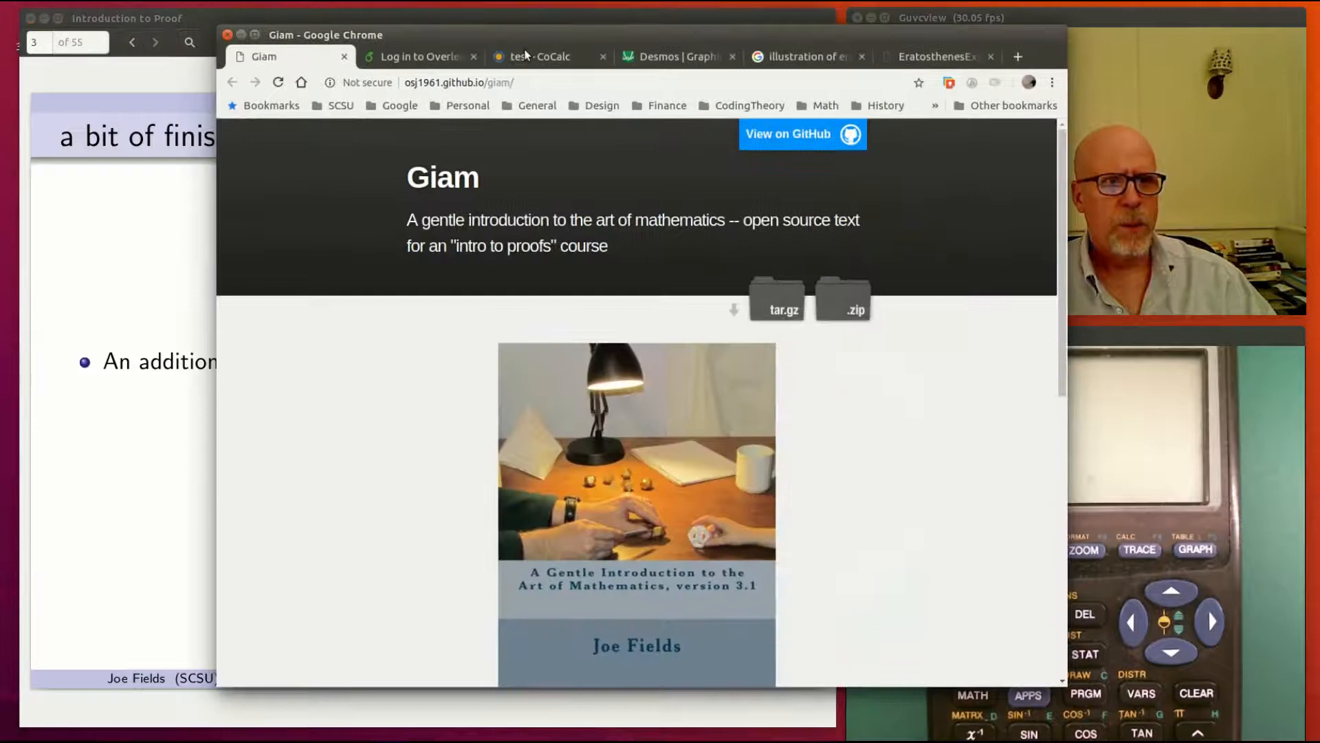
pyautogui.click(419, 56)
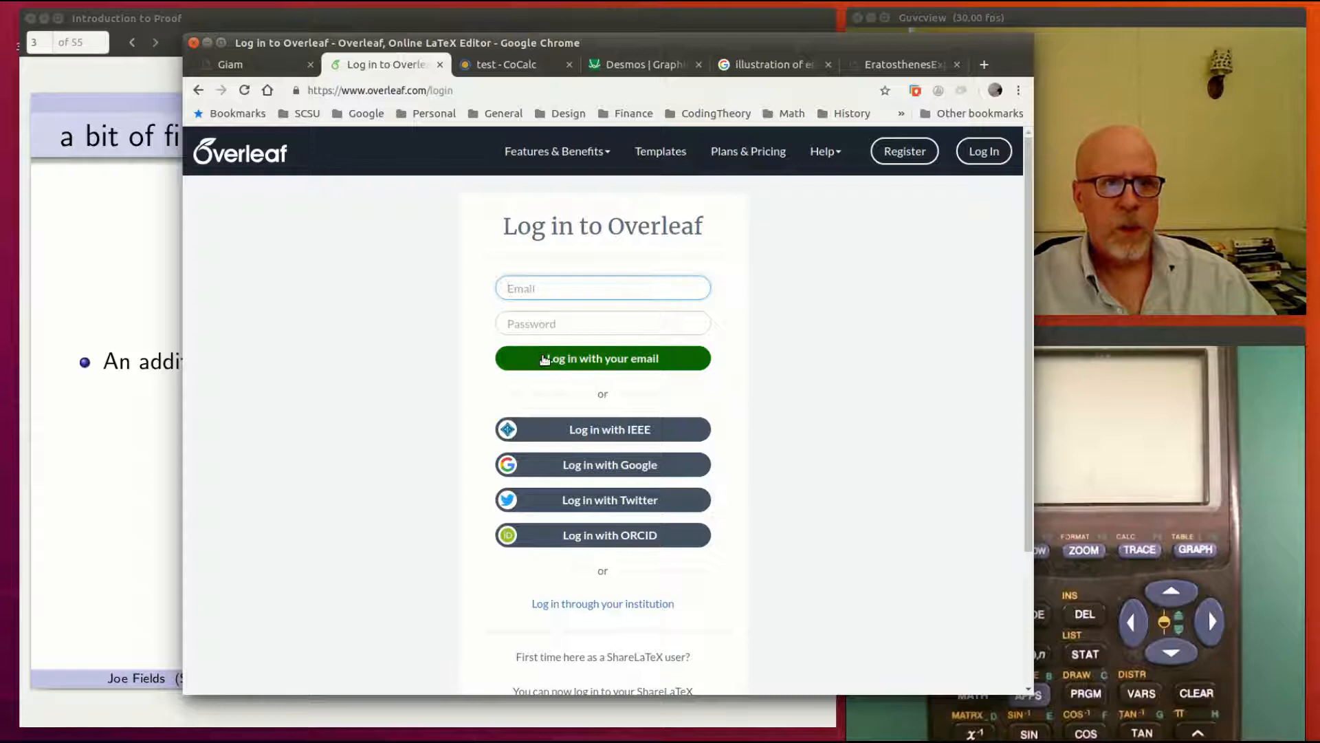
pyautogui.moveTo(747, 150)
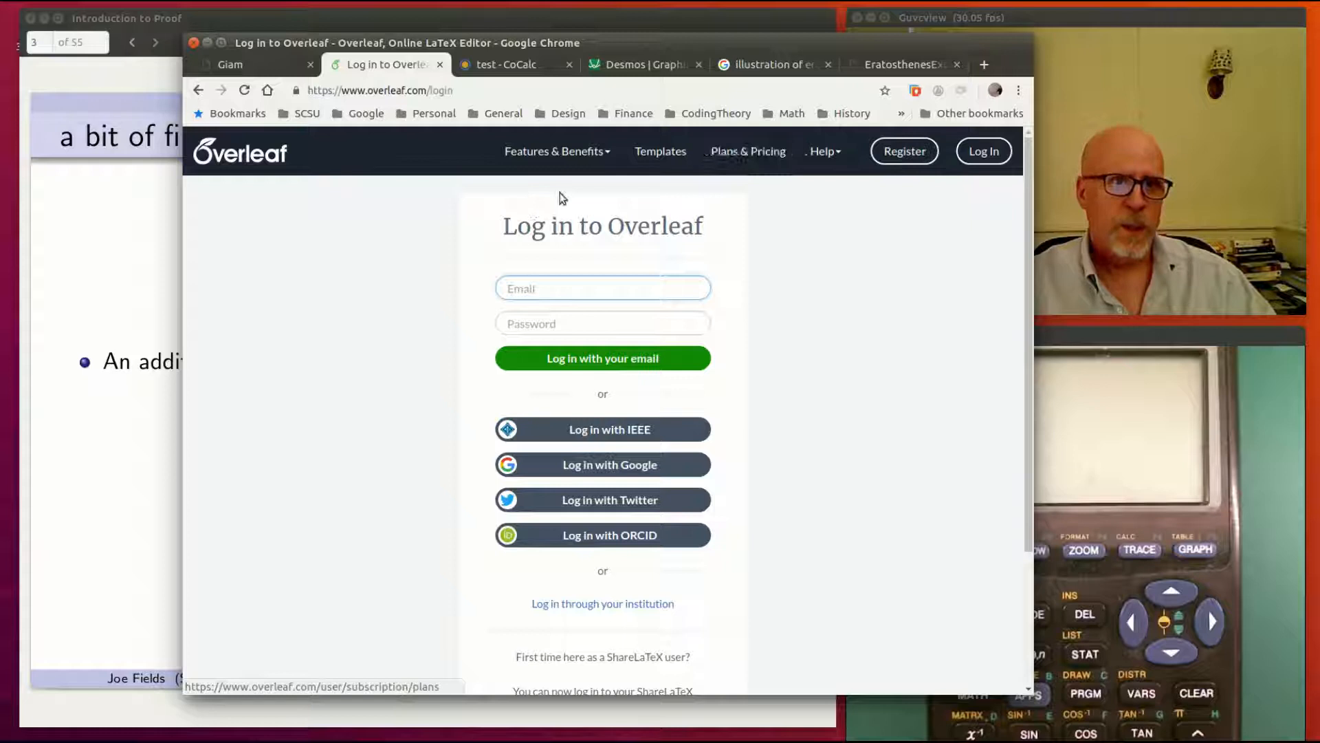
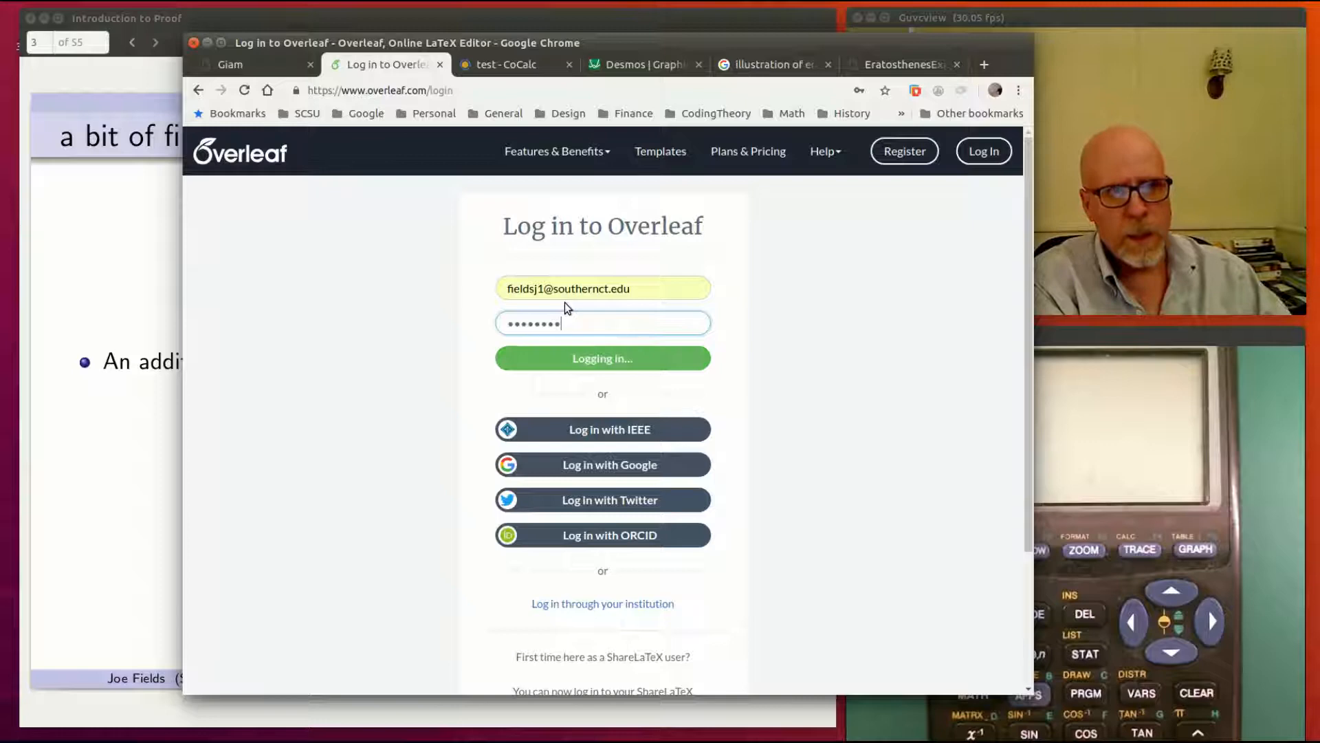
pyautogui.click(602, 357)
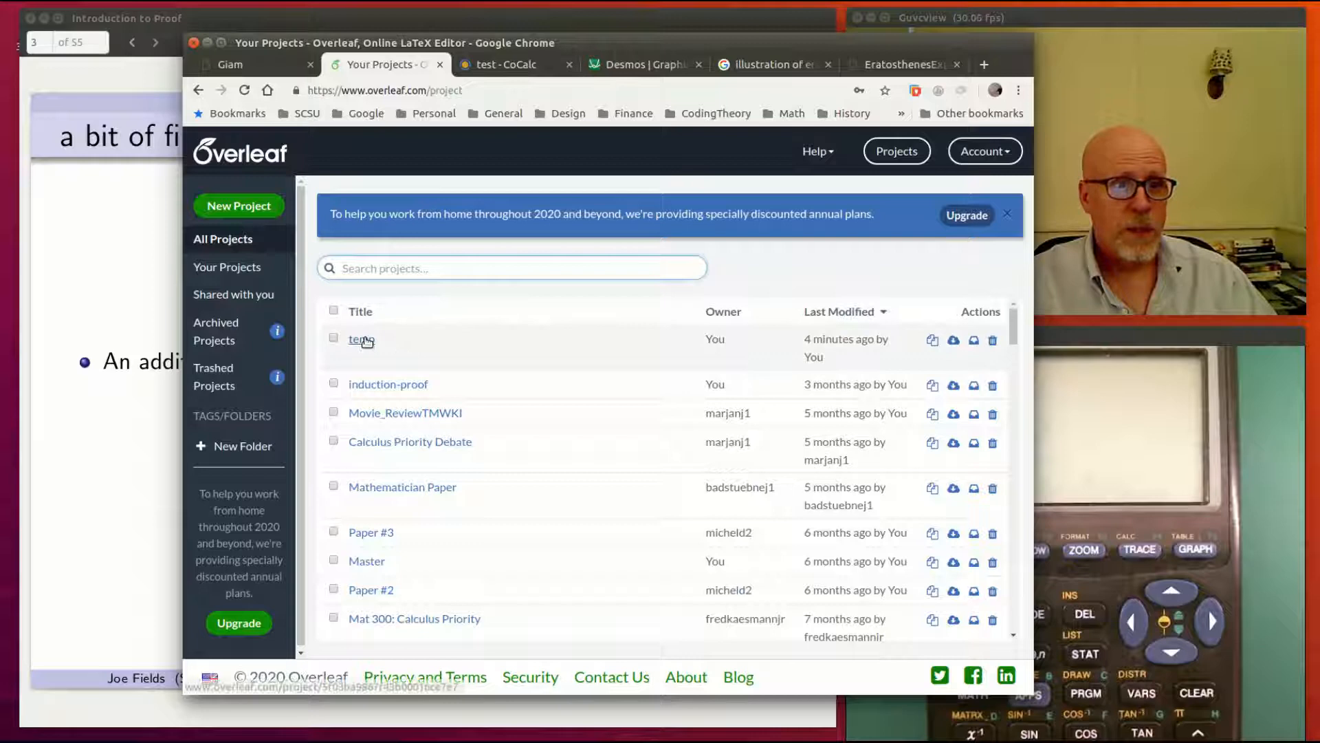
# Open the 'temp' project and show its compiled PDF preview.
pyautogui.click(359, 339)
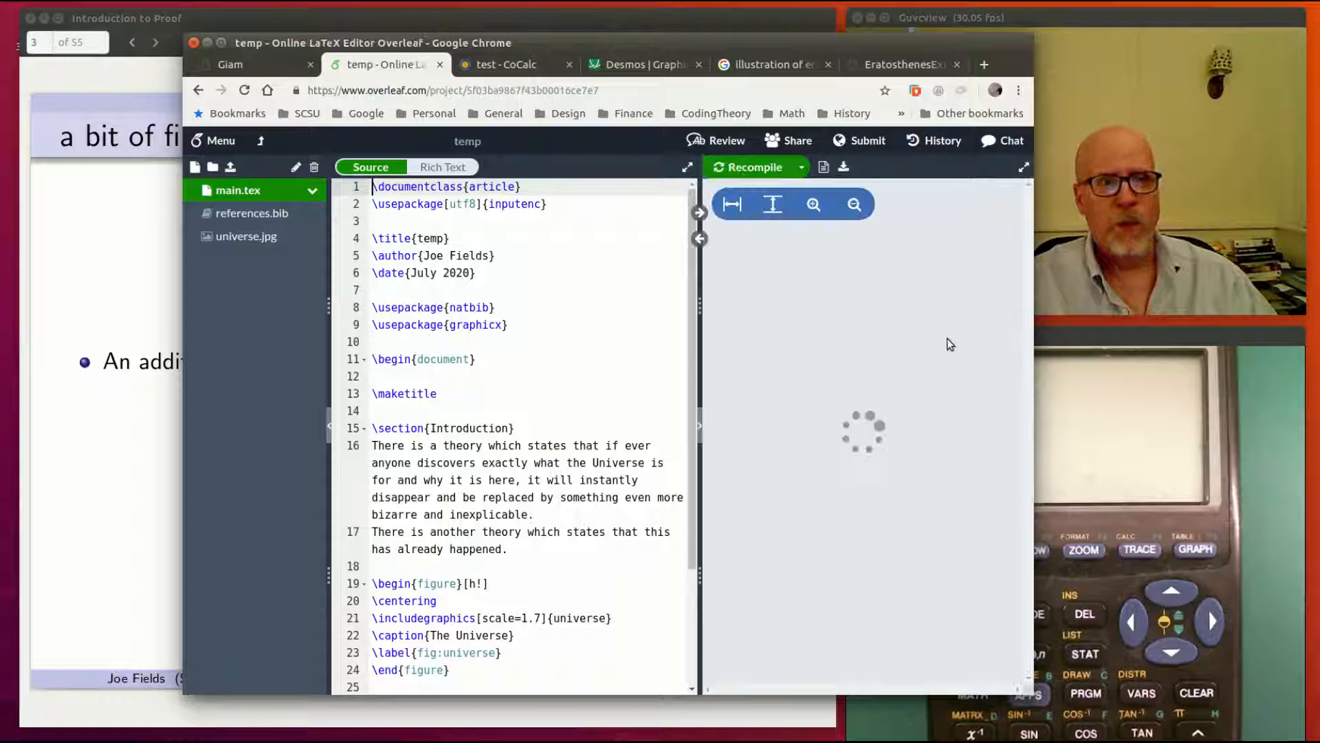
pyautogui.click(755, 166)
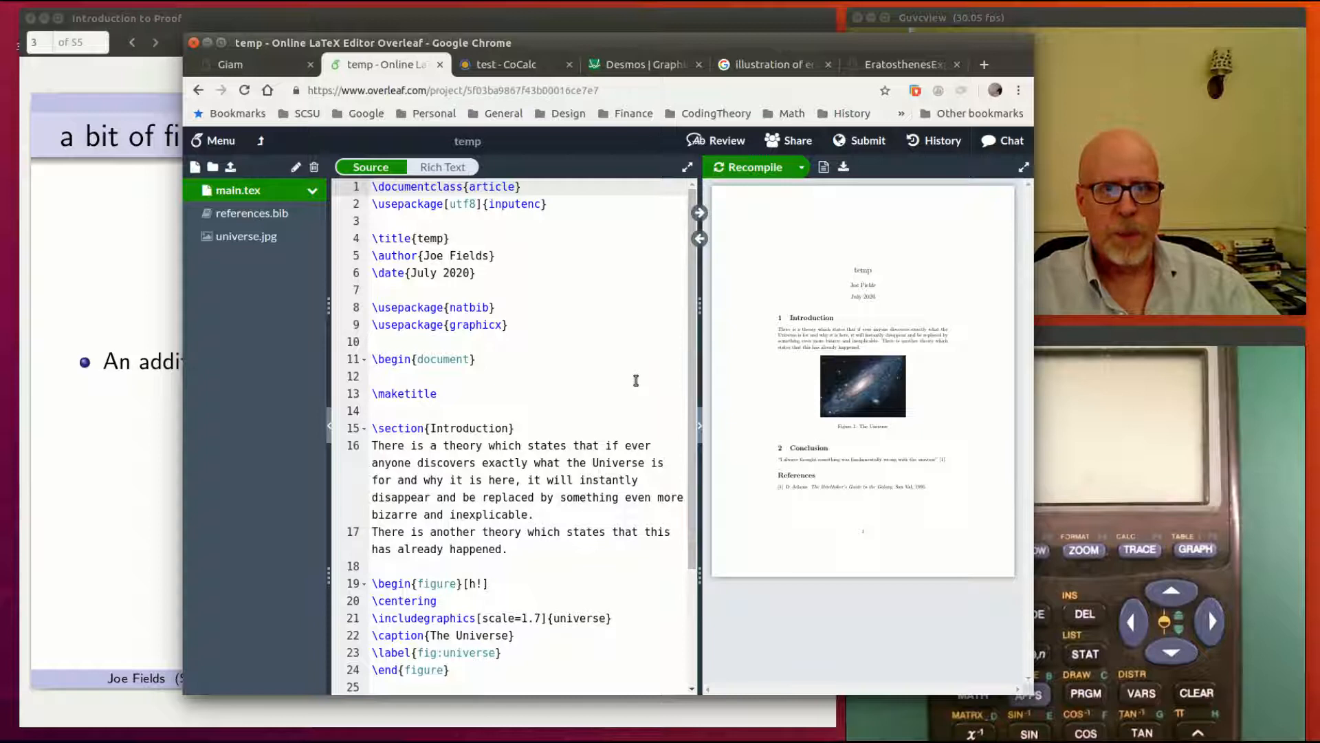
pyautogui.click(748, 167)
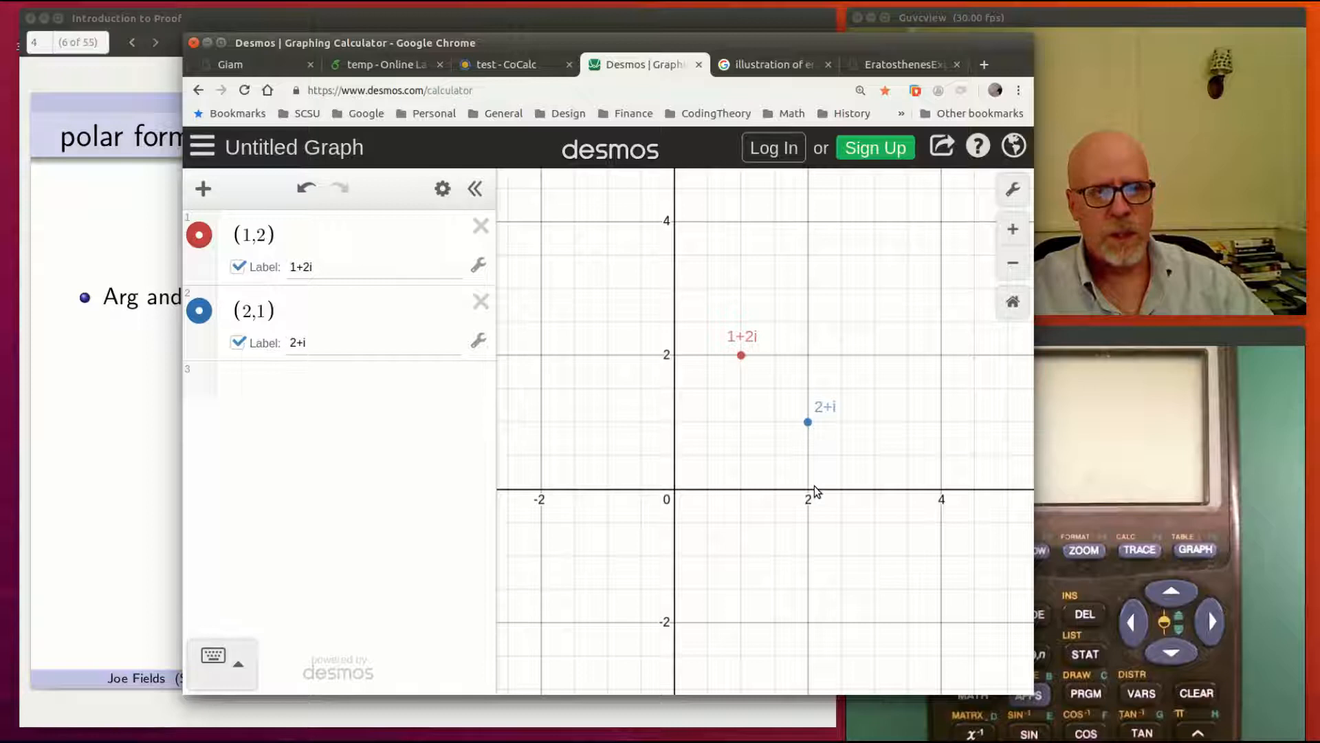
pyautogui.moveTo(799, 438)
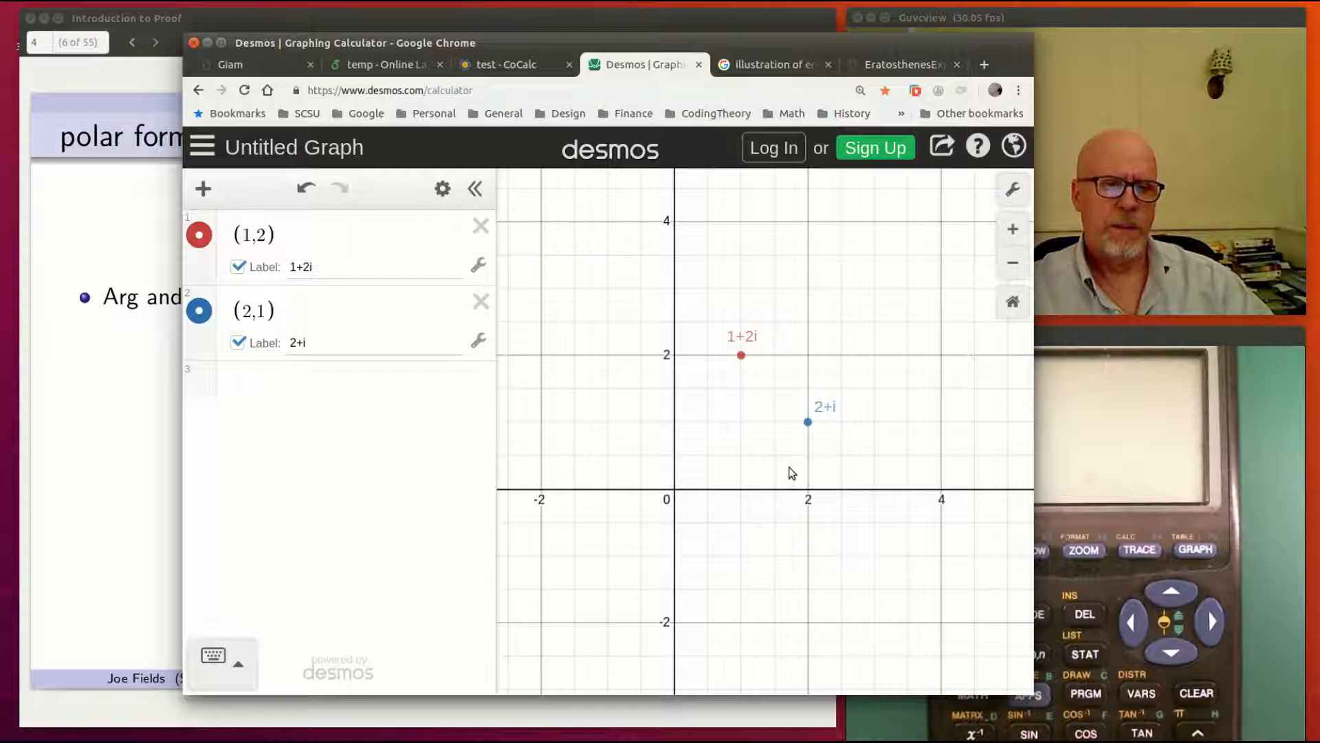
pyautogui.moveTo(741, 338)
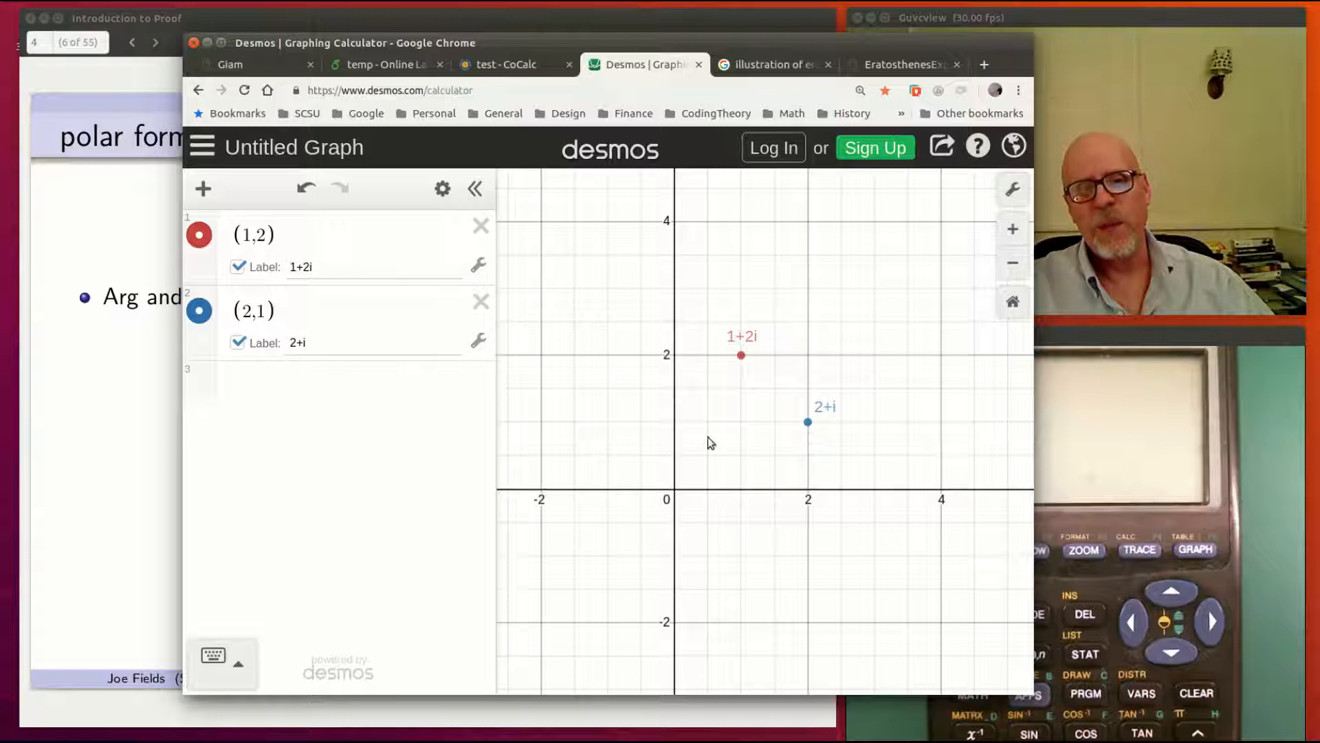
pyautogui.moveTo(734, 393)
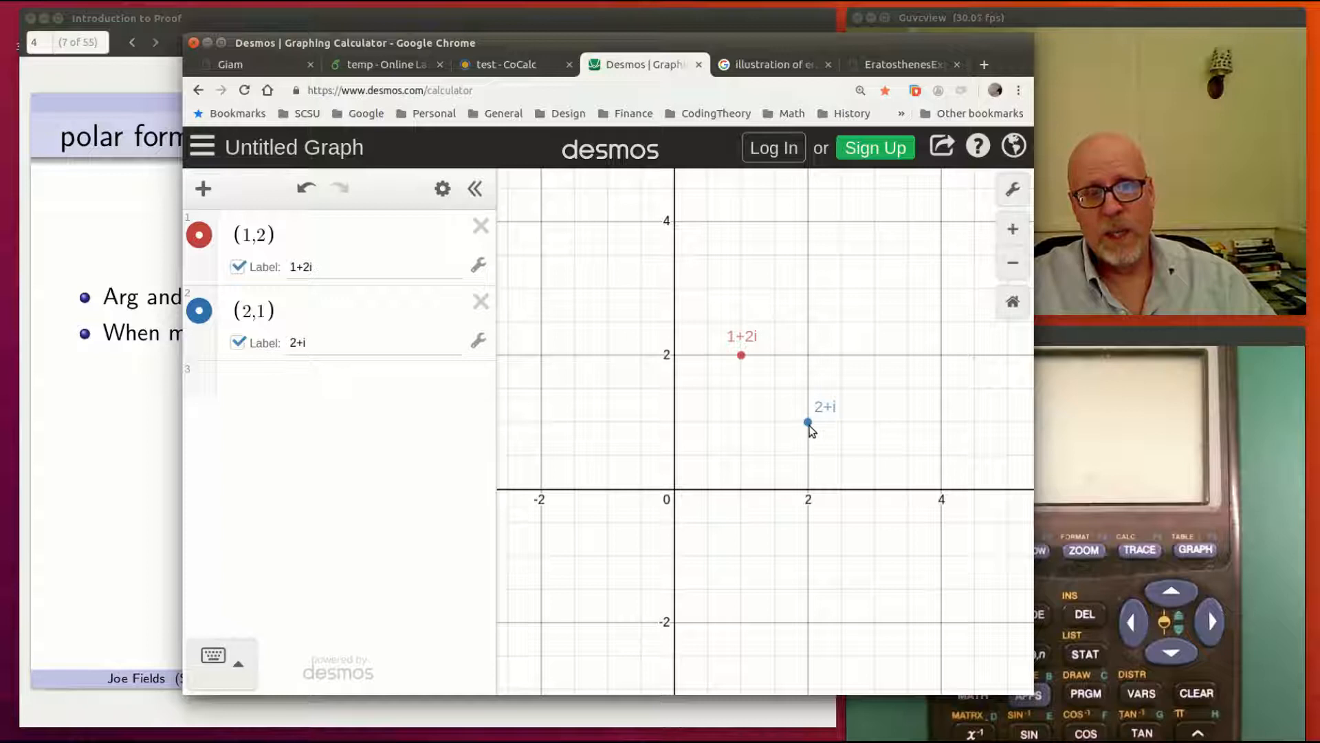
pyautogui.moveTo(863, 396)
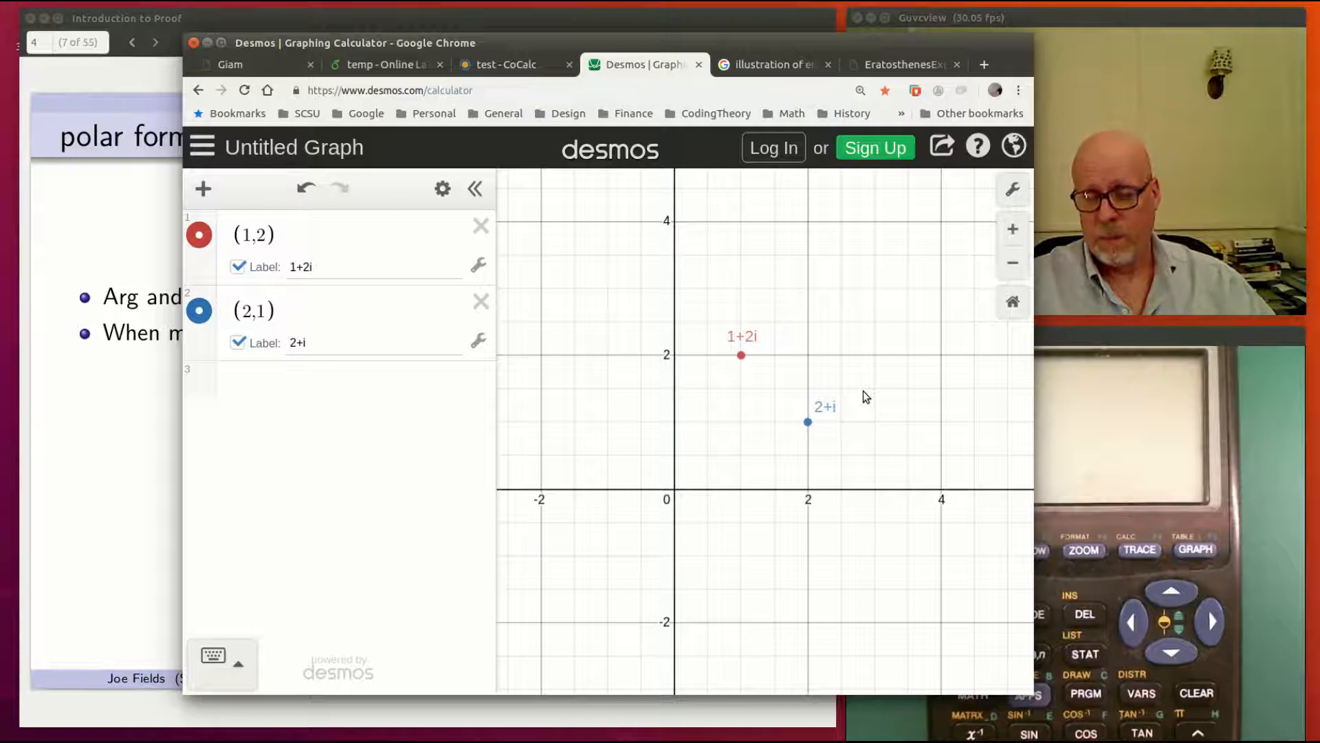
pyautogui.moveTo(734, 425)
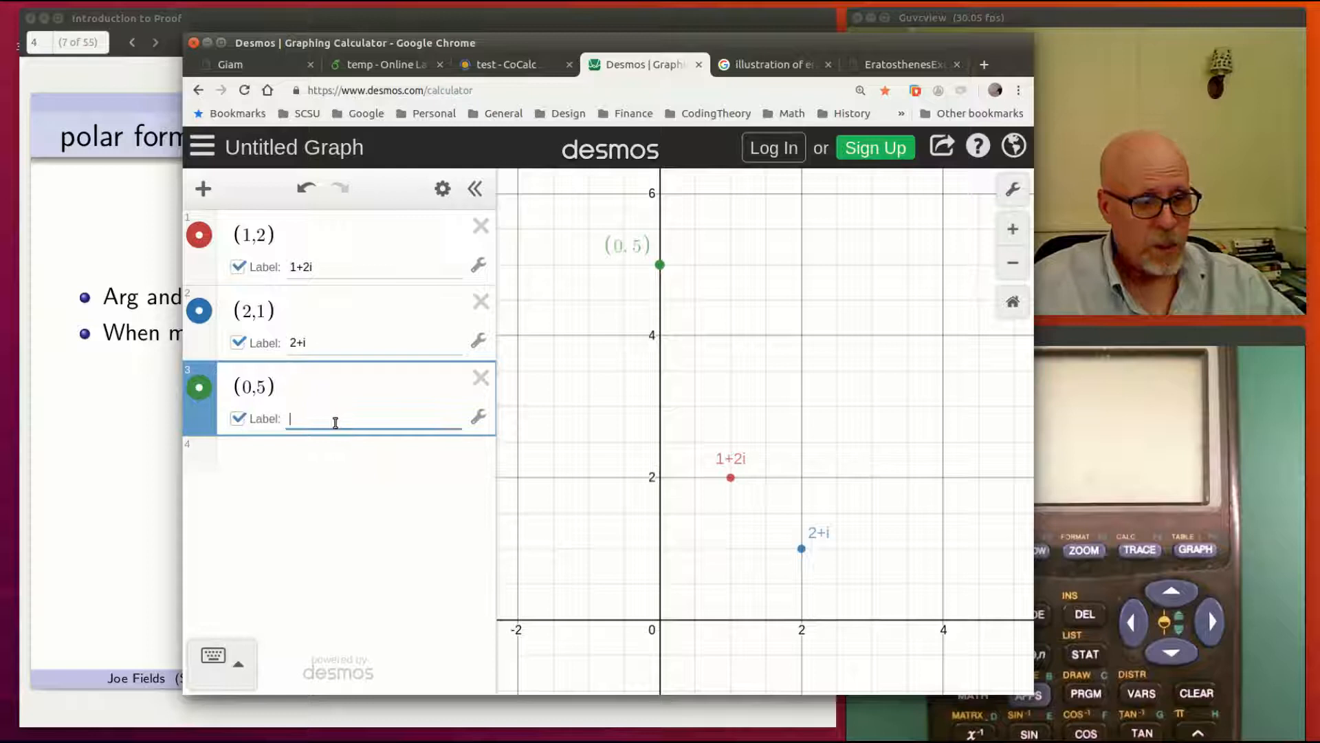
# Label the new Desmos point (0,5) as '5i'.
pyautogui.write('5i')
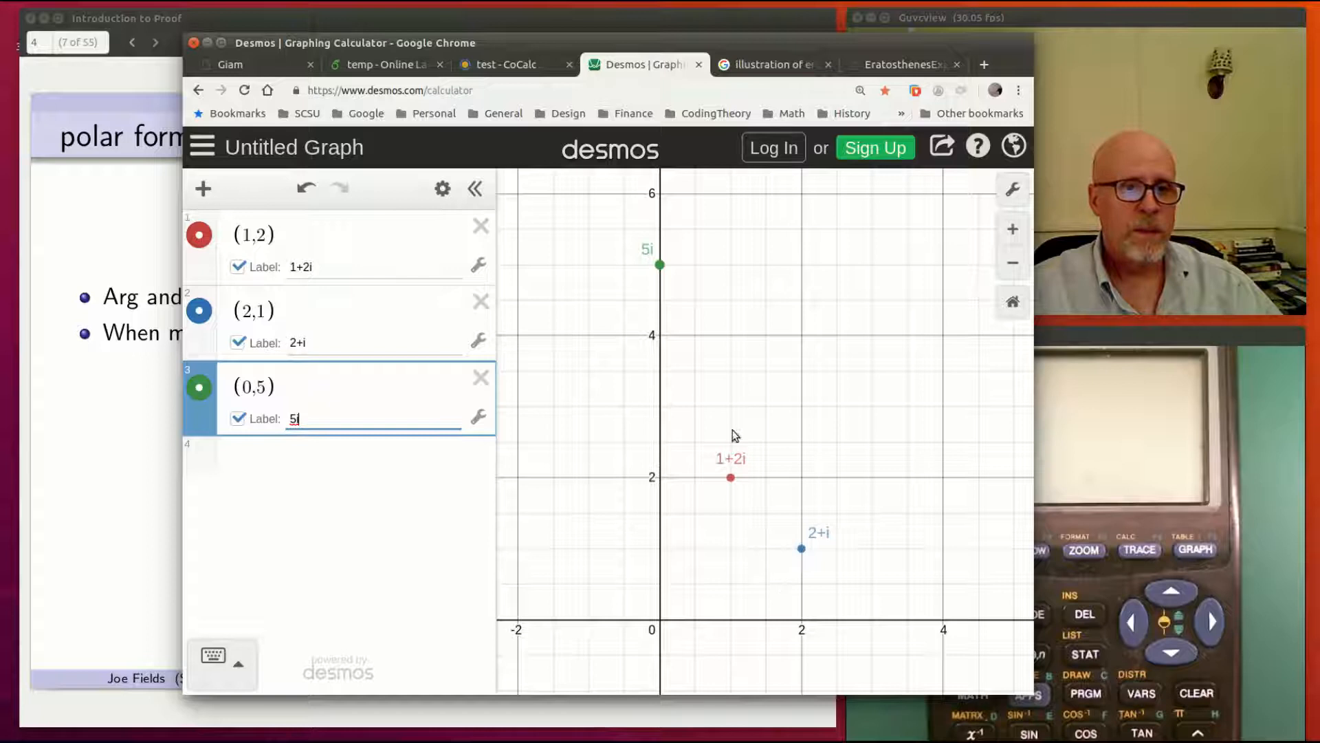
pyautogui.click(505, 64)
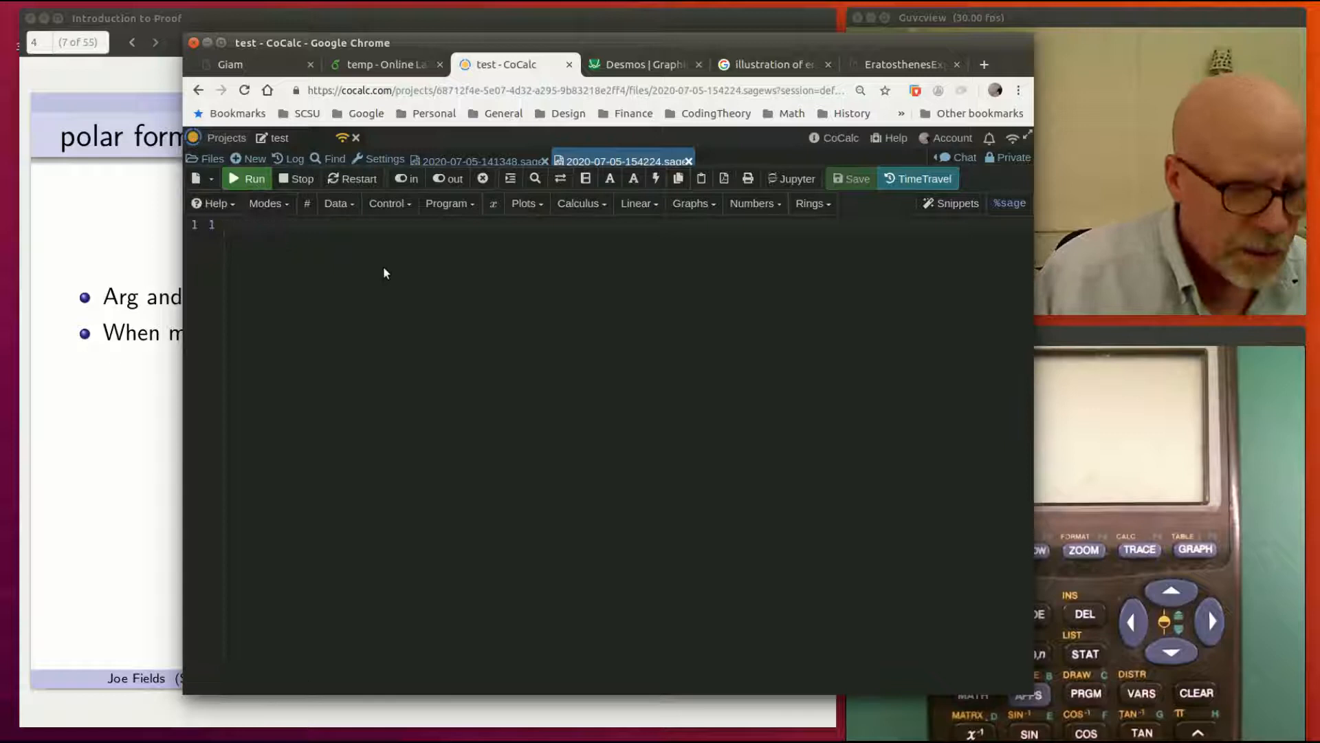
# Enter (1+2*I)*(2+I) on line 1 of the Sage worksheet.
pyautogui.write('(1+2*I)')
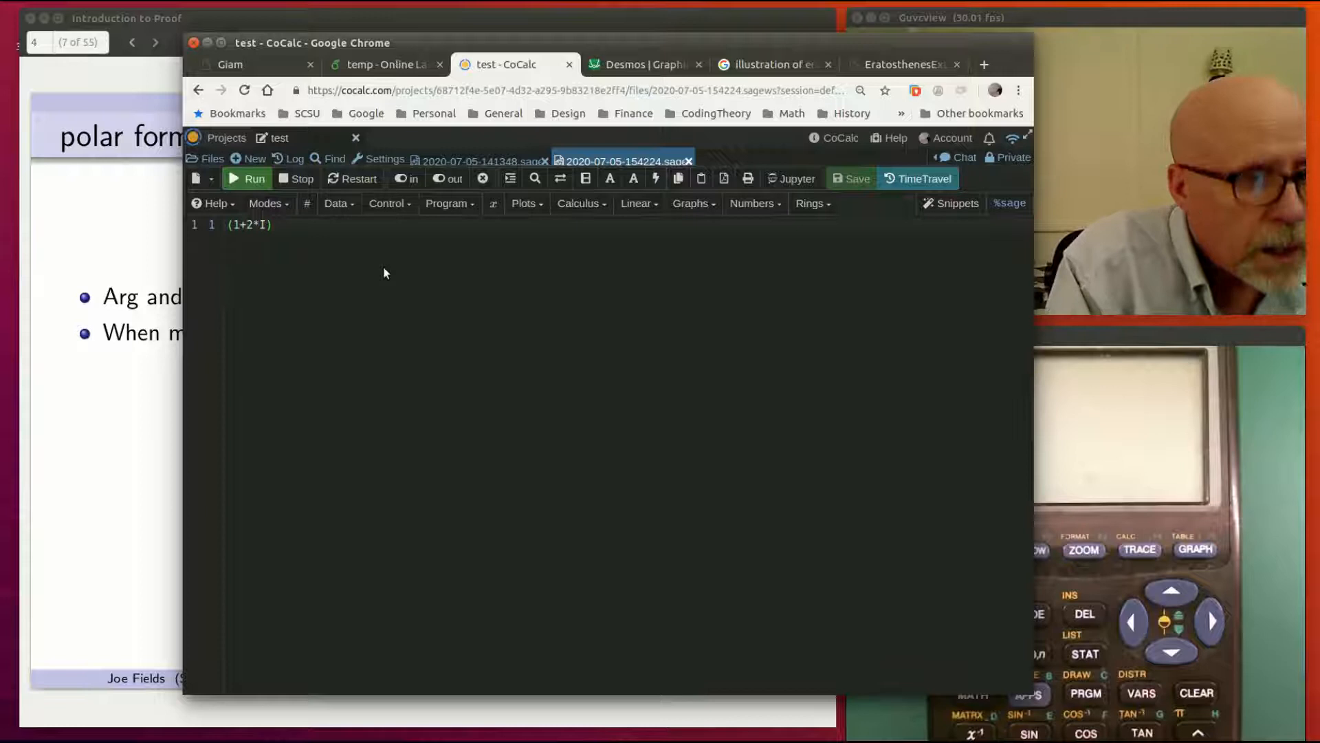
pyautogui.write('*(2+')
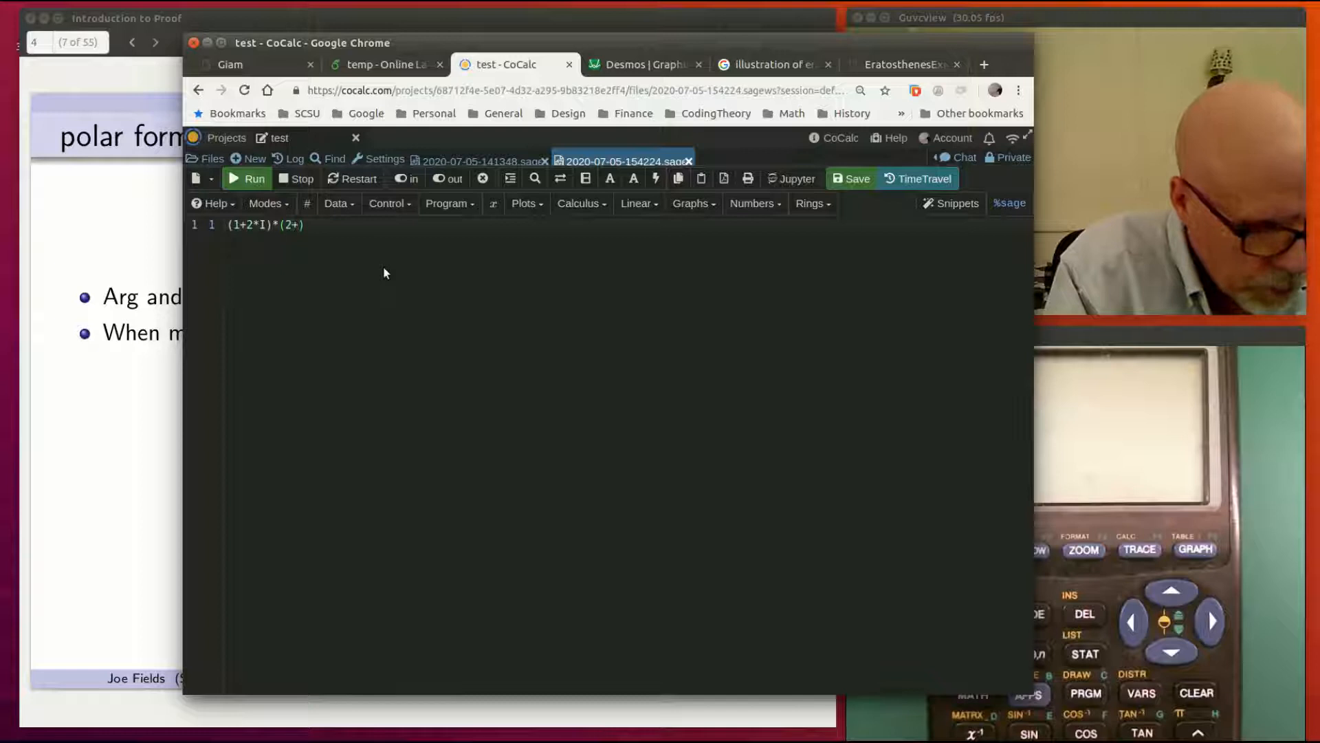
pyautogui.write('I)')
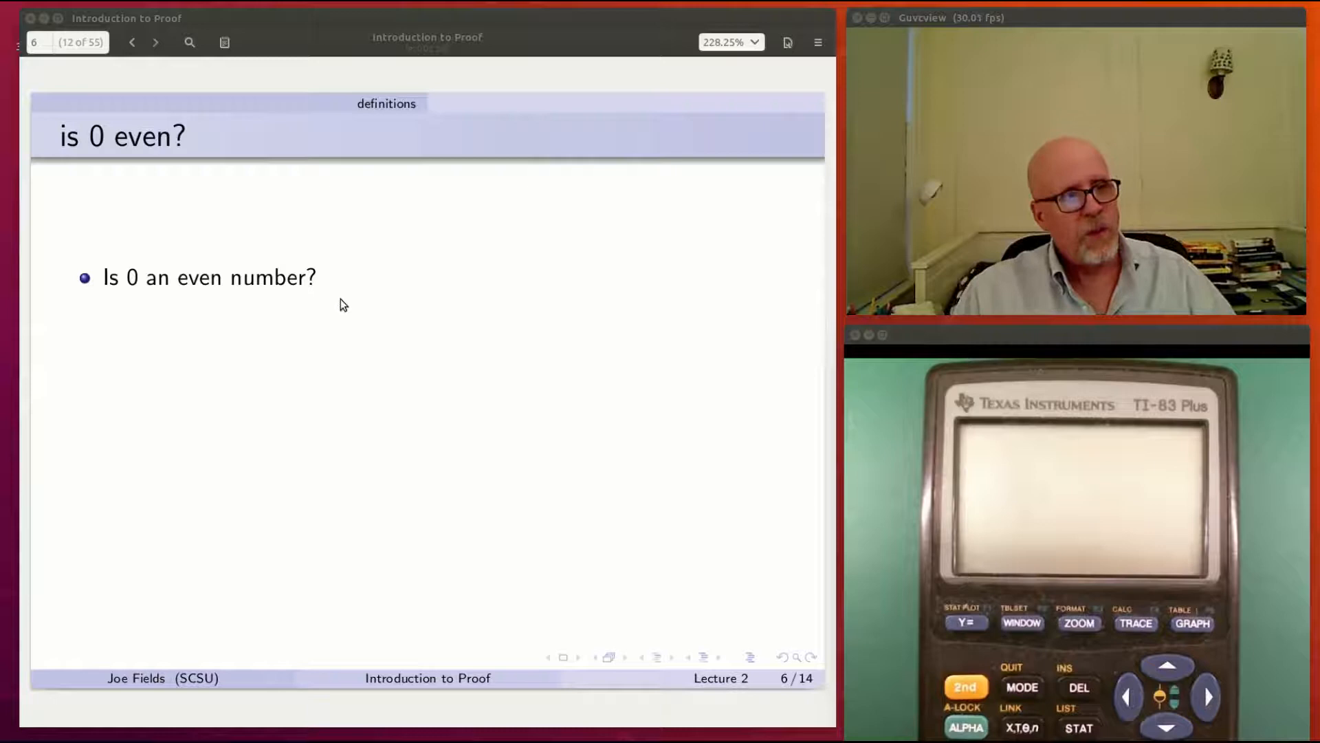
# Advance through the 'is 0 even?' builds to slide 19, 'yes, 0 is even'.
pyautogui.press('Right')
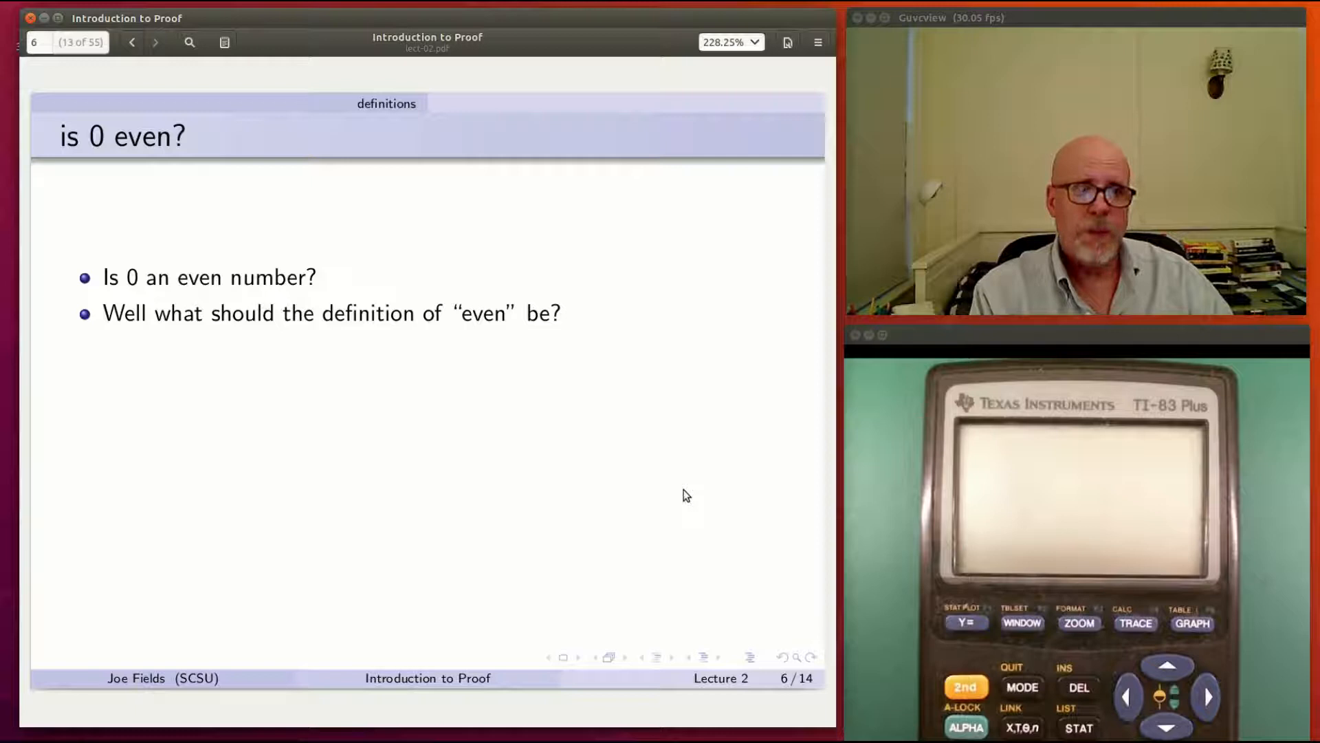
pyautogui.press('Right')
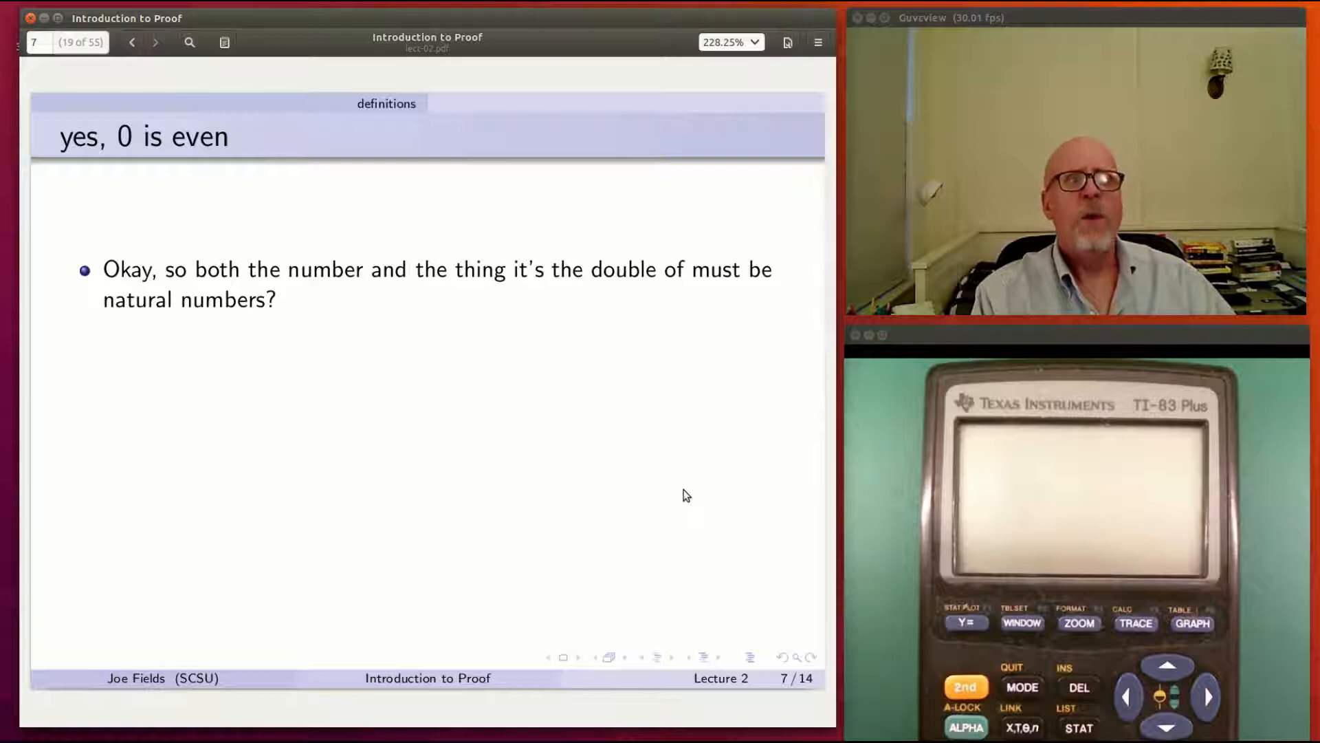
# Advance to slide 20, showing that negative even numbers are perfectly reasonable.
pyautogui.press('Right')
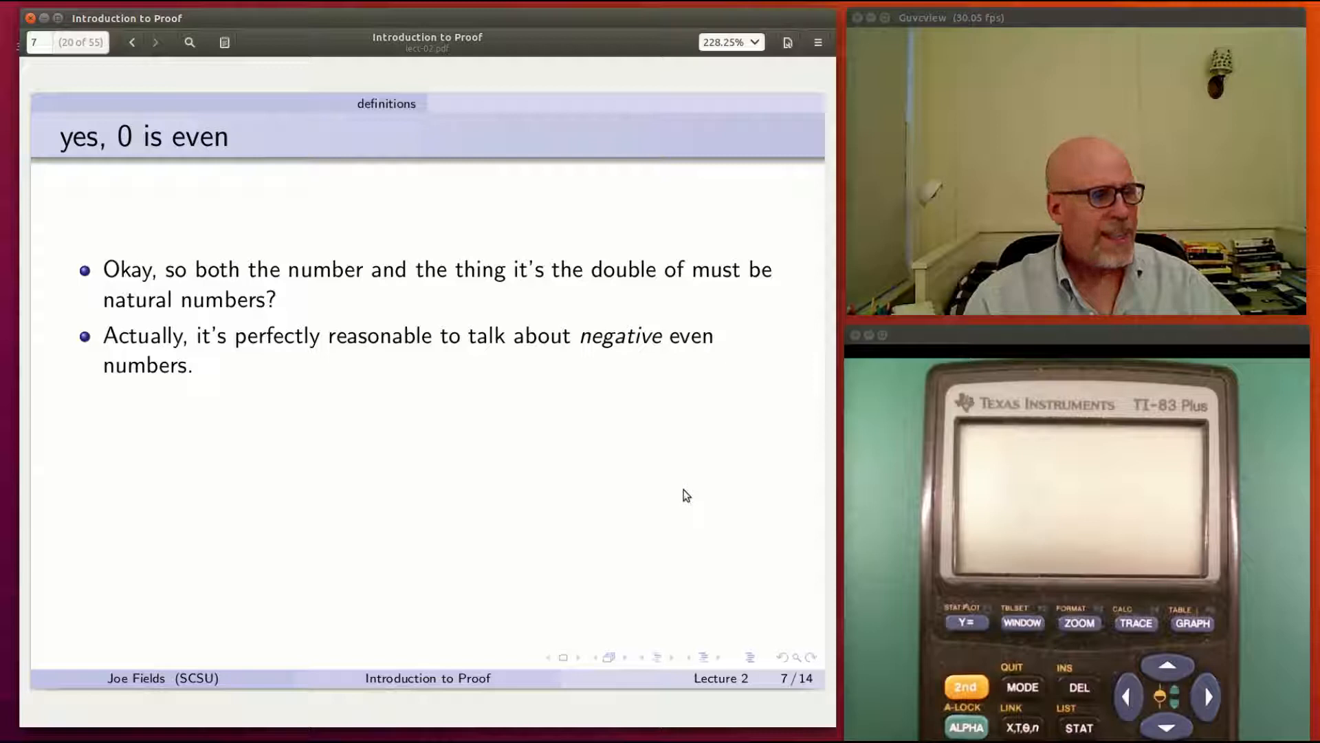
# Advance to slide 25, the first build of 'precise definitions are critical'.
pyautogui.press('Right')
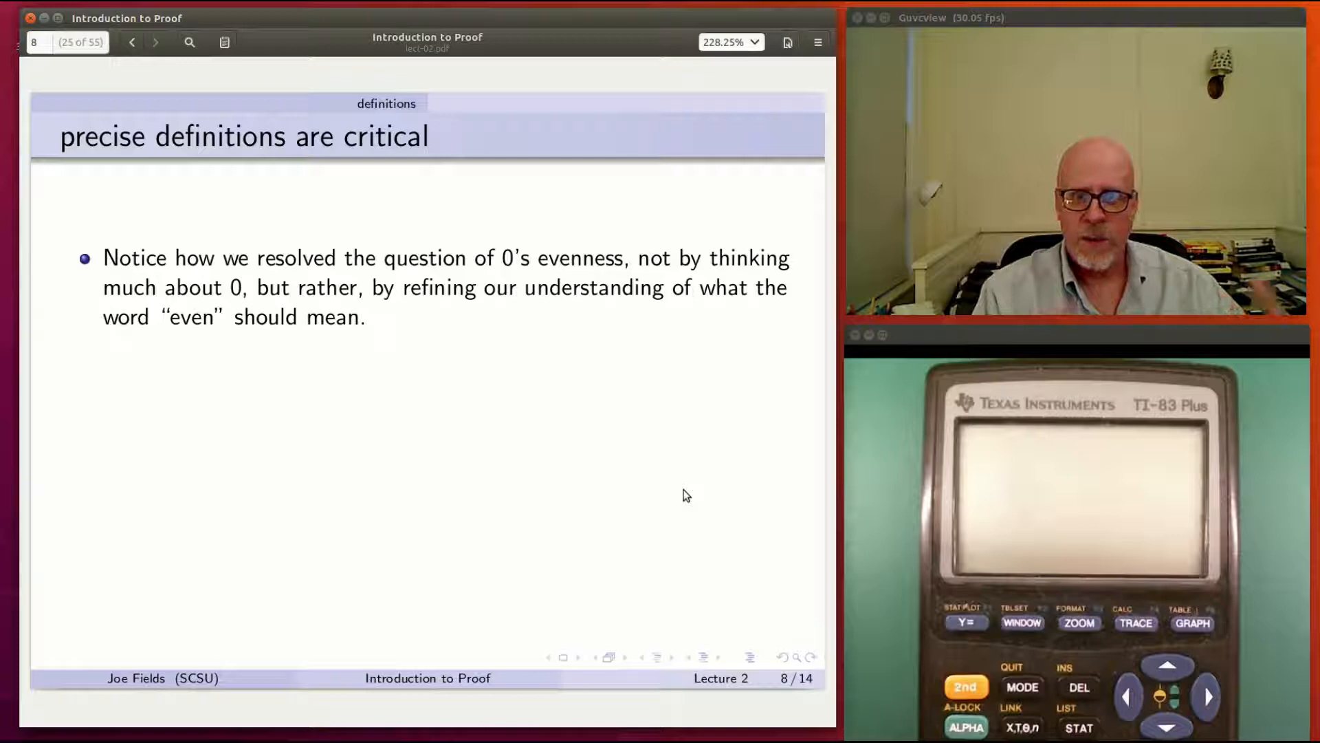
# Advance to slide 28, revealing all four precise-definitions bullets.
pyautogui.press('right')
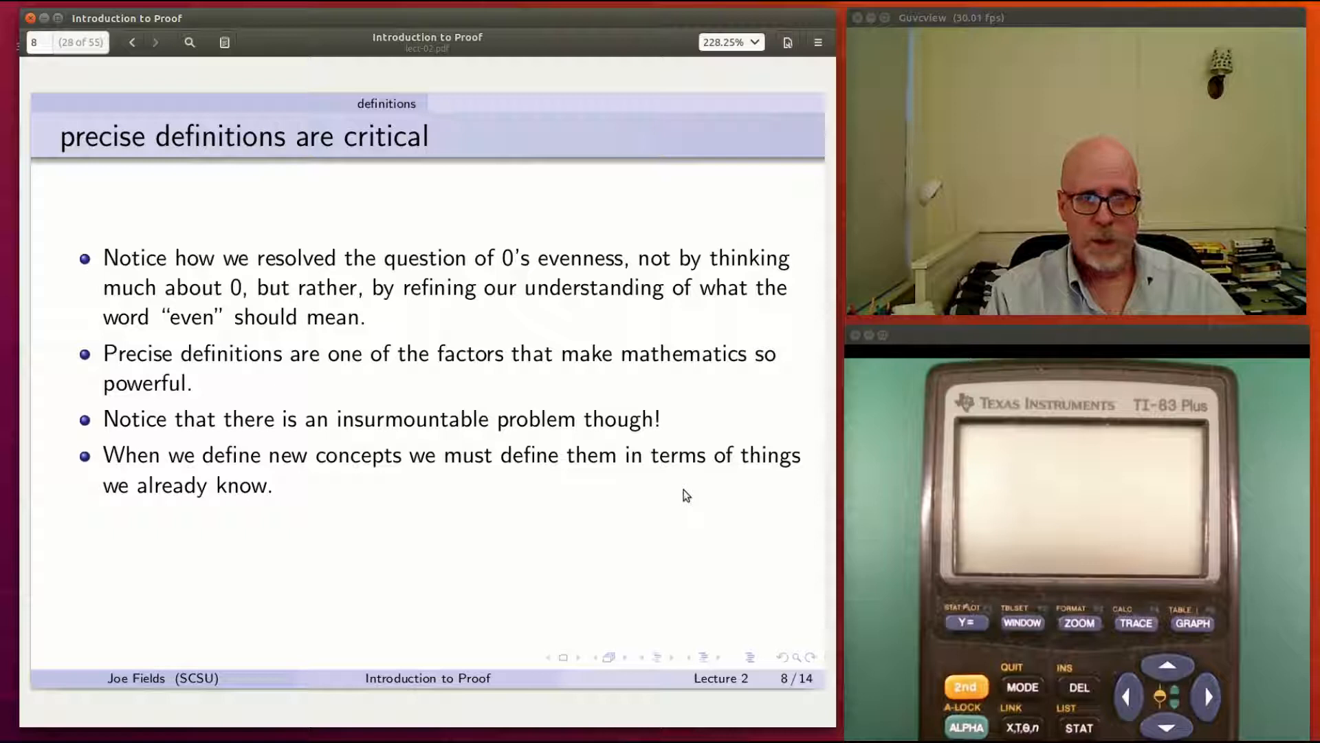
# Advance past the alternative-definitions slide to slide 36, the primes table of contents.
pyautogui.press('right')
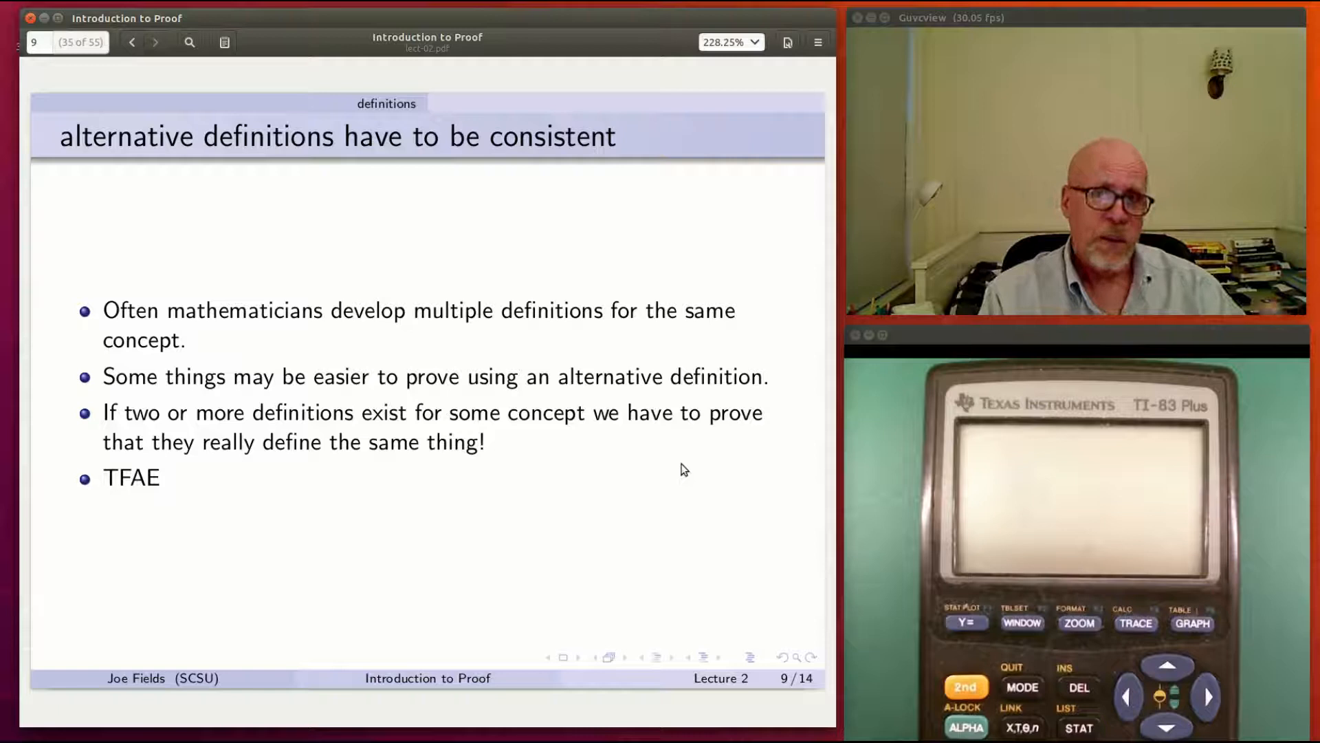
pyautogui.press('Right')
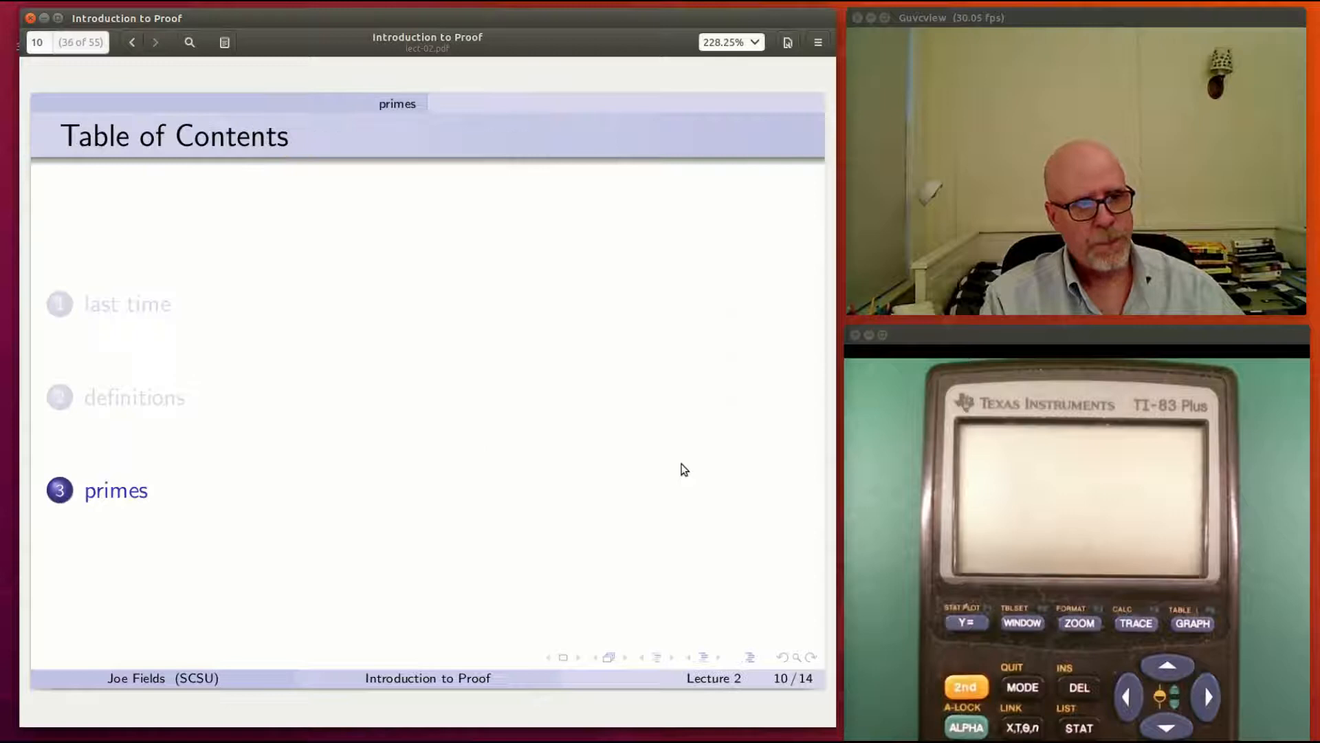
# Advance to the primes slide and reveal both definitions of a prime integer.
pyautogui.press('Right')
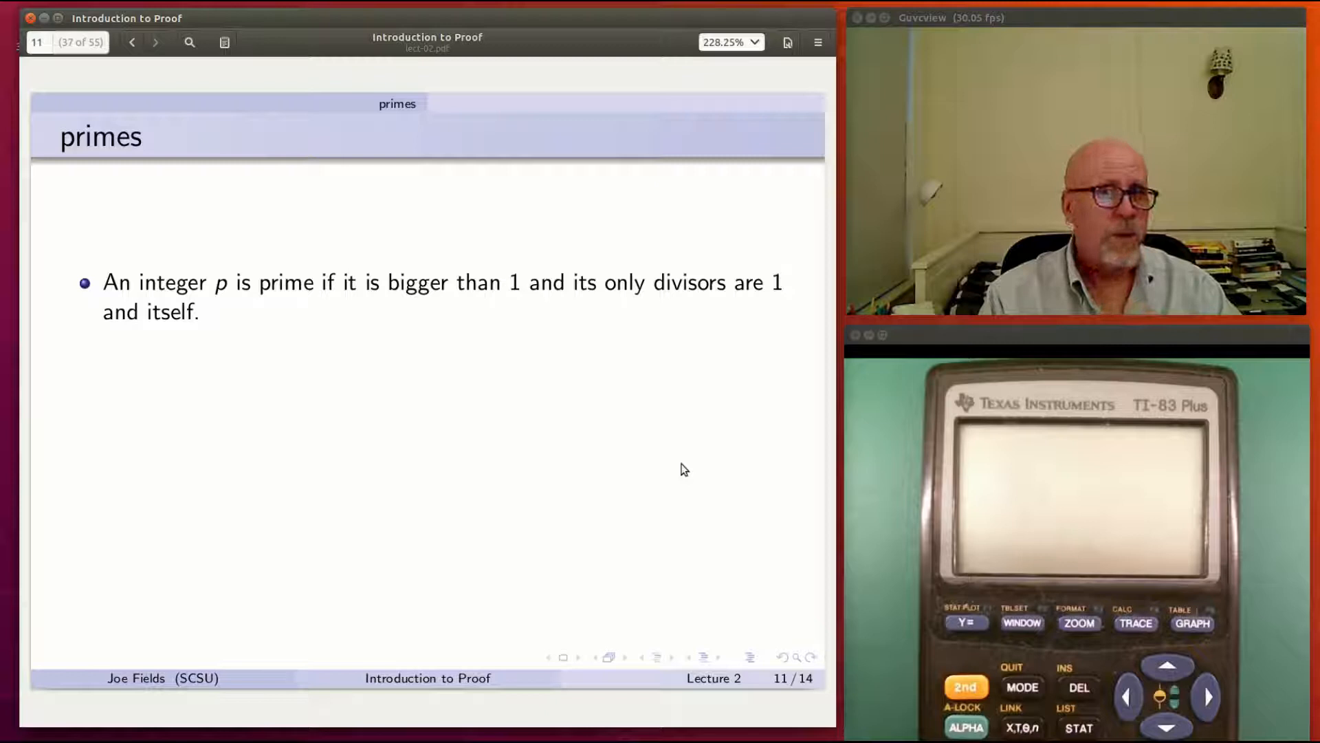
pyautogui.press('Right')
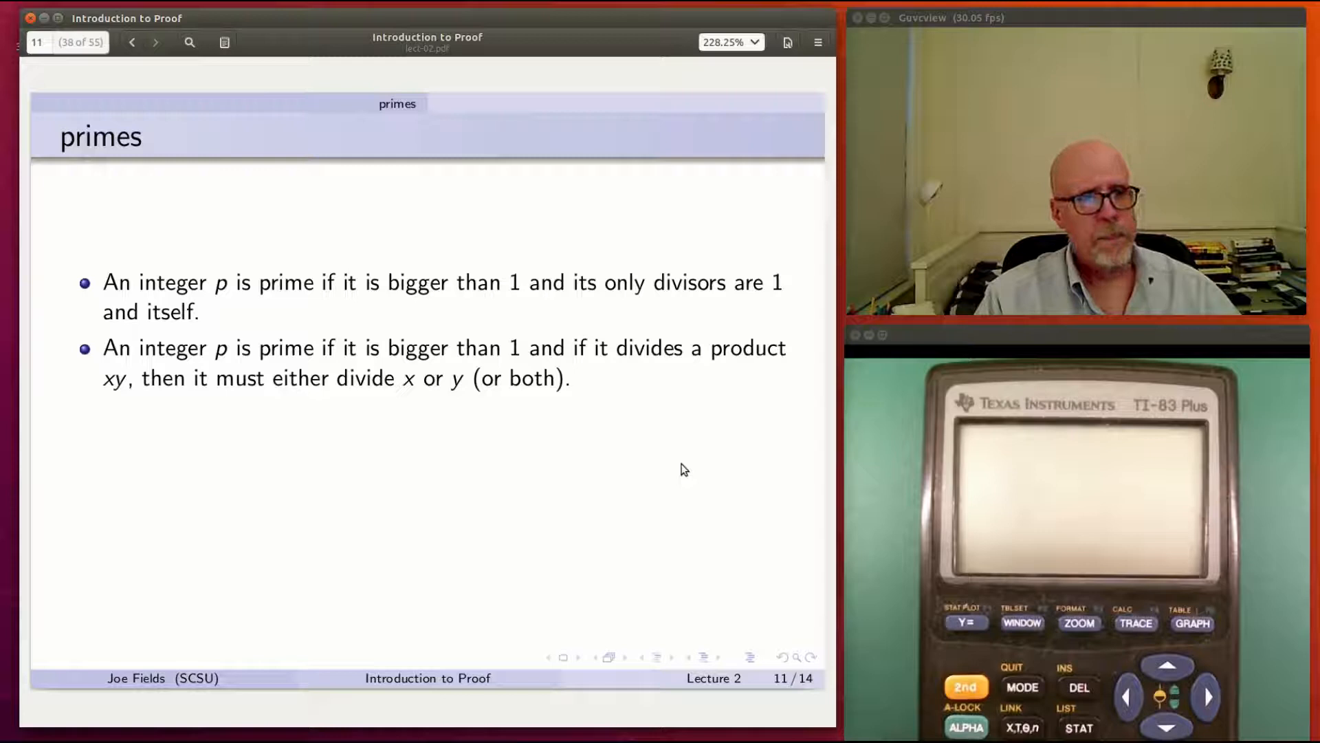
# Step through the primes slide to the point stating the two definitions are equivalent.
pyautogui.press('Right')
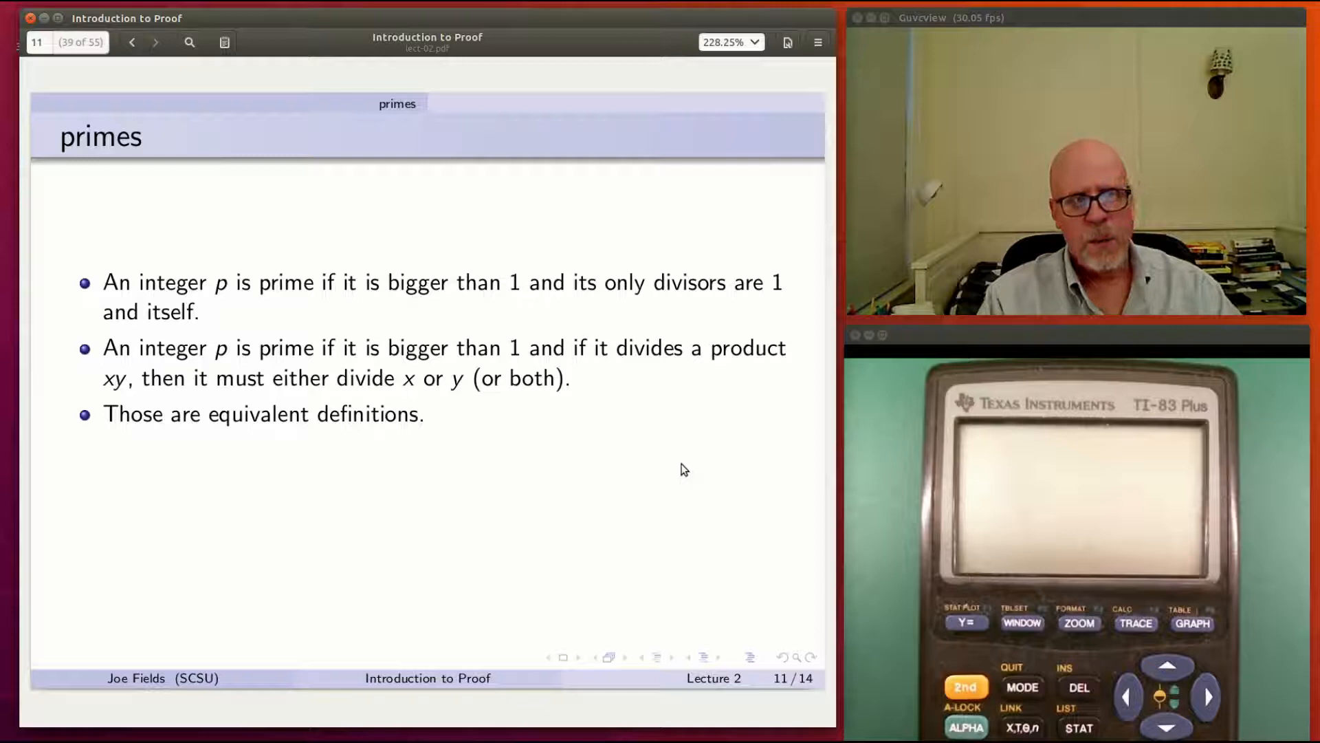
pyautogui.press('right')
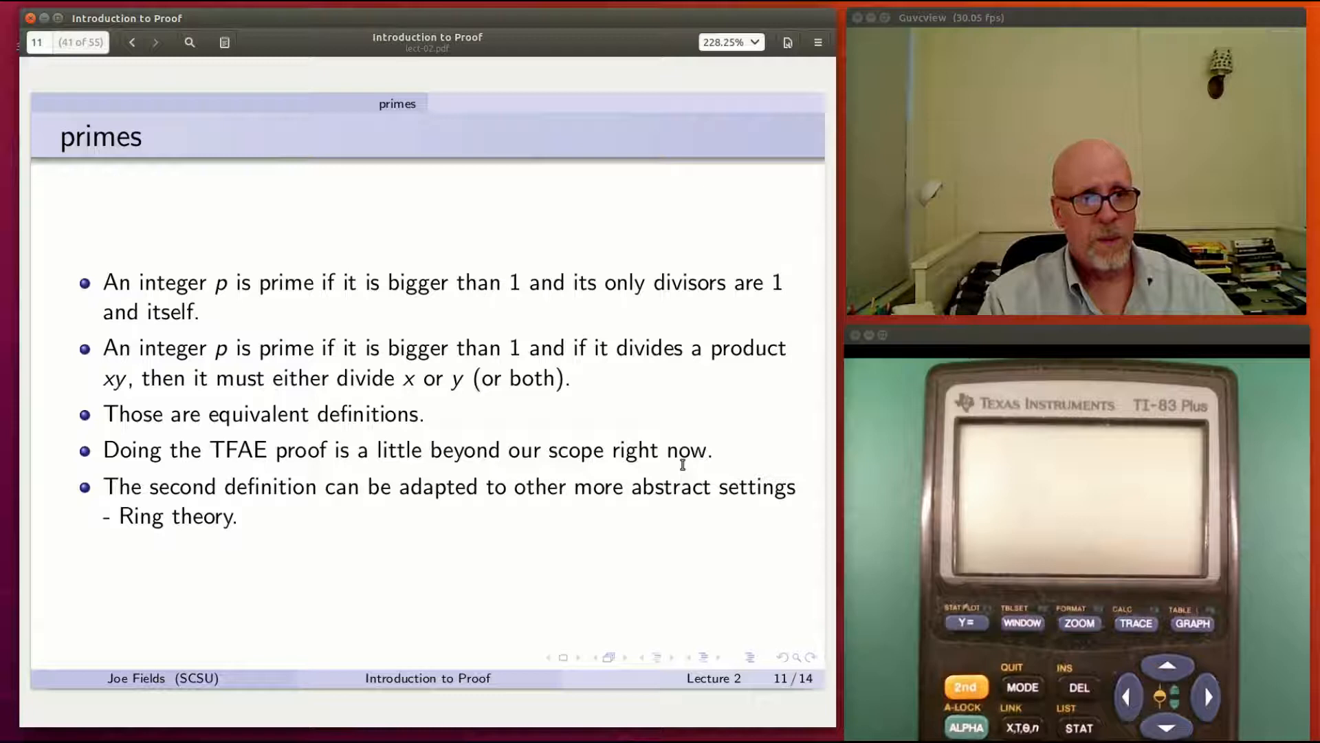
# Advance the slides past the remaining primes bullets to the 'finding primes' slide.
pyautogui.press('Right')
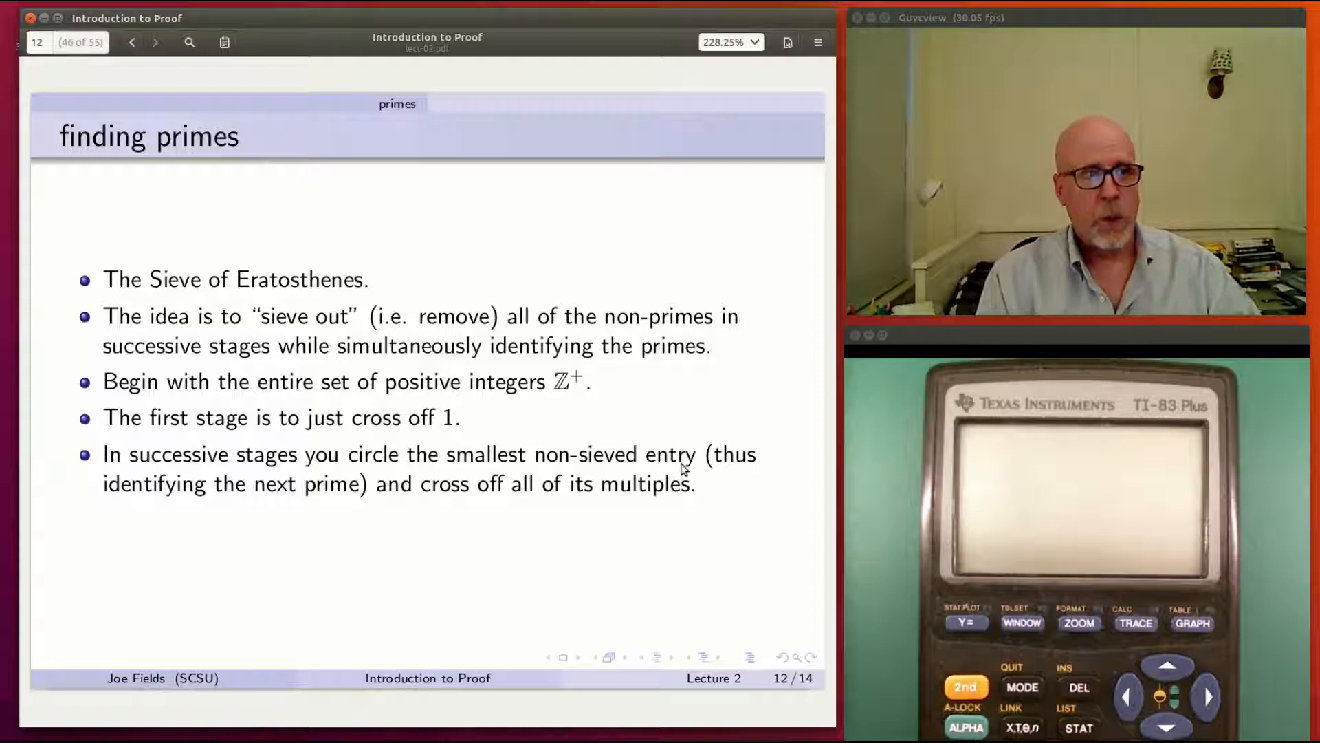
# Reveal the next Sieve of Eratosthenes stage on the 'finding primes' slide.
pyautogui.press('Right')
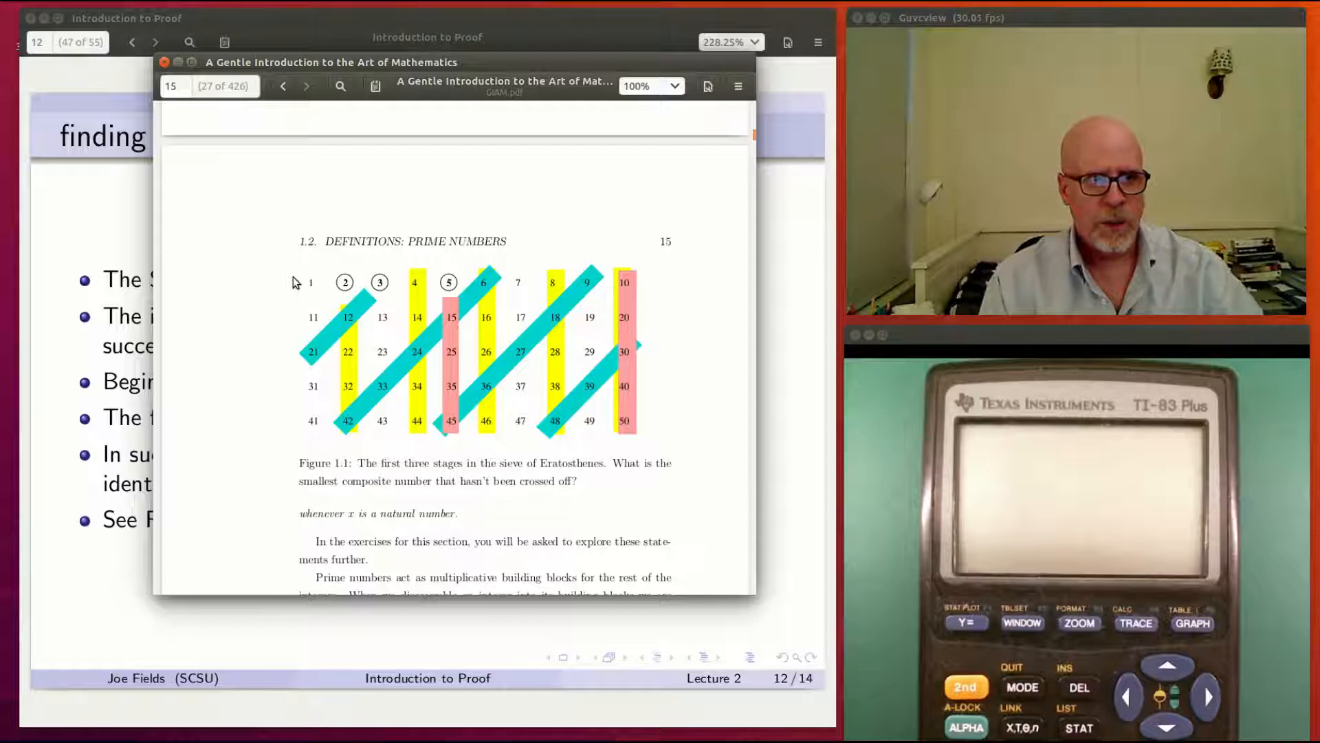
pyautogui.moveTo(337, 286)
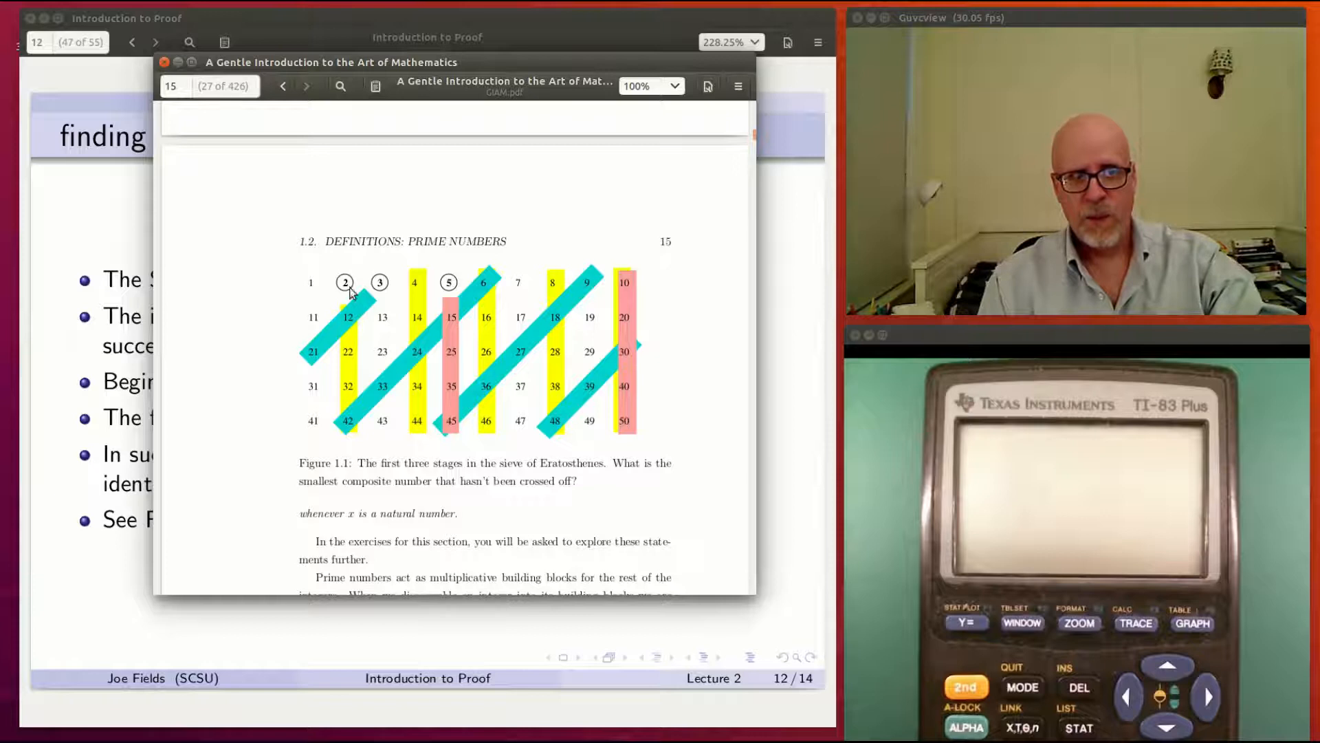
pyautogui.moveTo(470, 329)
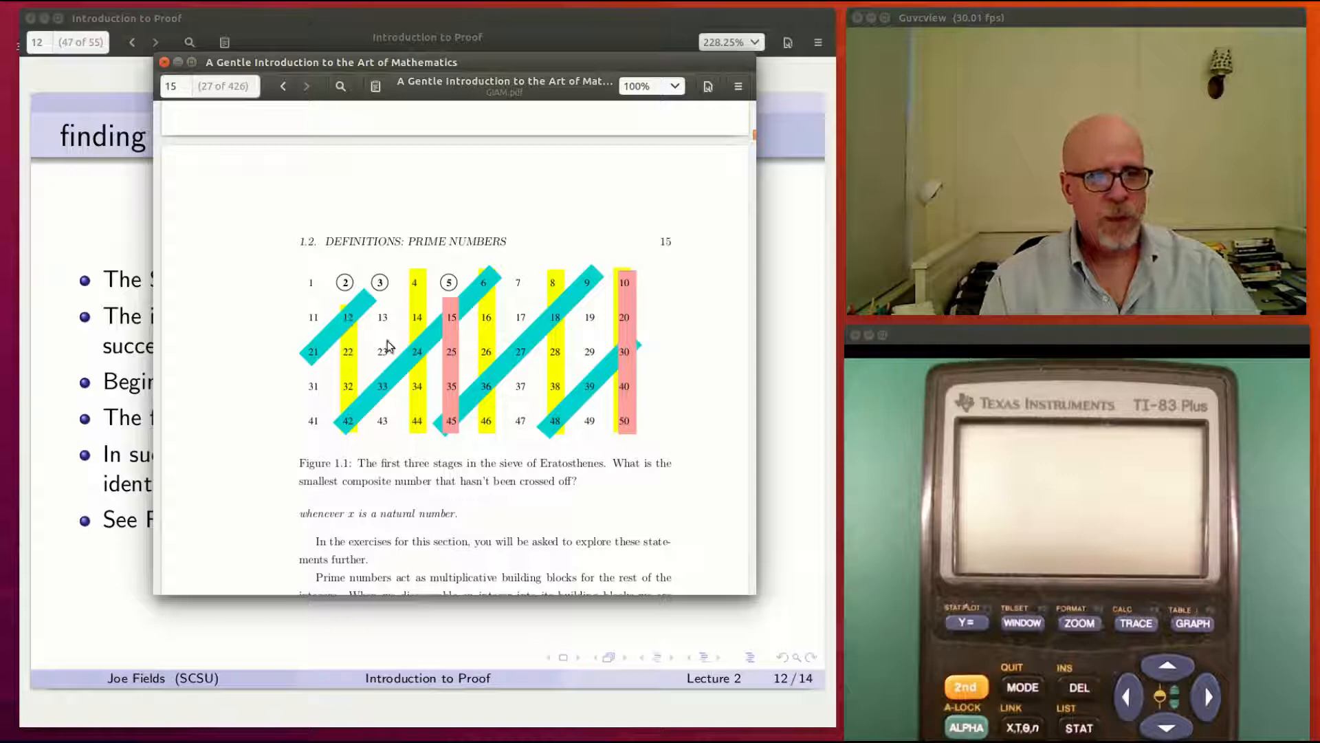
pyautogui.moveTo(501, 315)
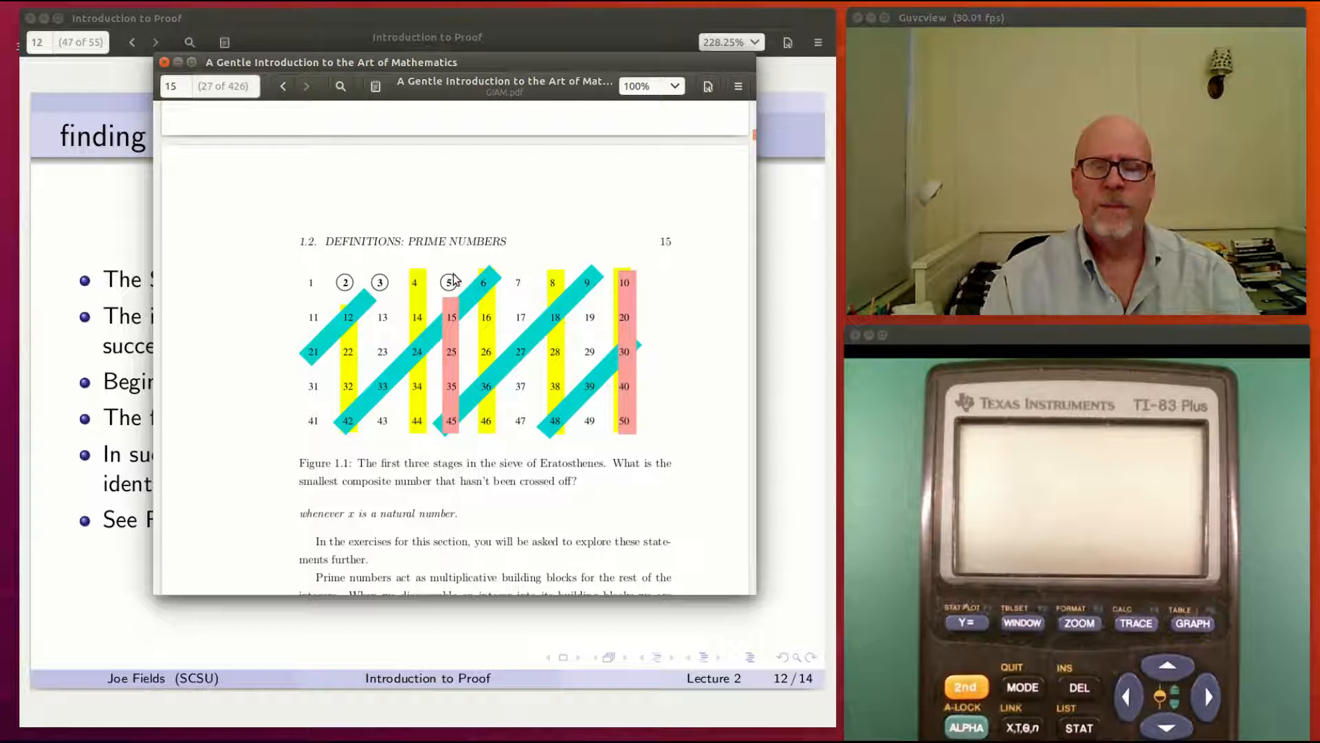
pyautogui.moveTo(630, 303)
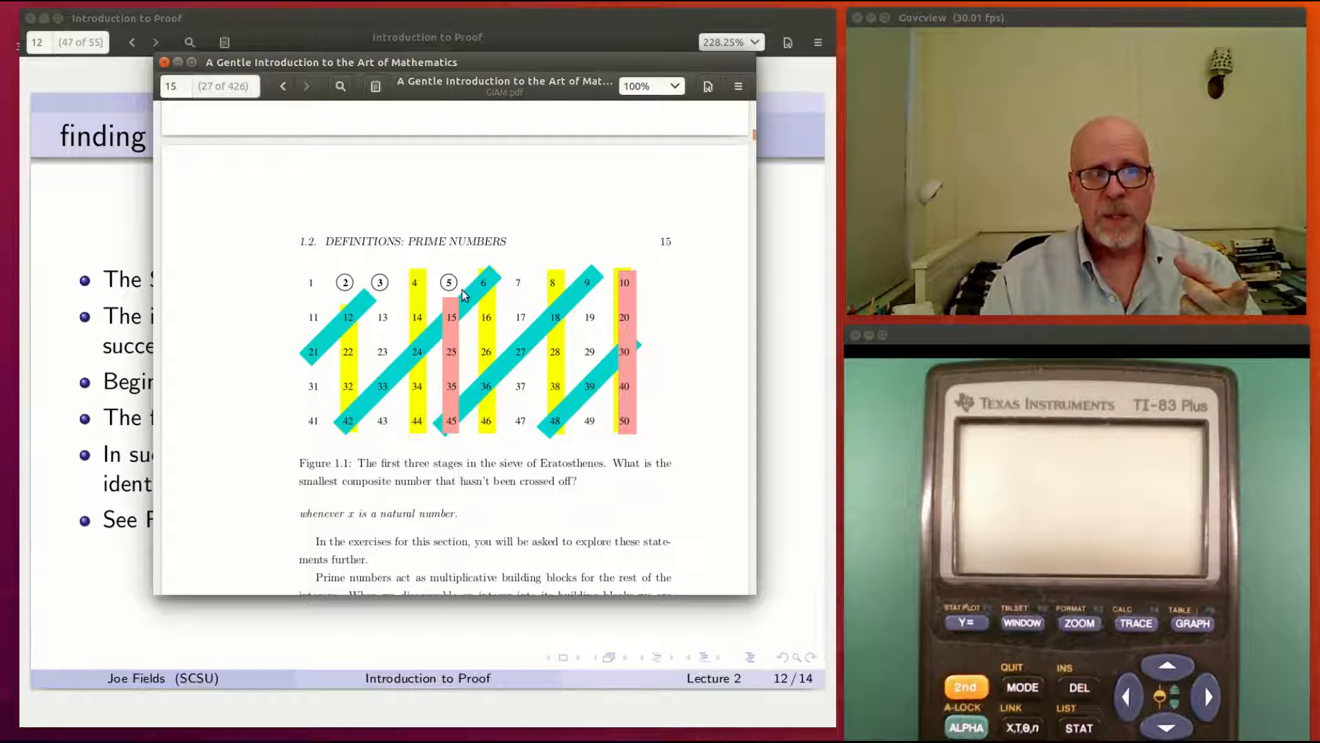
pyautogui.moveTo(521, 295)
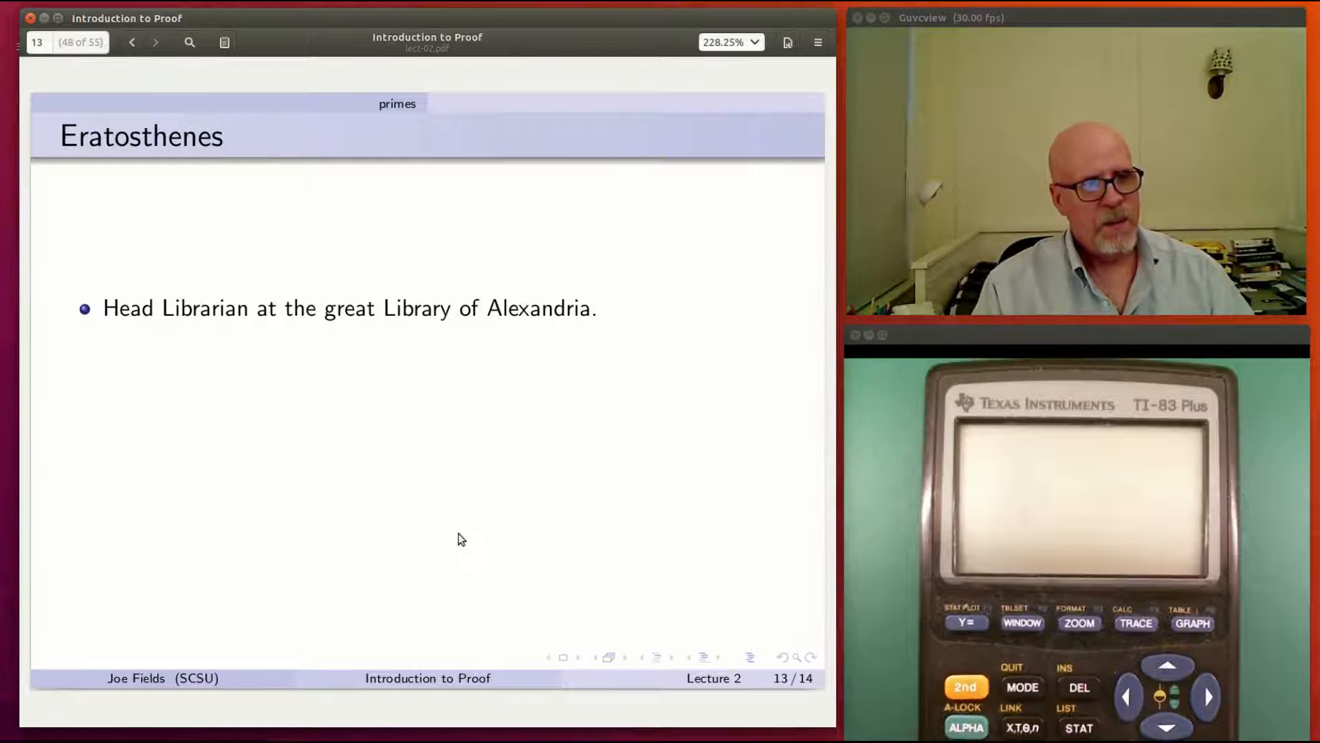
pyautogui.moveTo(530, 479)
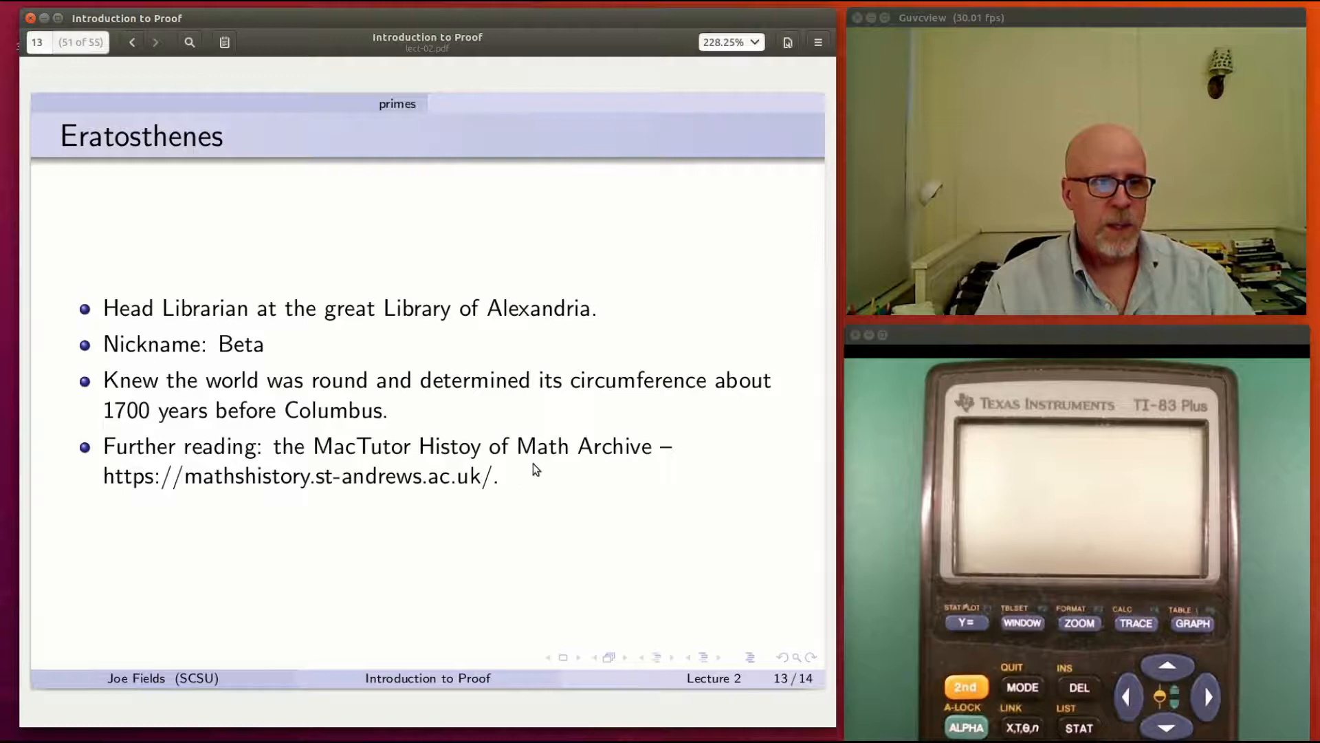
pyautogui.moveTo(349, 491)
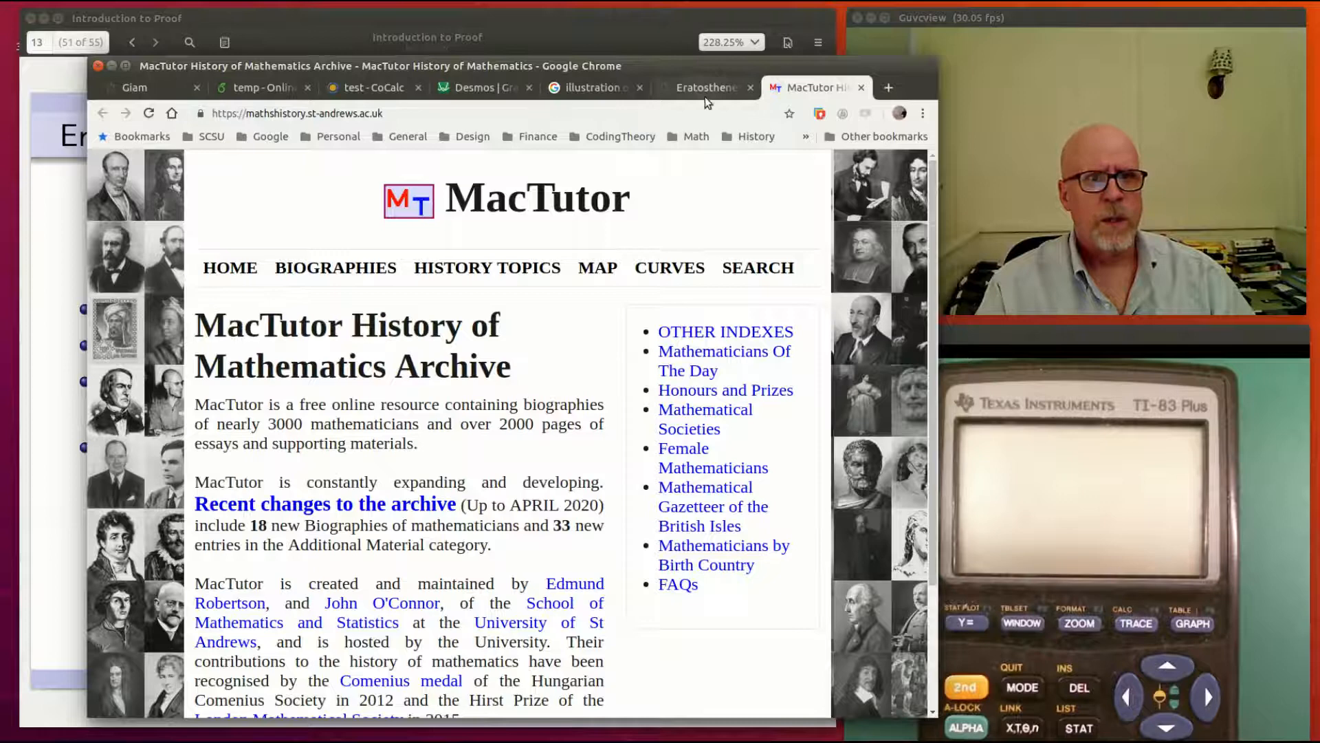
# Open MacTutor's Biographies index and list mathematicians starting with E.
pyautogui.click(335, 267)
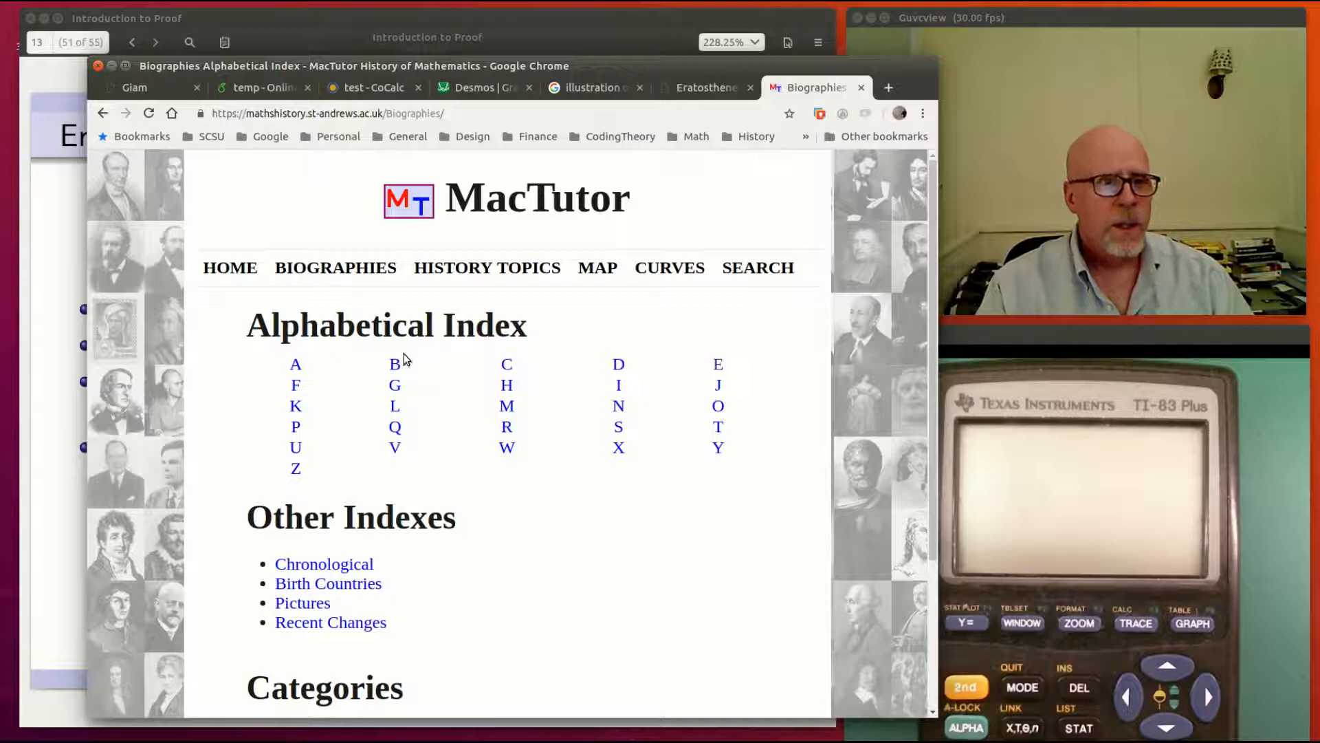
pyautogui.click(717, 363)
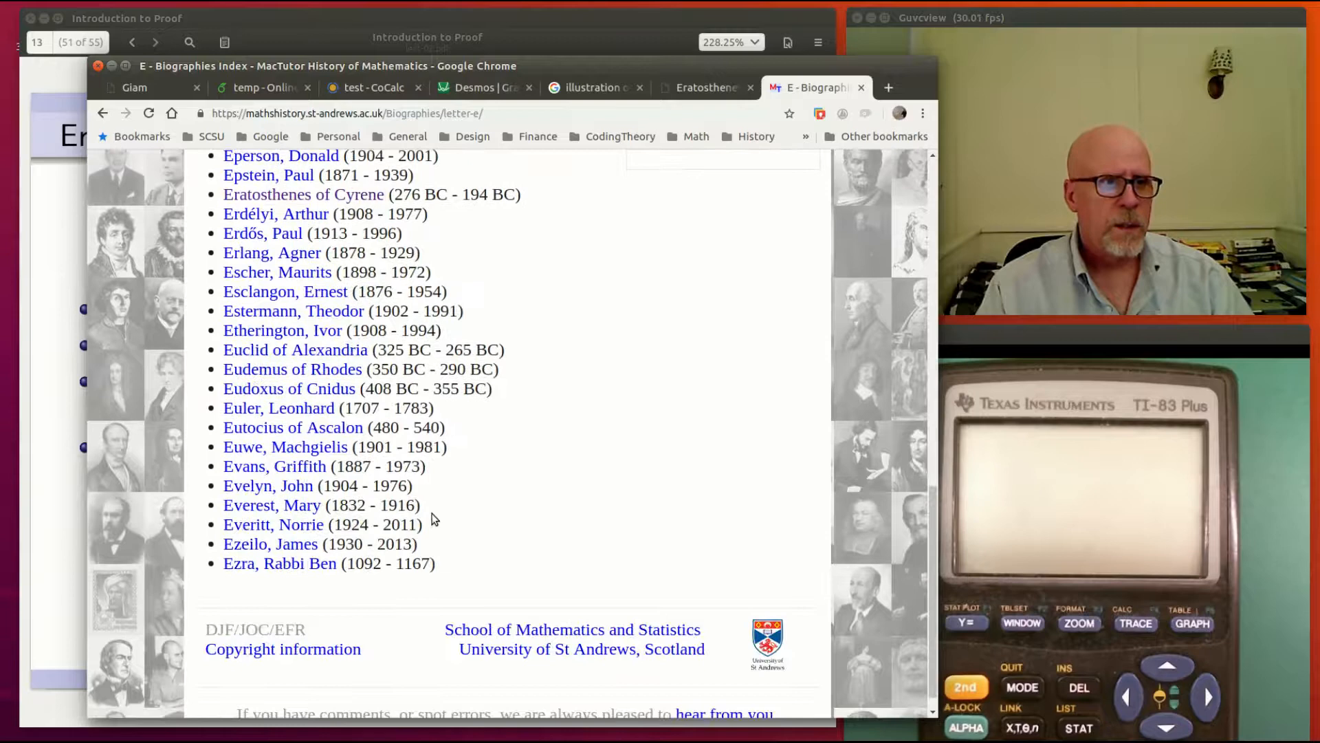
# Open Eratosthenes of Cyrene's biography and scroll to its Quick Info.
pyautogui.click(303, 194)
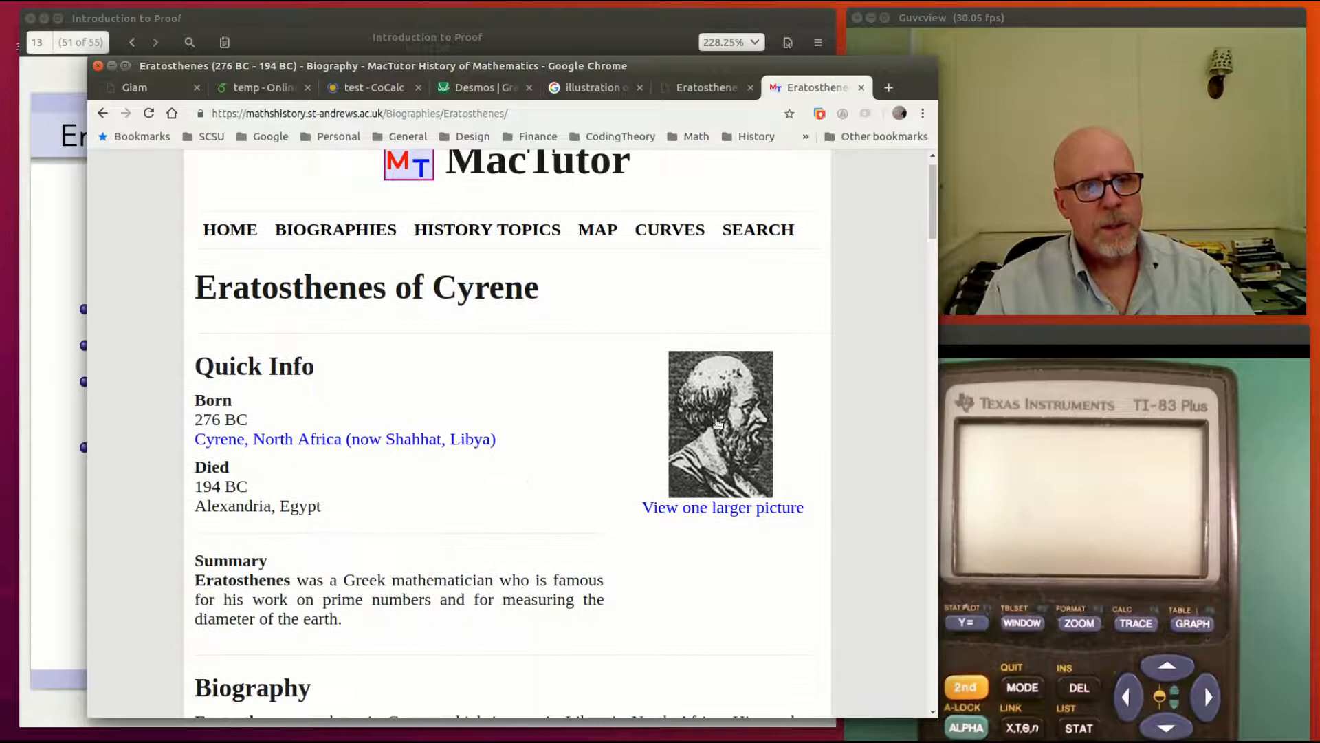
pyautogui.scroll(-3)
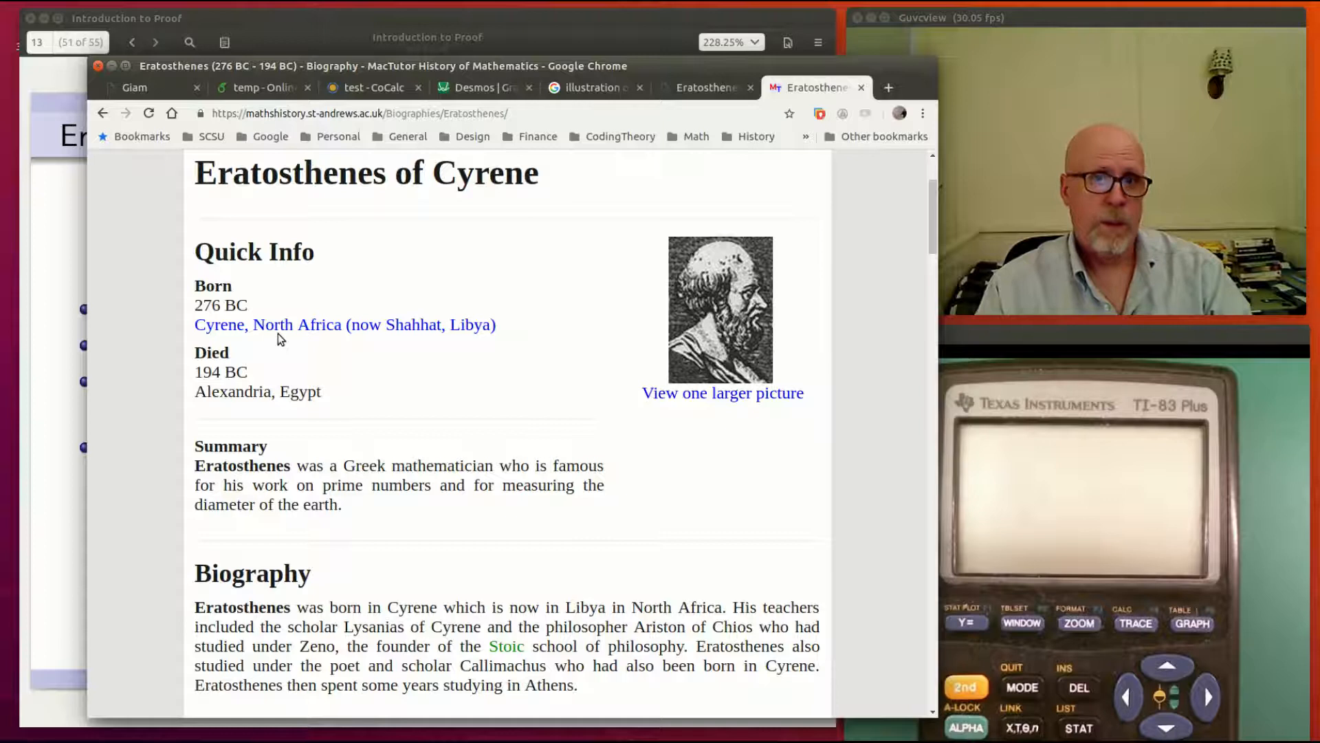
pyautogui.moveTo(301, 349)
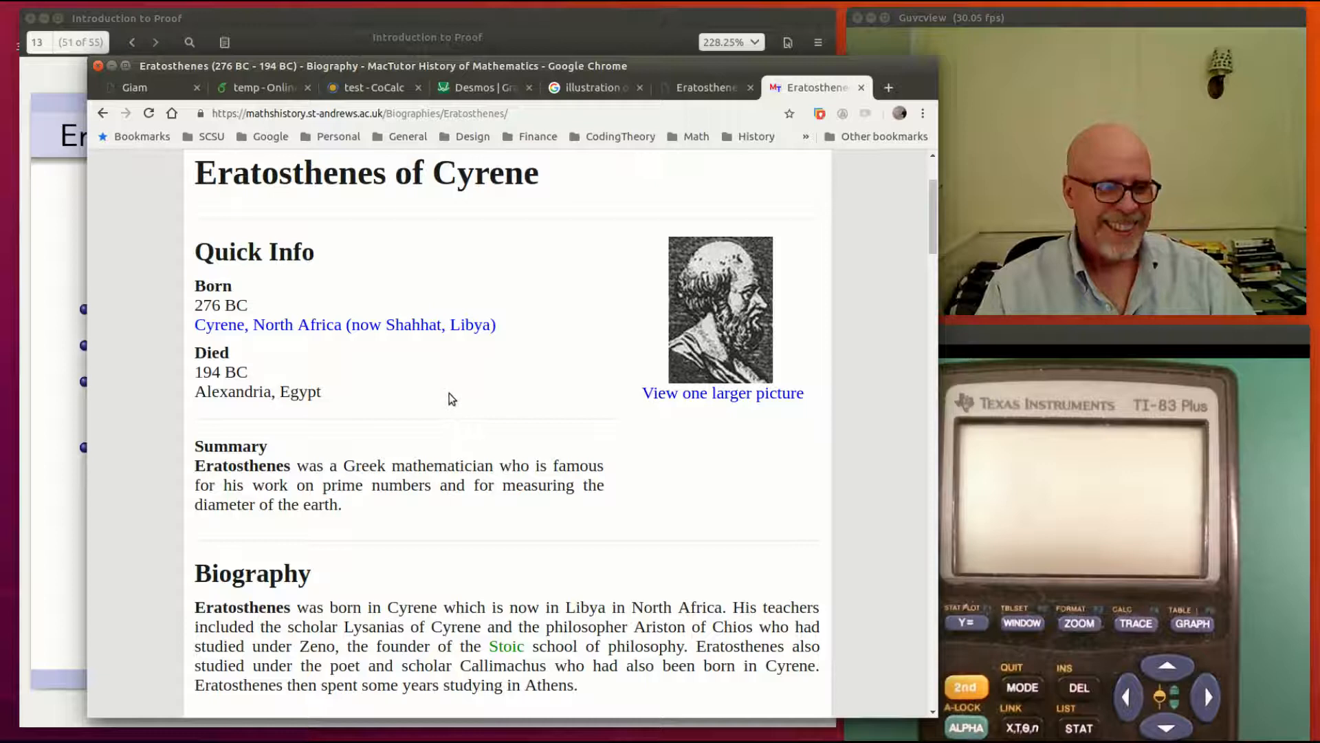
pyautogui.moveTo(578, 428)
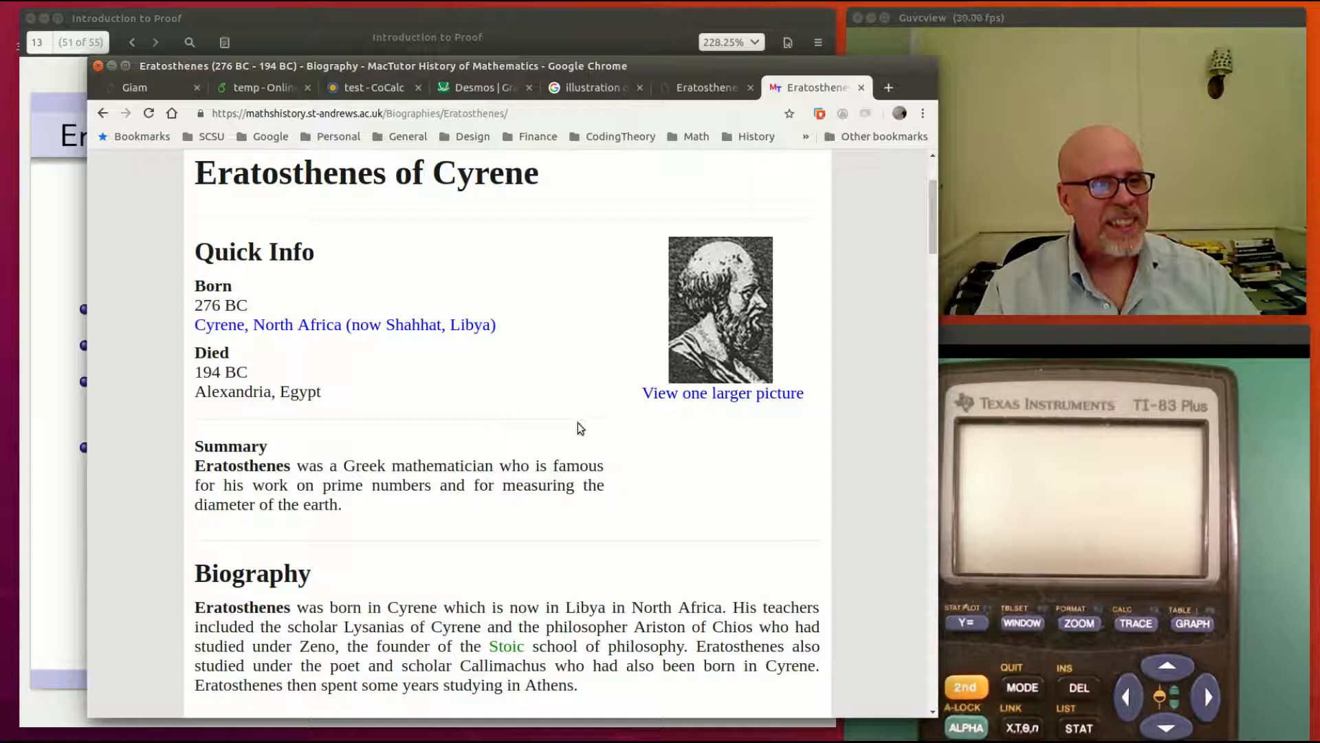
# Switch to the EratosthenesExp.pdf tab showing the Alexandria–Syene sunlight diagram.
pyautogui.click(703, 86)
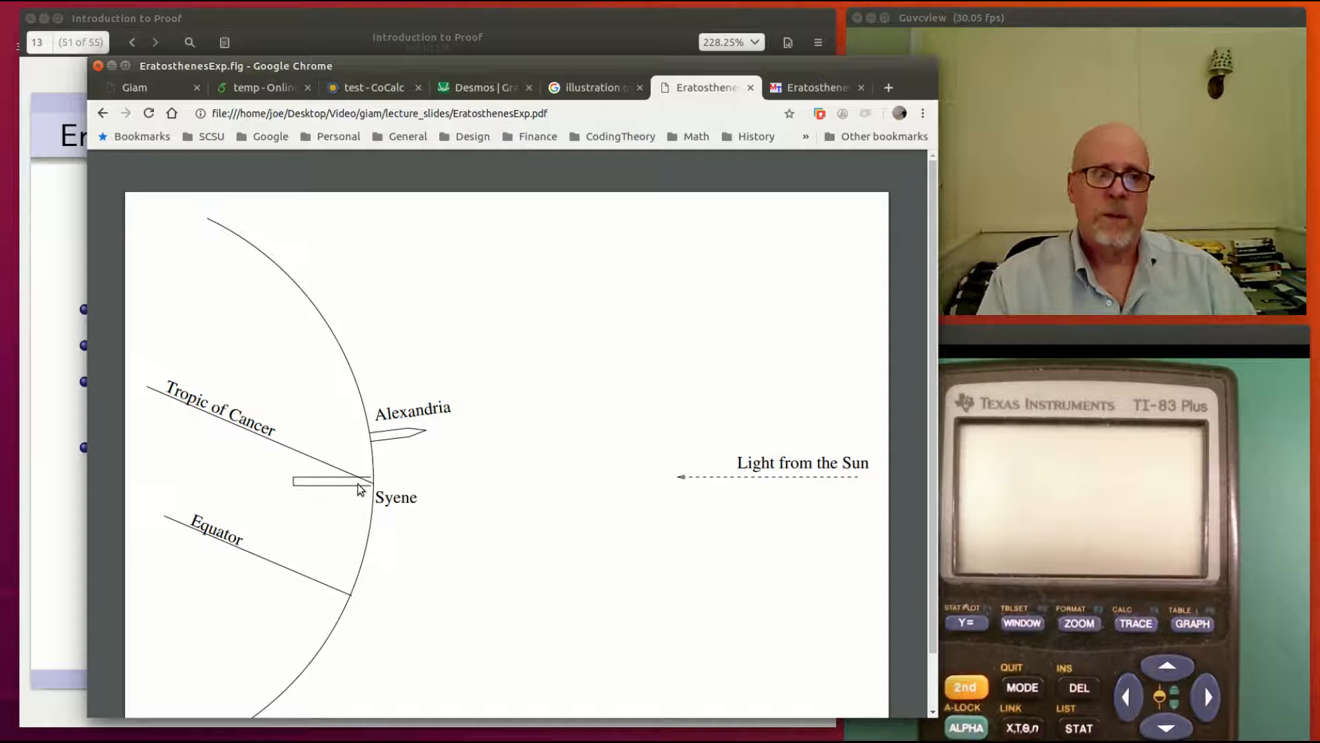
pyautogui.moveTo(421, 440)
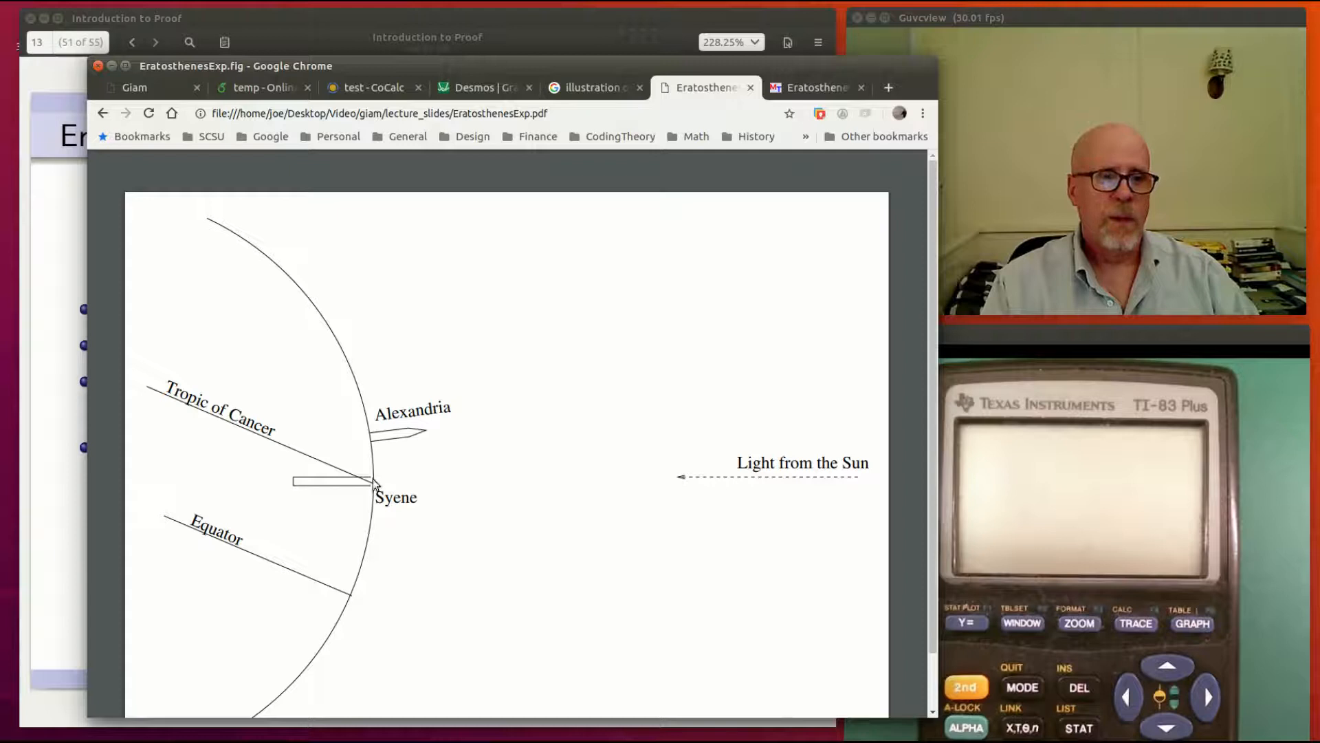
pyautogui.moveTo(378, 442)
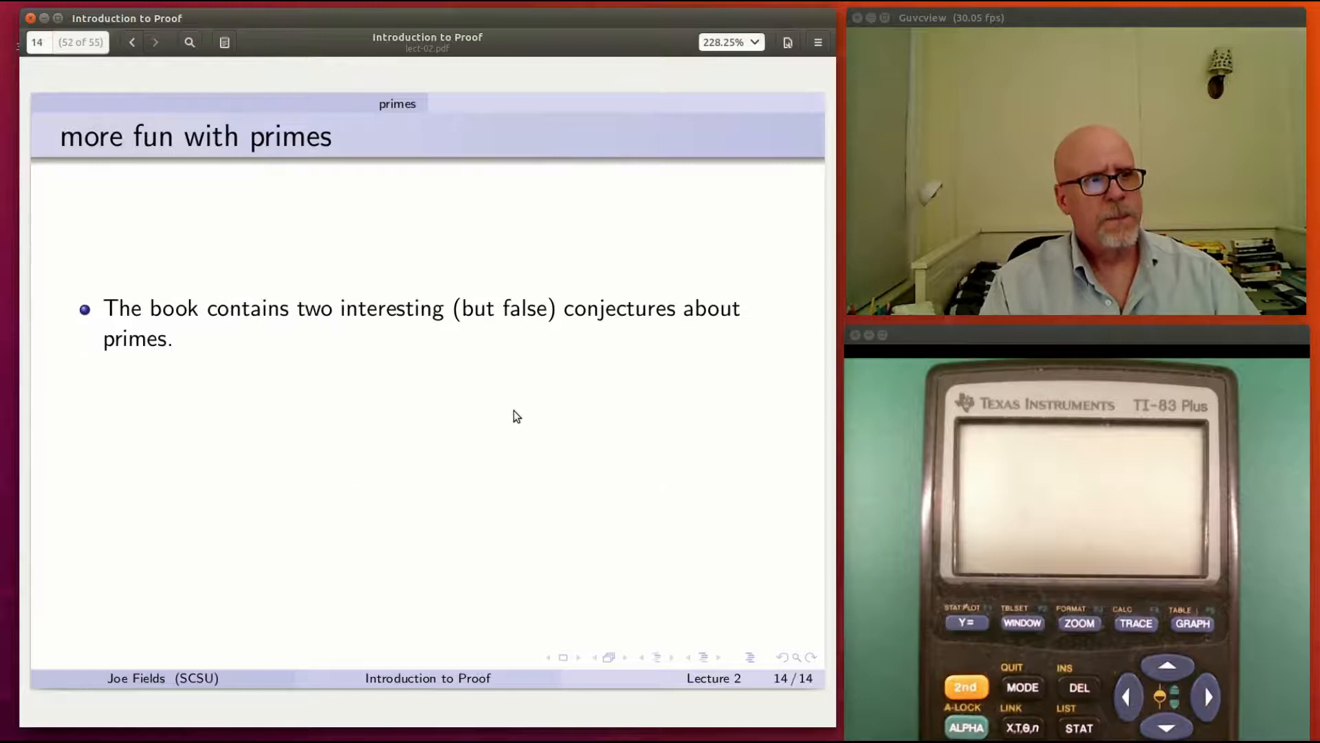
pyautogui.moveTo(547, 359)
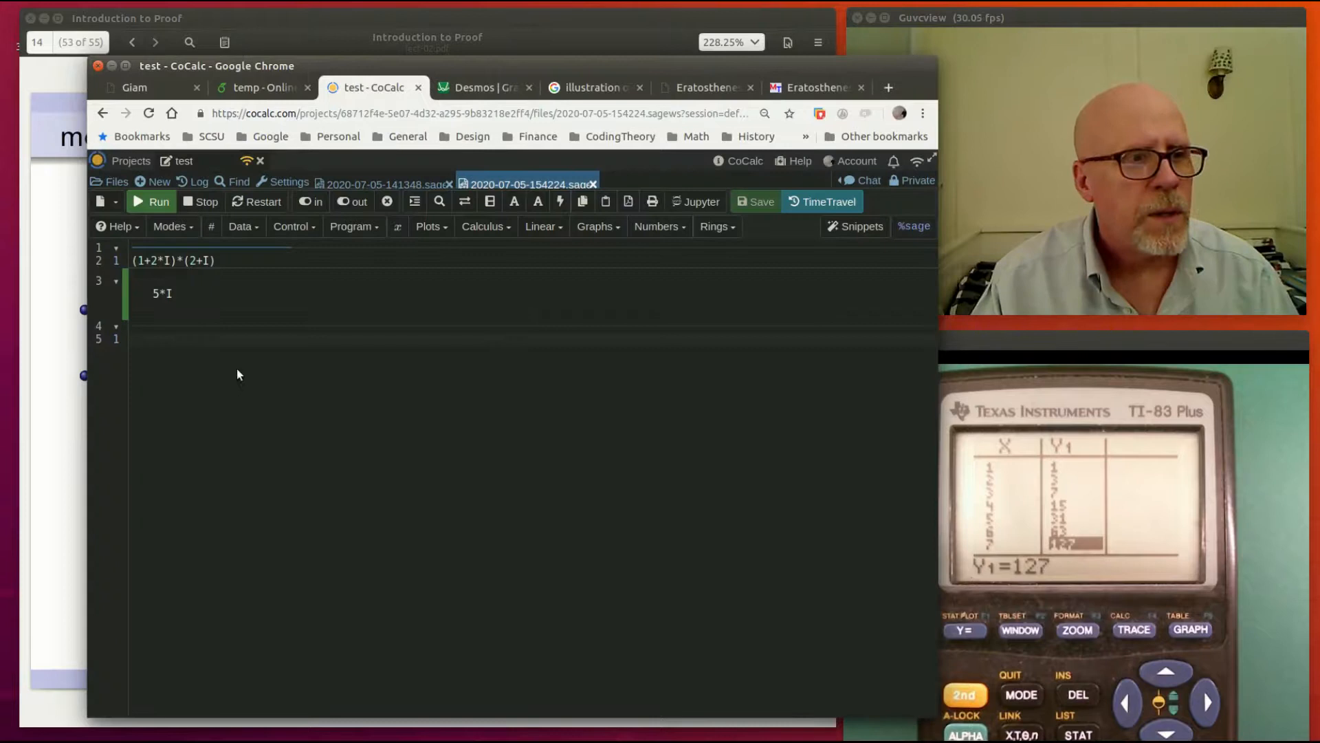
# Evaluate factor(127) and is_prime(127) in the Sage worksheet, getting 127 and True.
pyautogui.write('factor()')
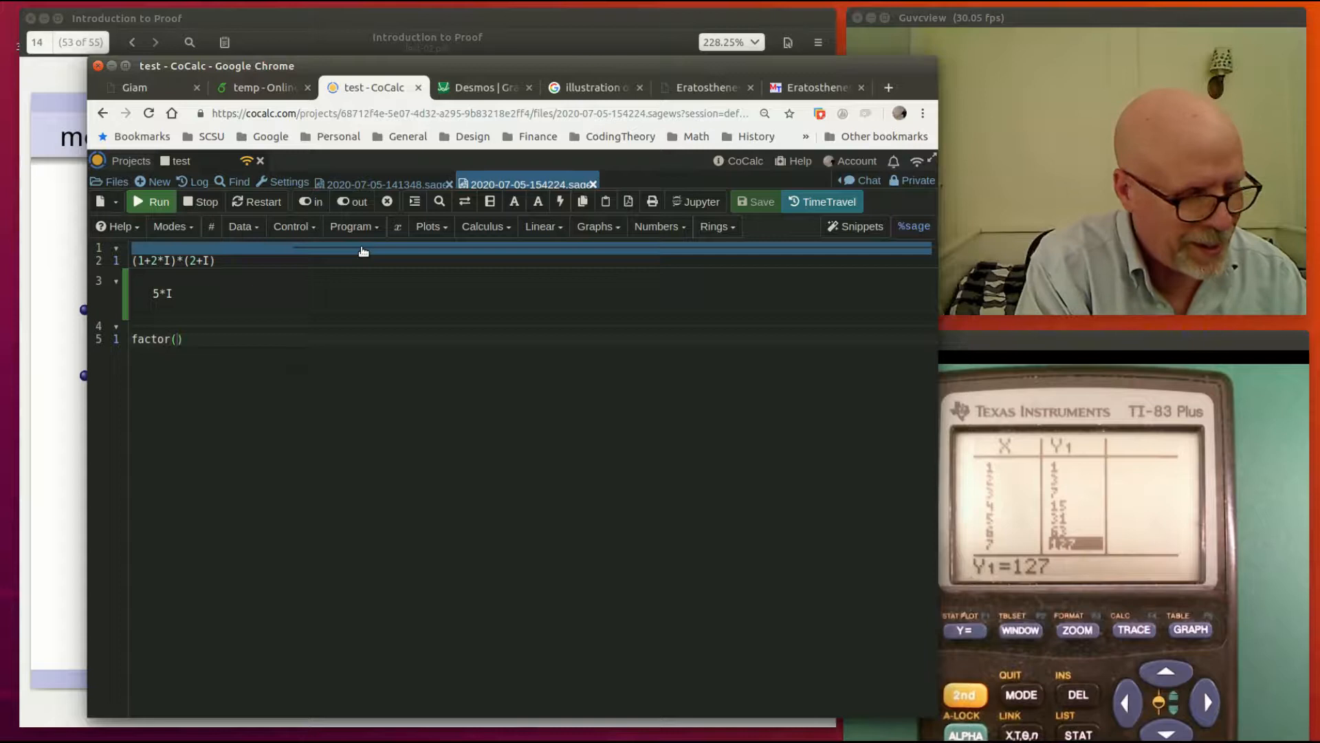
pyautogui.write('127')
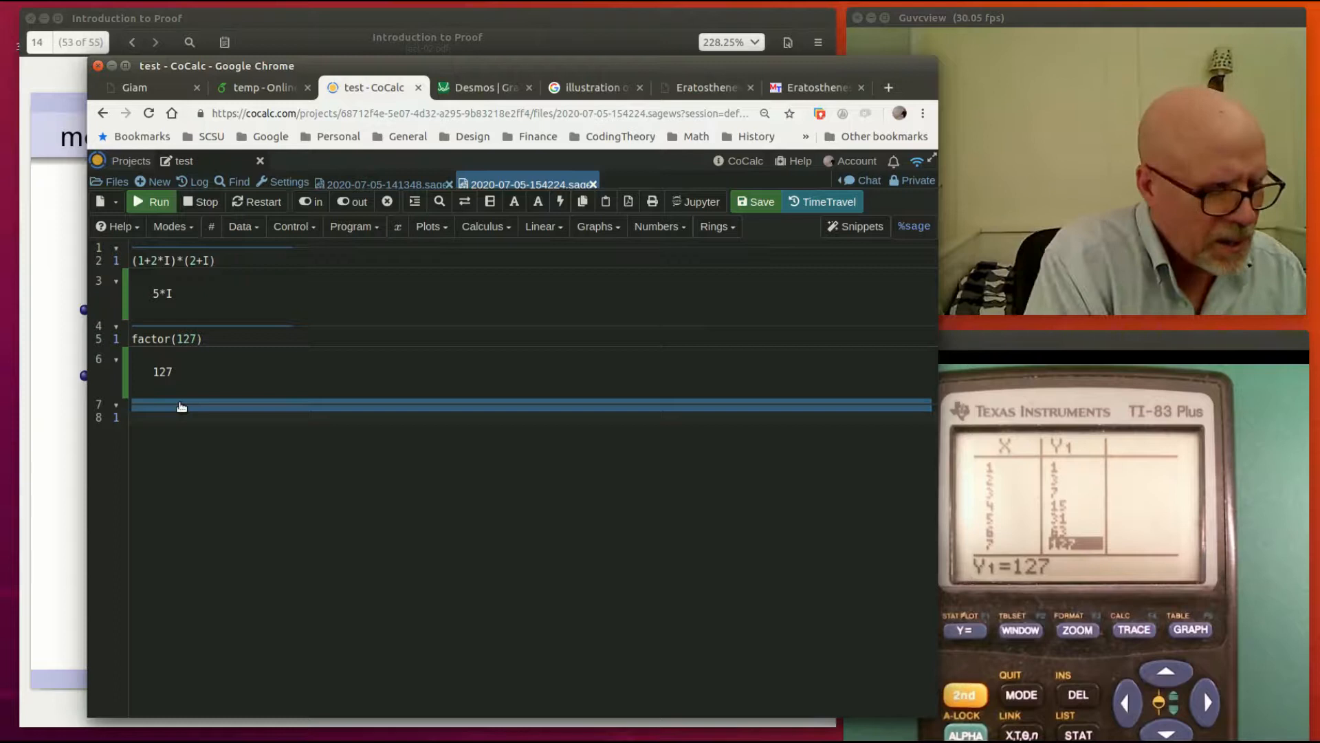
pyautogui.write('is_prime(127)')
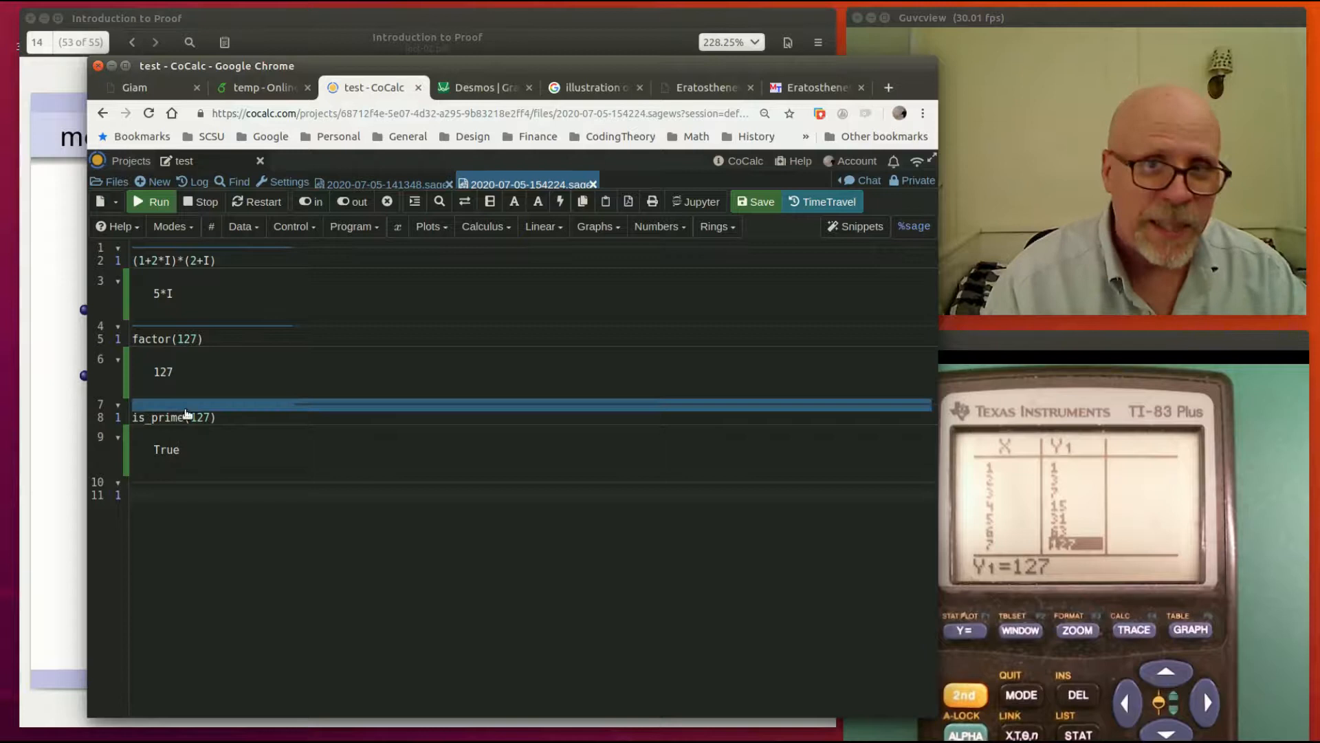
# Evaluate factor(63) in a new worksheet cell, returning 3^2 * 7.
pyautogui.write('f')
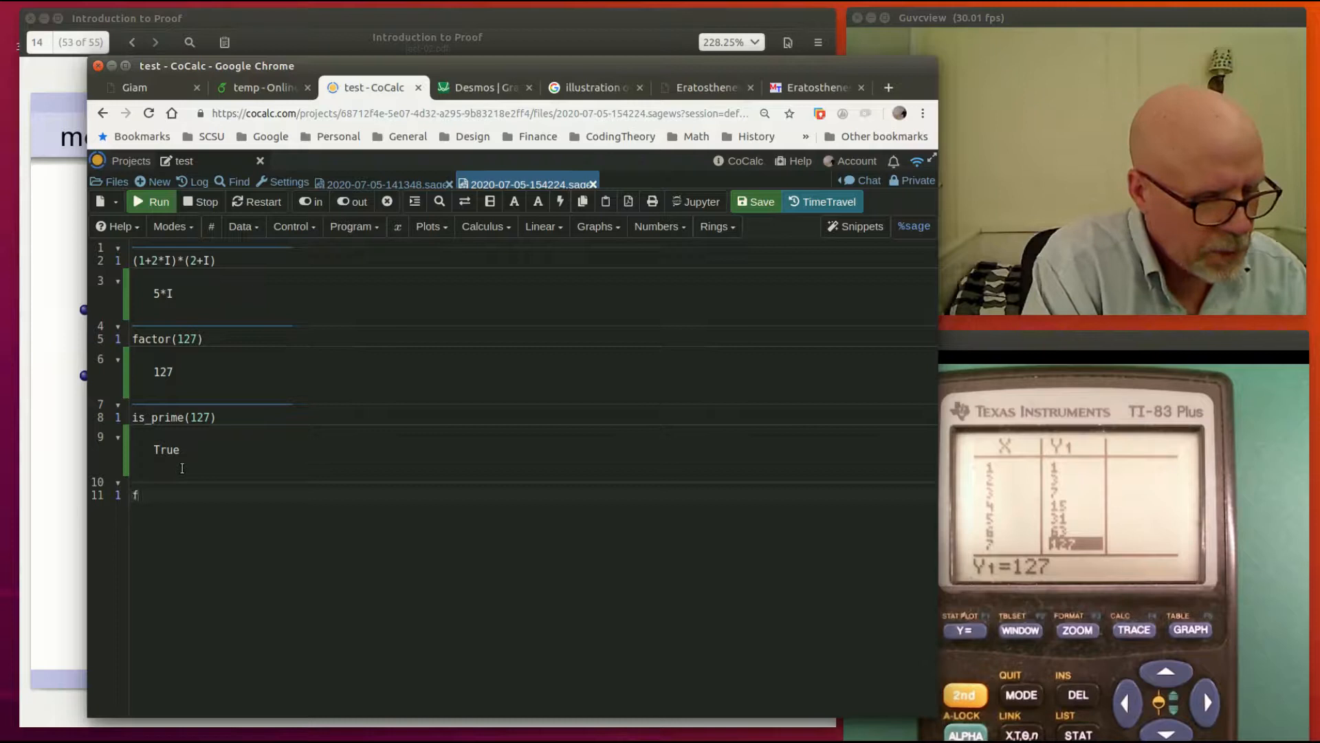
pyautogui.write('actor(63)')
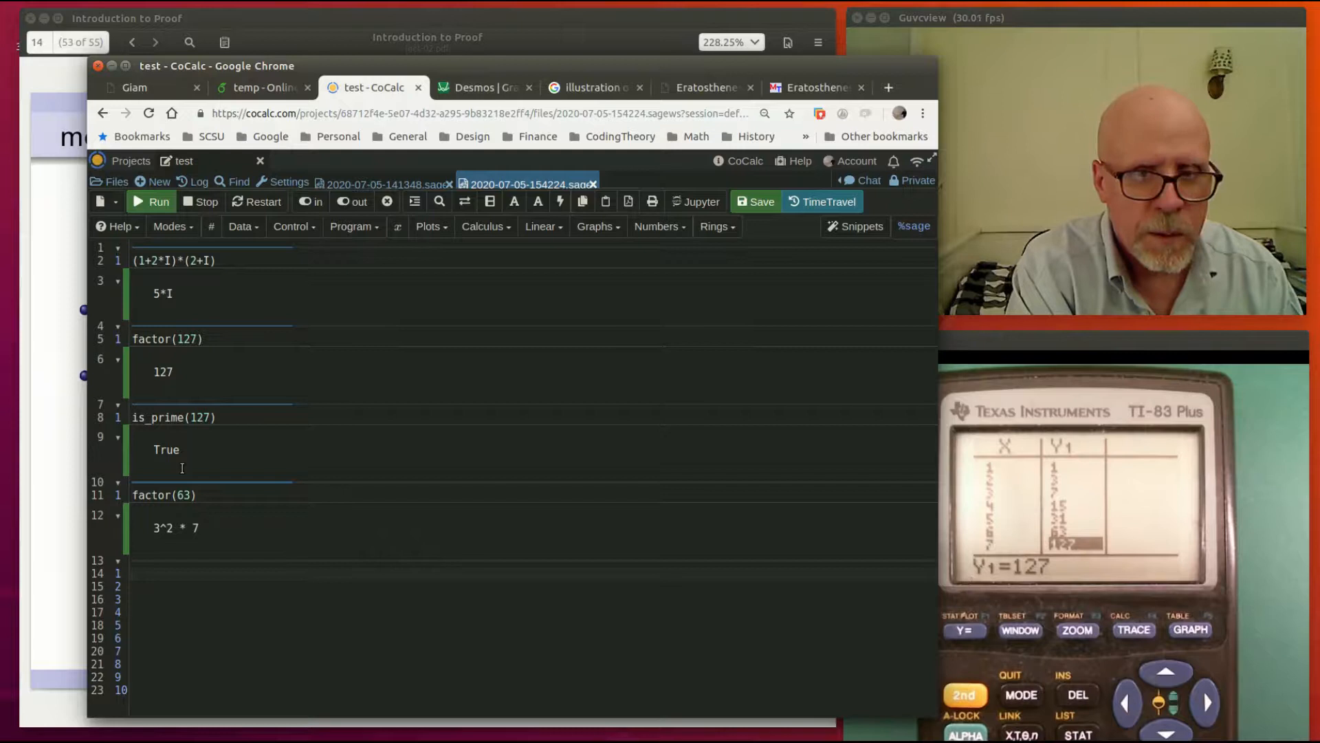
pyautogui.moveTo(735, 574)
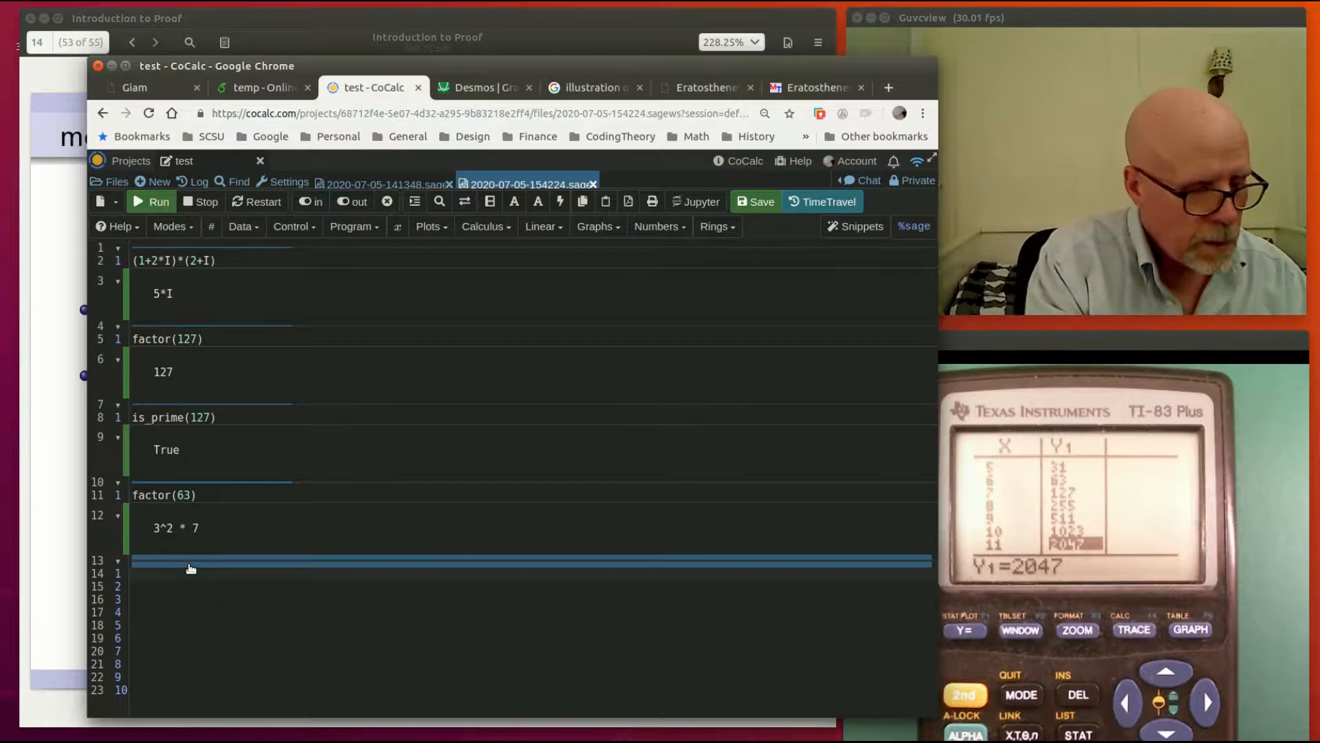
# Evaluate is_prime(2047) in a new cell, which returns False.
pyautogui.write('is_prime(204)')
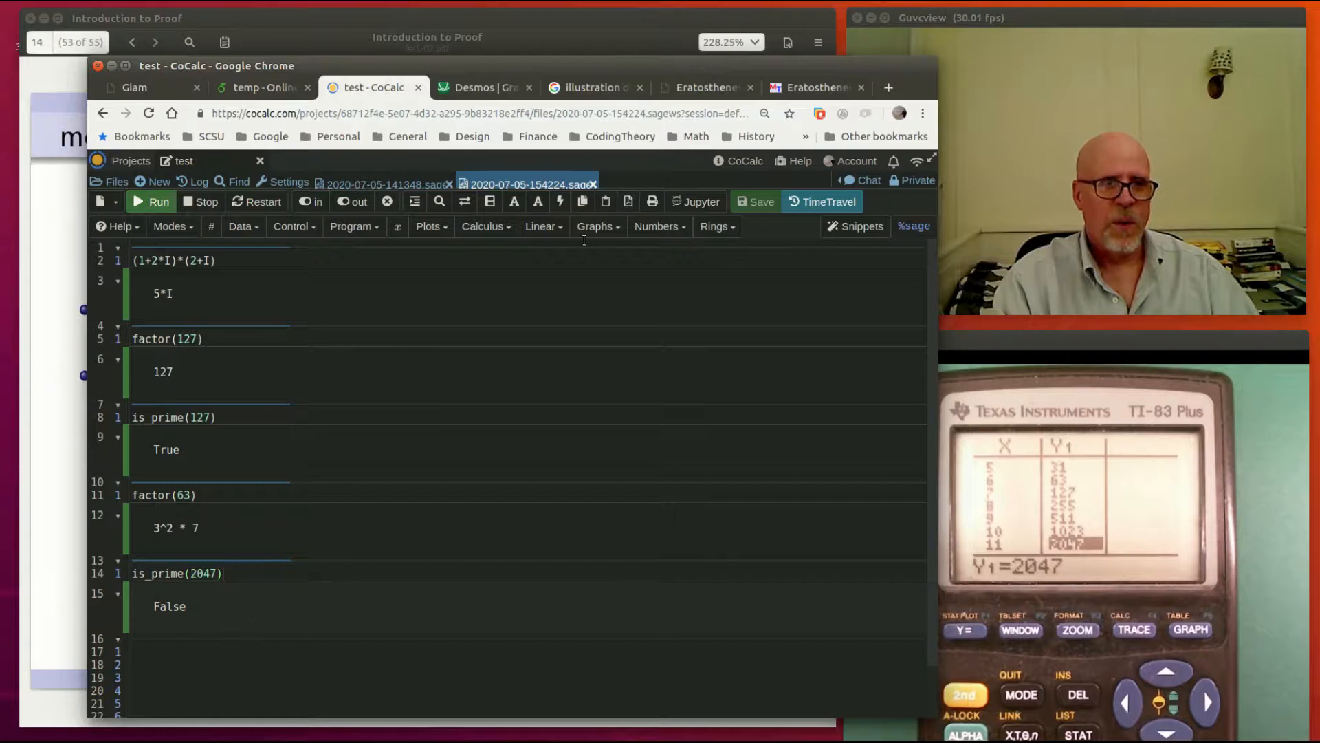
pyautogui.write('factor(2047')
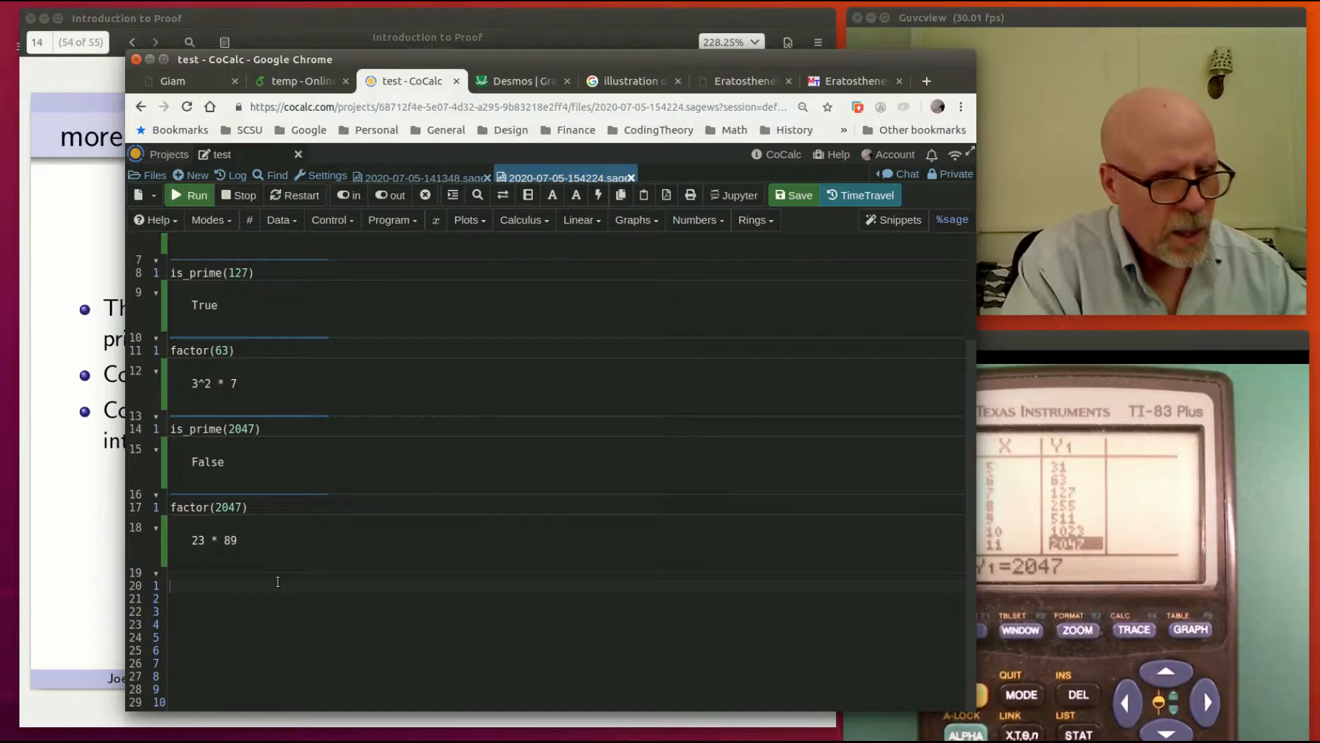
# Insert a for-loop template over range(5) into a new worksheet cell.
pyautogui.write('for')
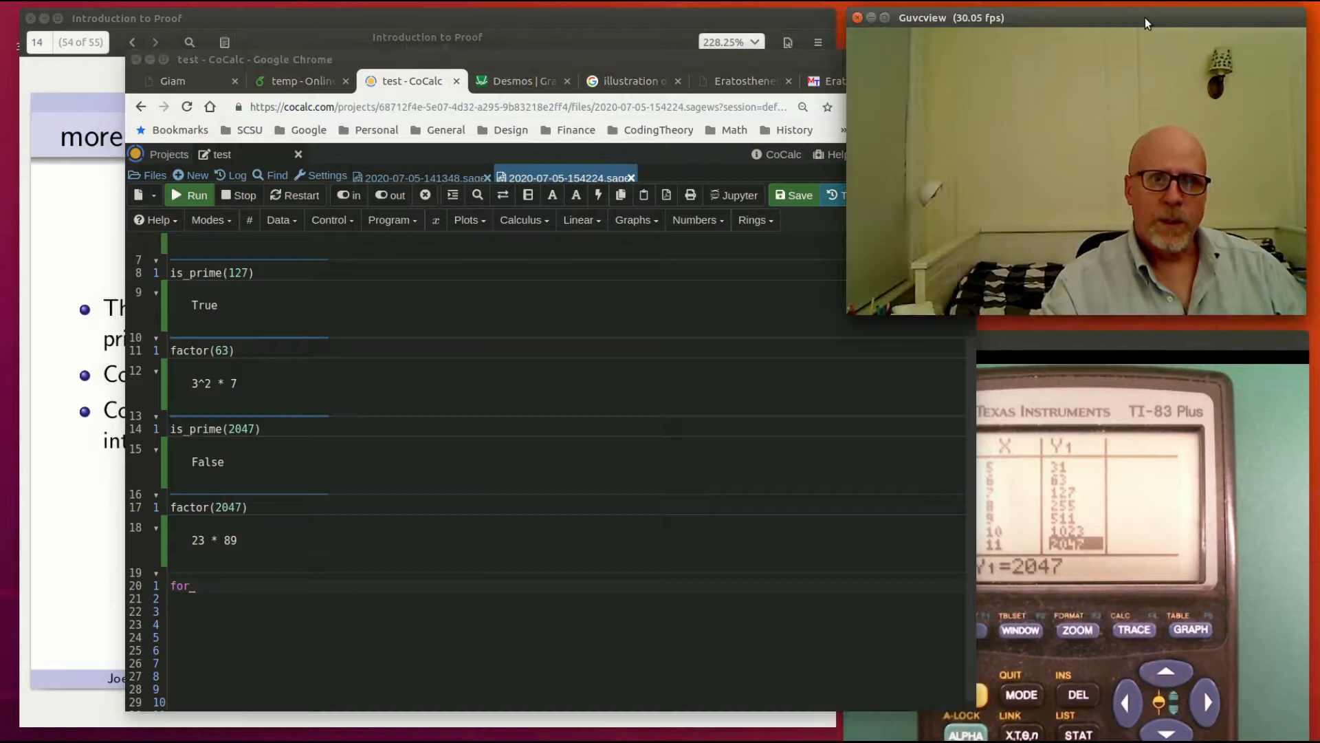
pyautogui.click(329, 220)
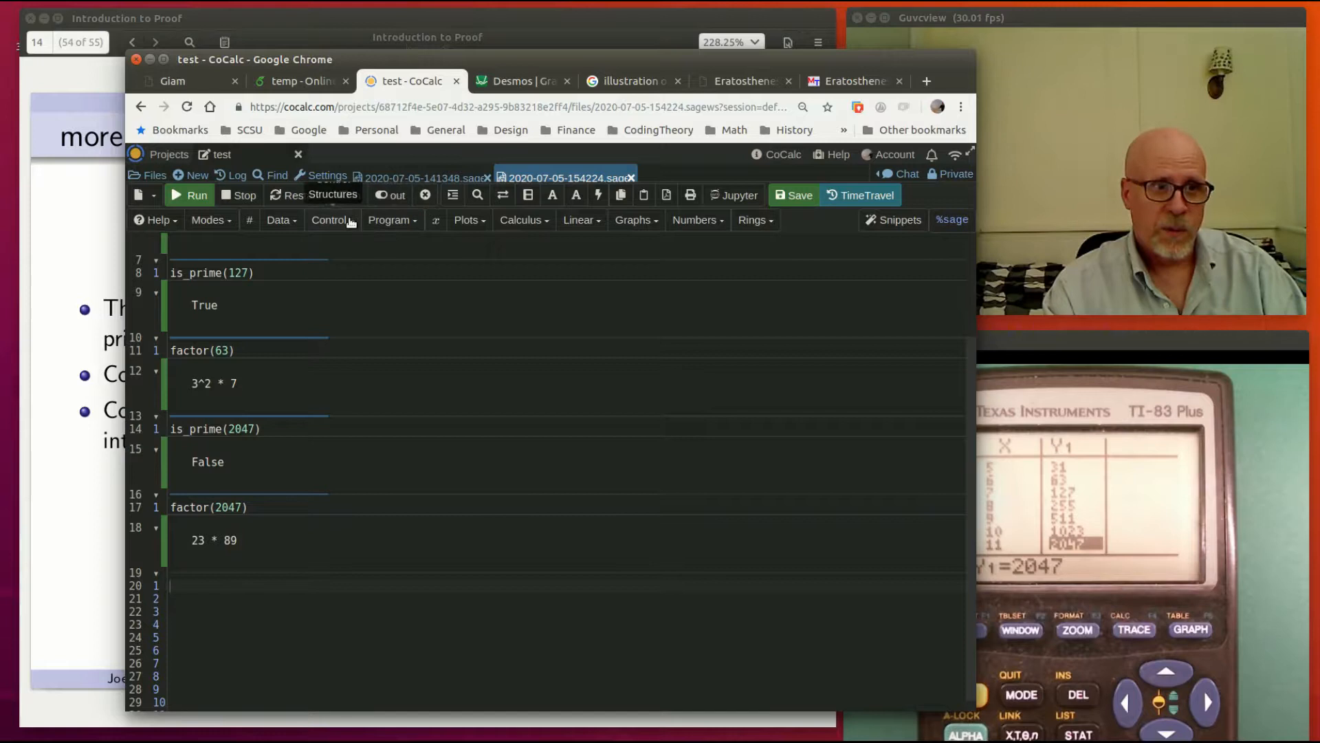
pyautogui.click(331, 220)
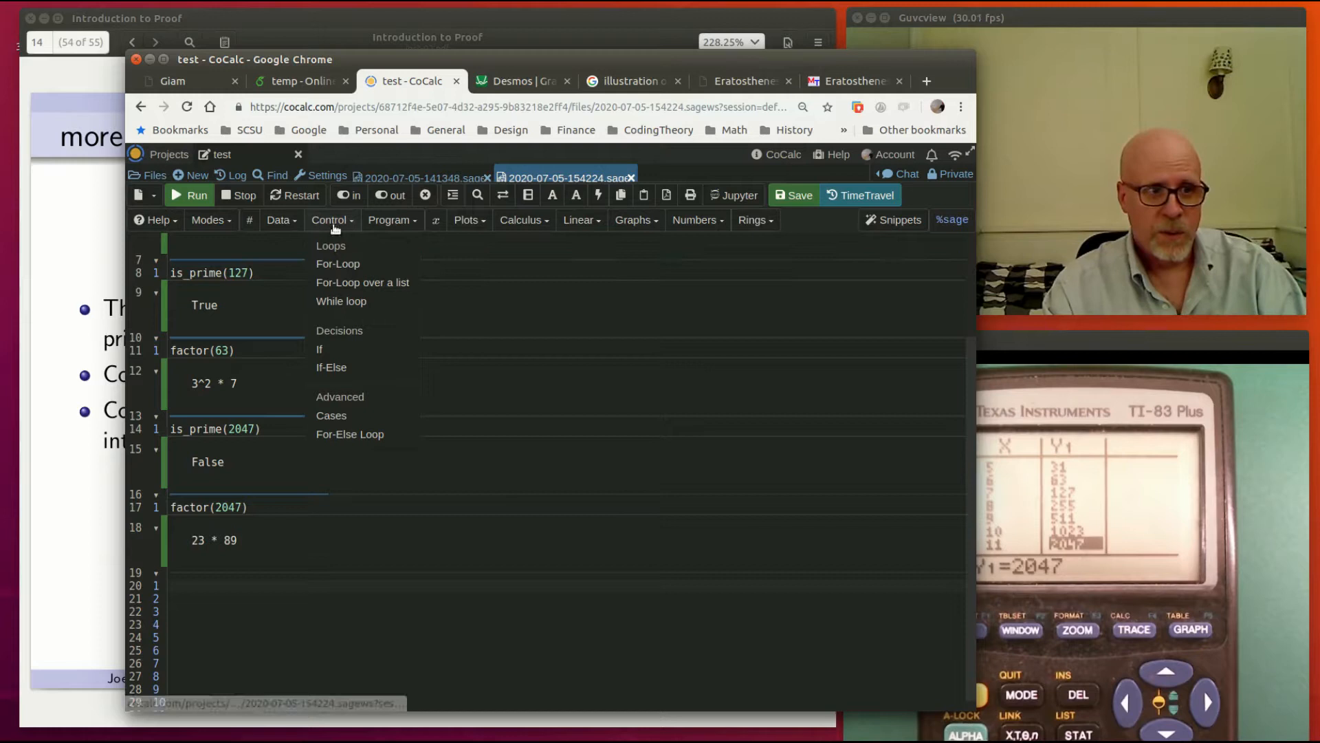
pyautogui.click(337, 264)
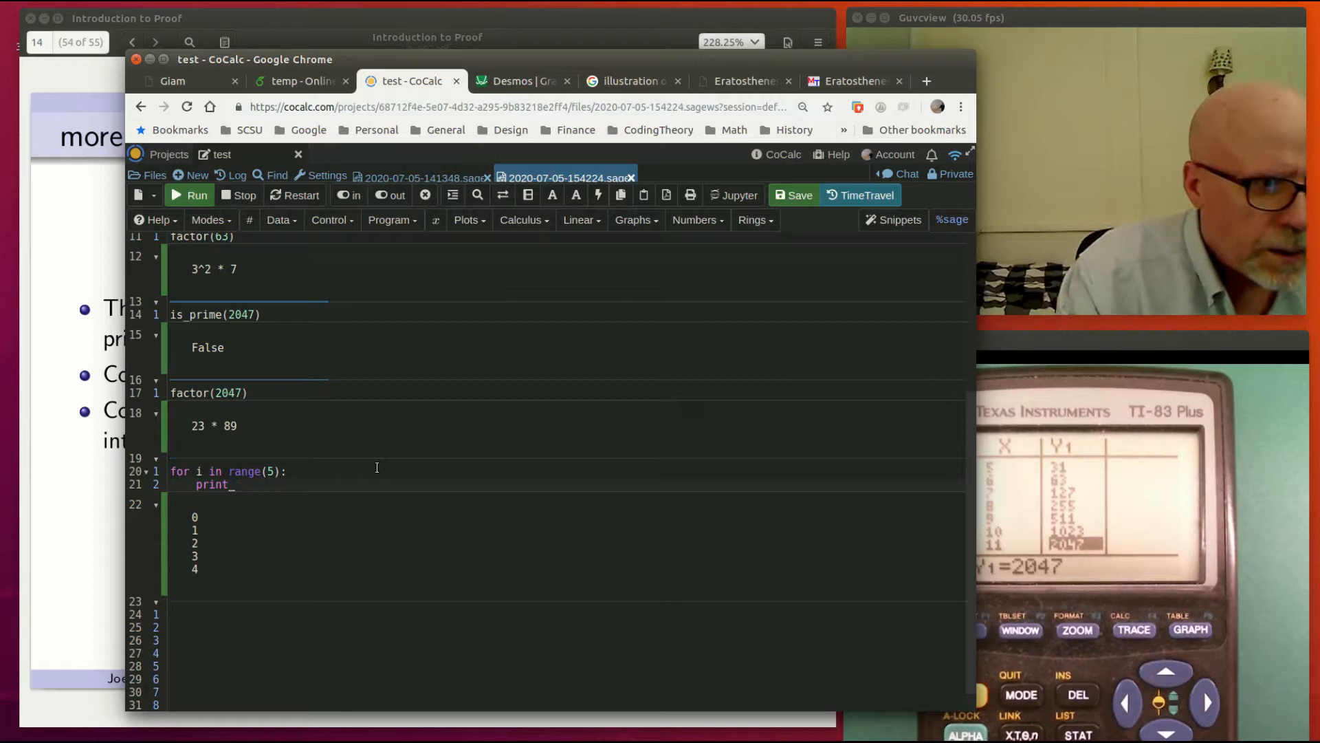
# Change the loop body to compute i^2 -31*i+257.
pyautogui.write('i^2')
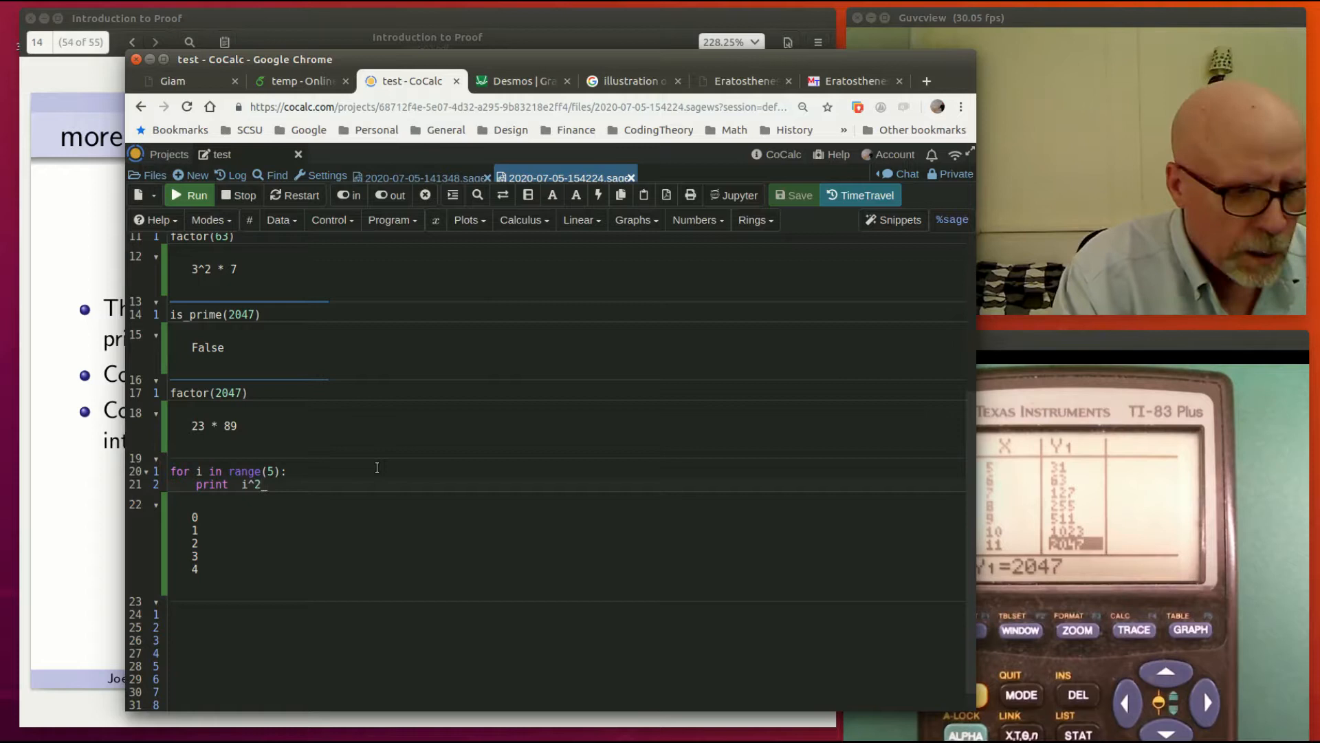
pyautogui.write('-31*i+')
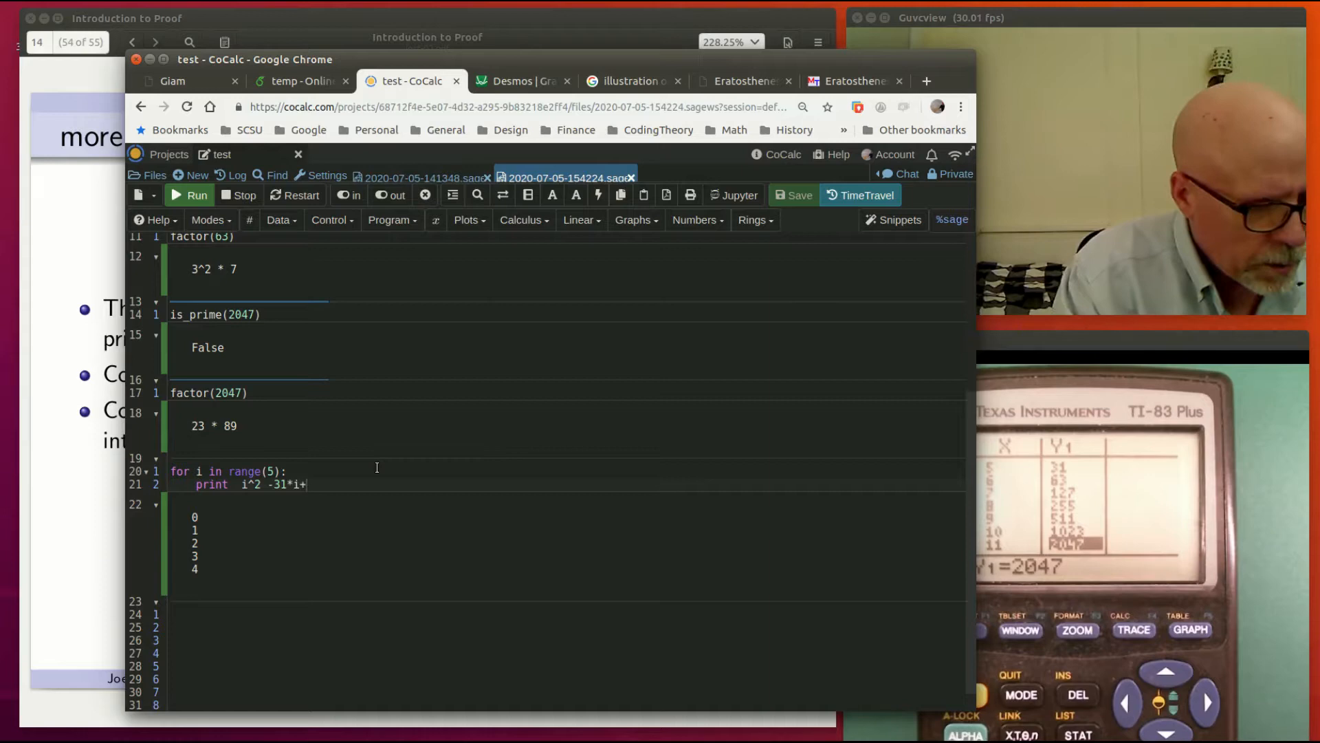
pyautogui.write('257')
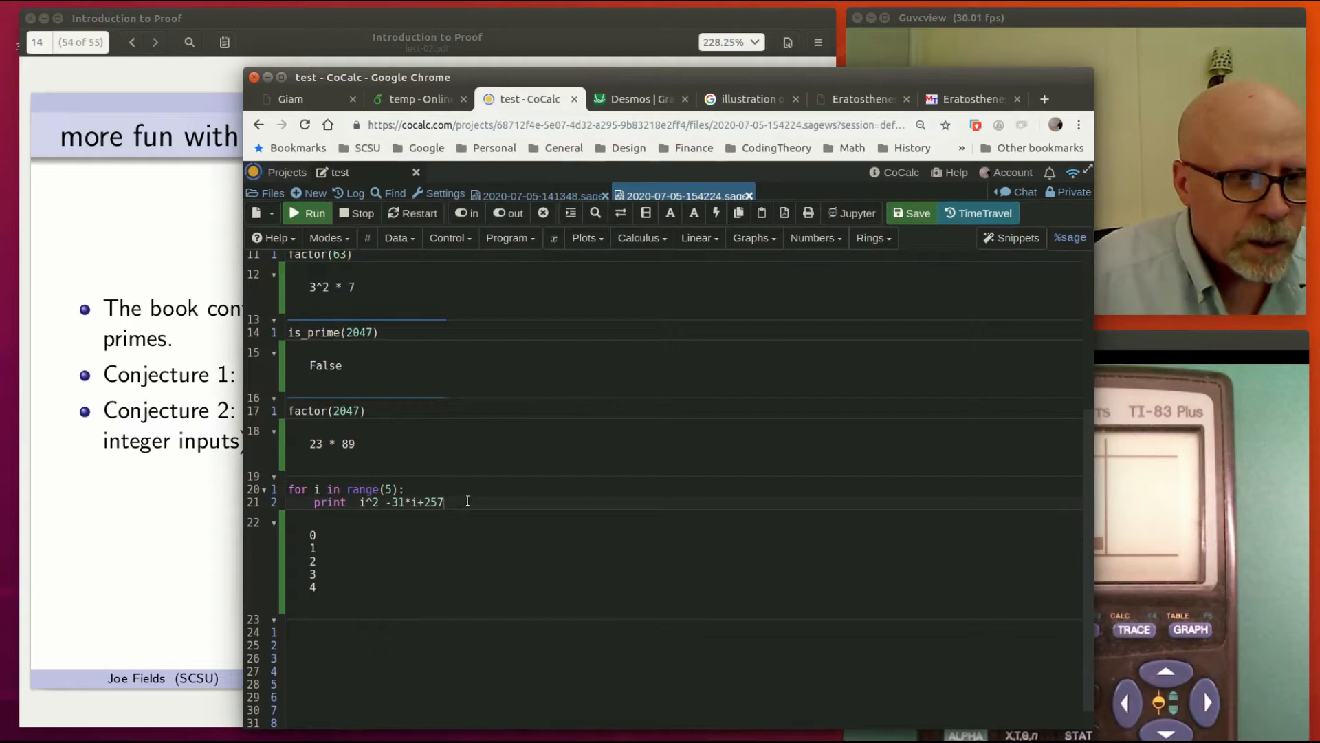
pyautogui.click(312, 213)
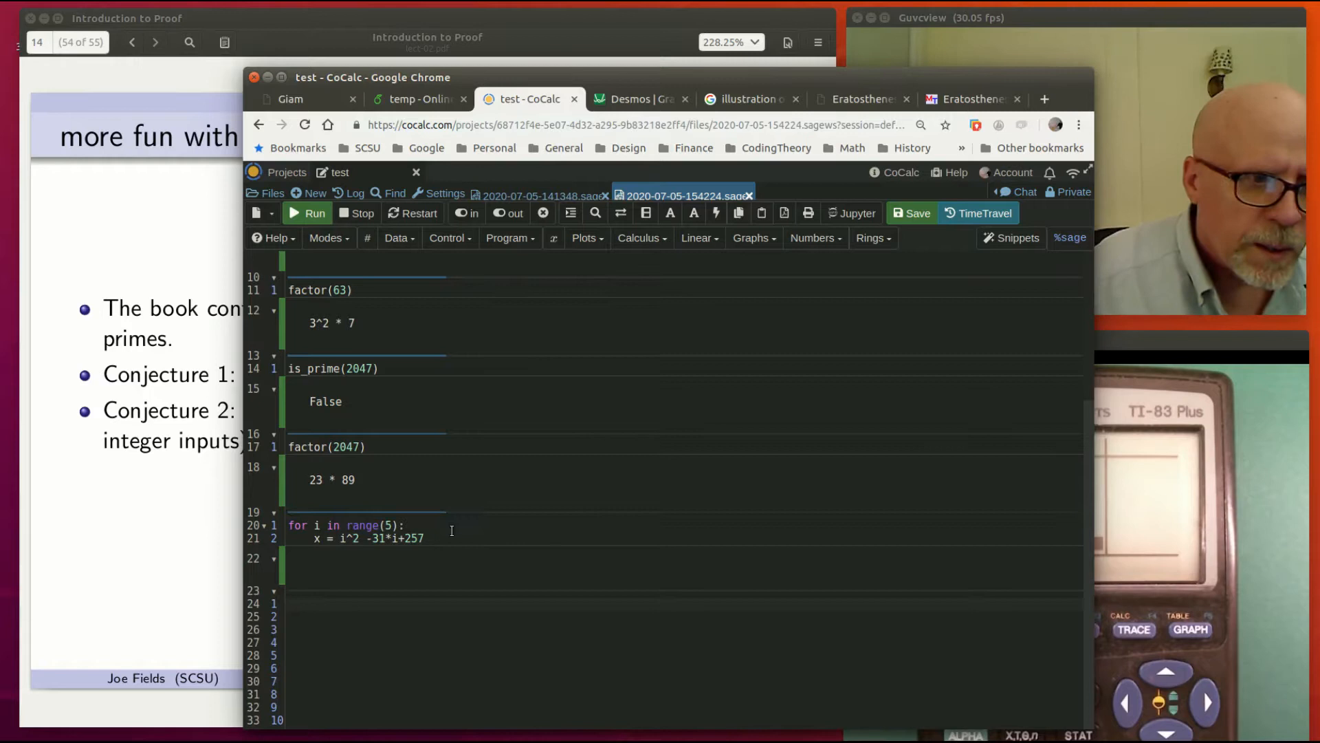
# Print x together with is_prime(x) in the loop body.
pyautogui.write('print')
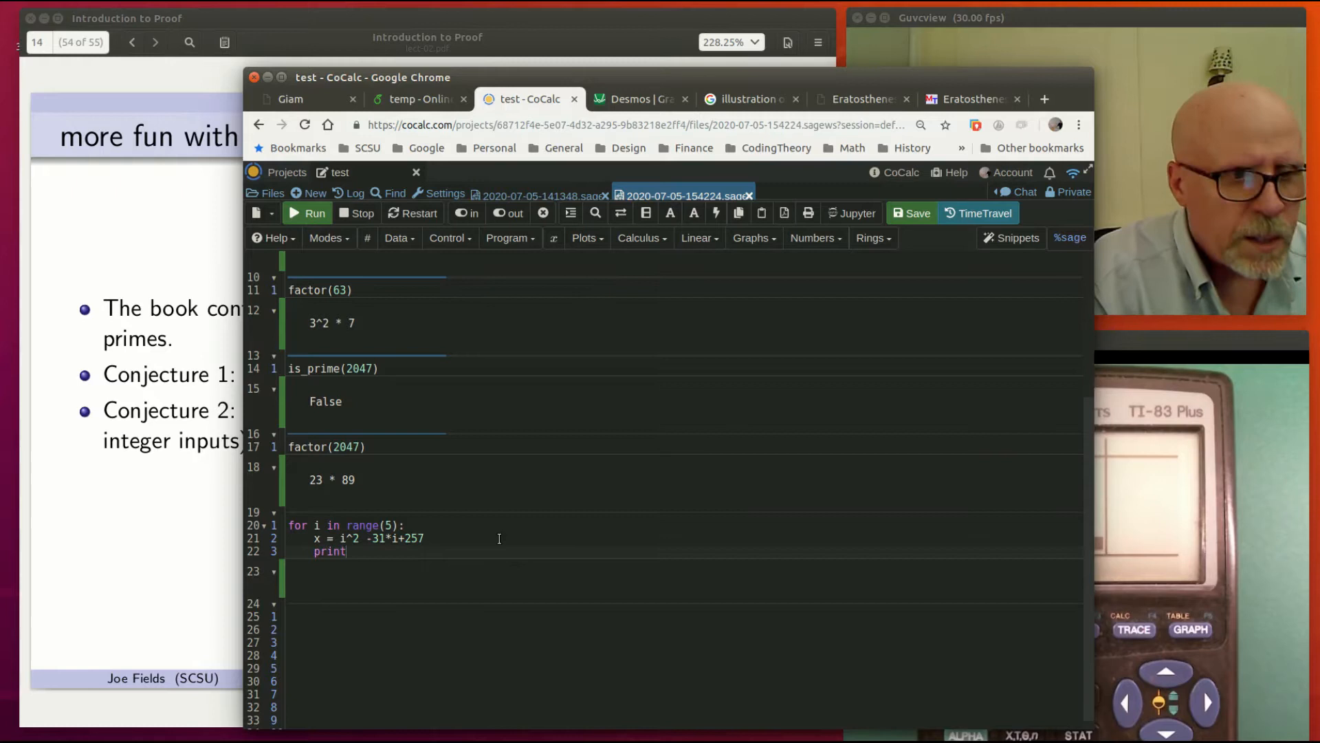
pyautogui.write('x, is_prime(x')
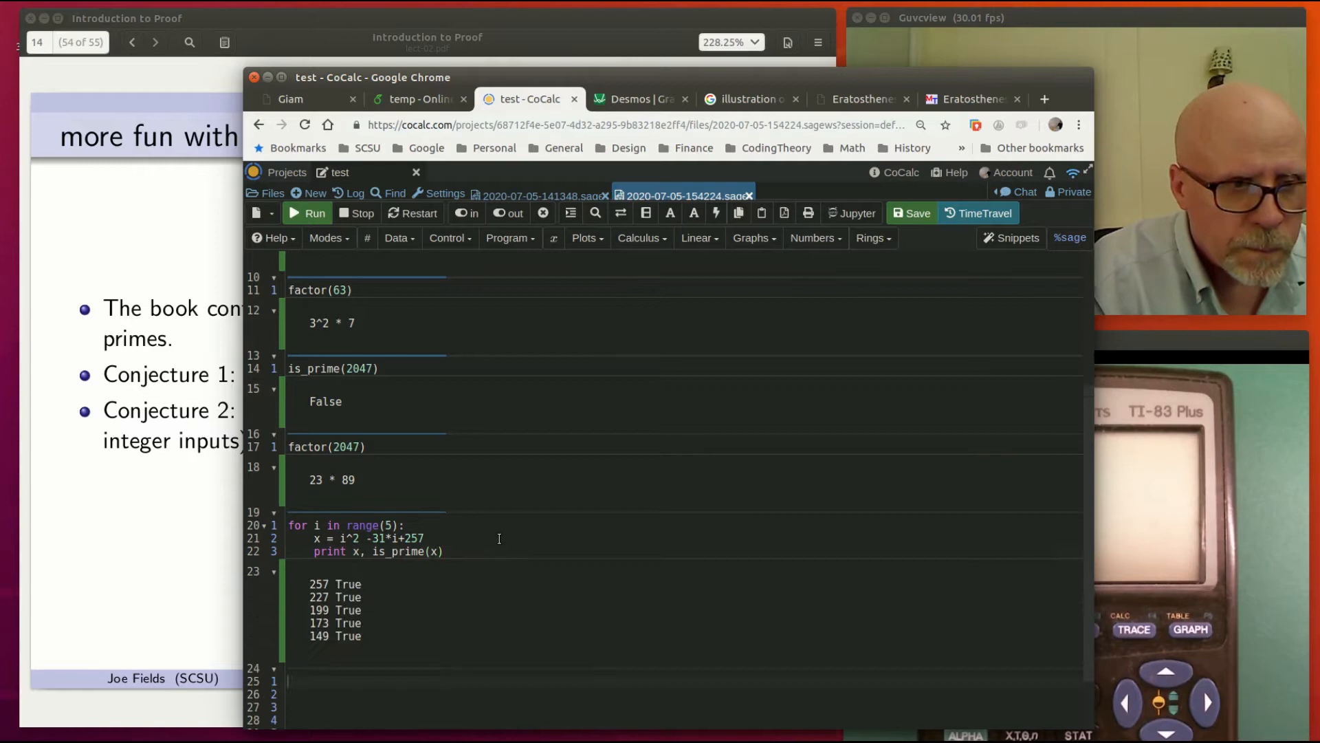
pyautogui.moveTo(233, 601)
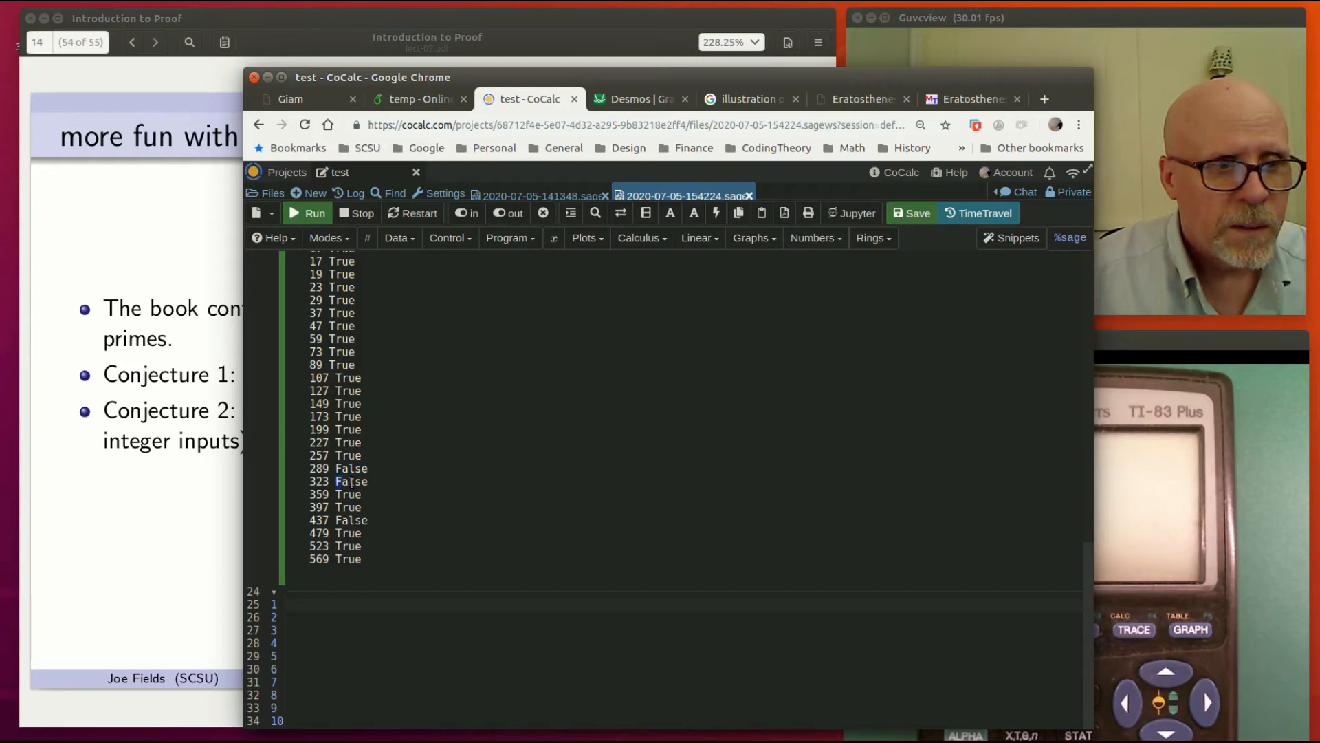
pyautogui.doubleClick(350, 520)
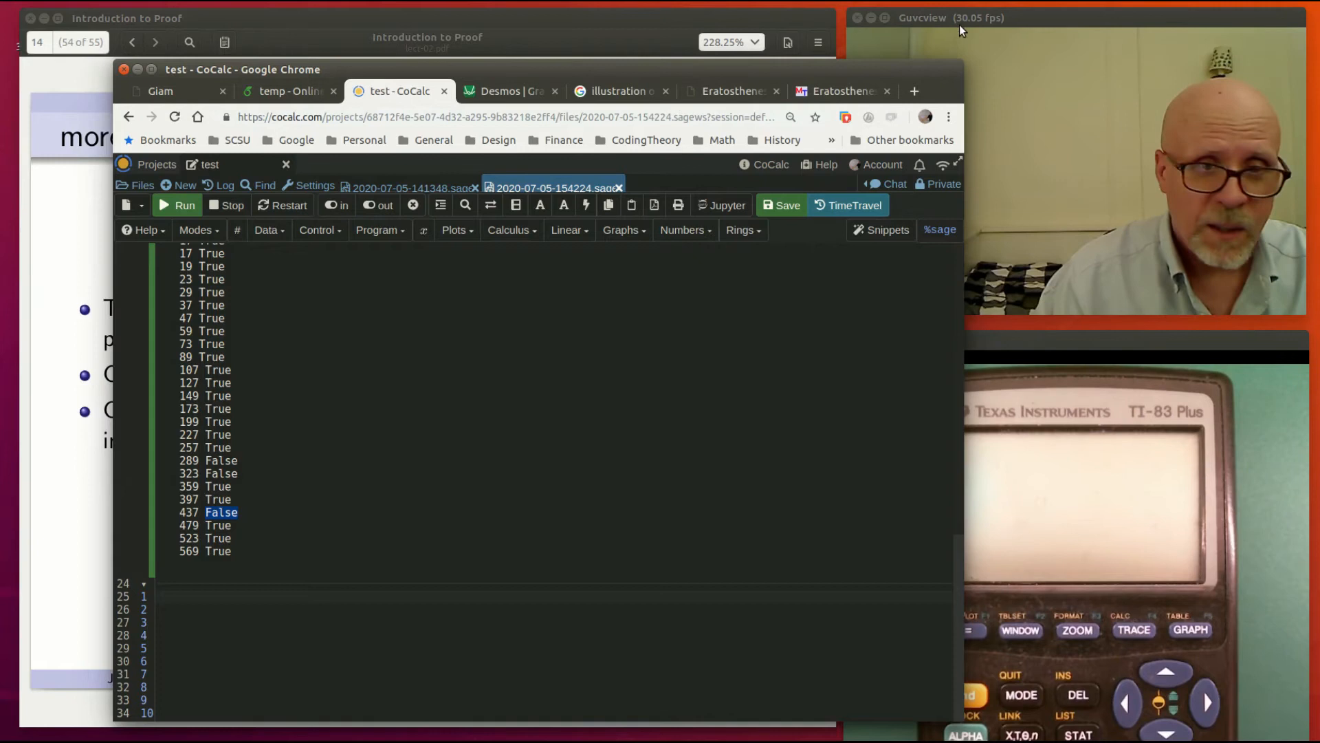
pyautogui.moveTo(949, 37)
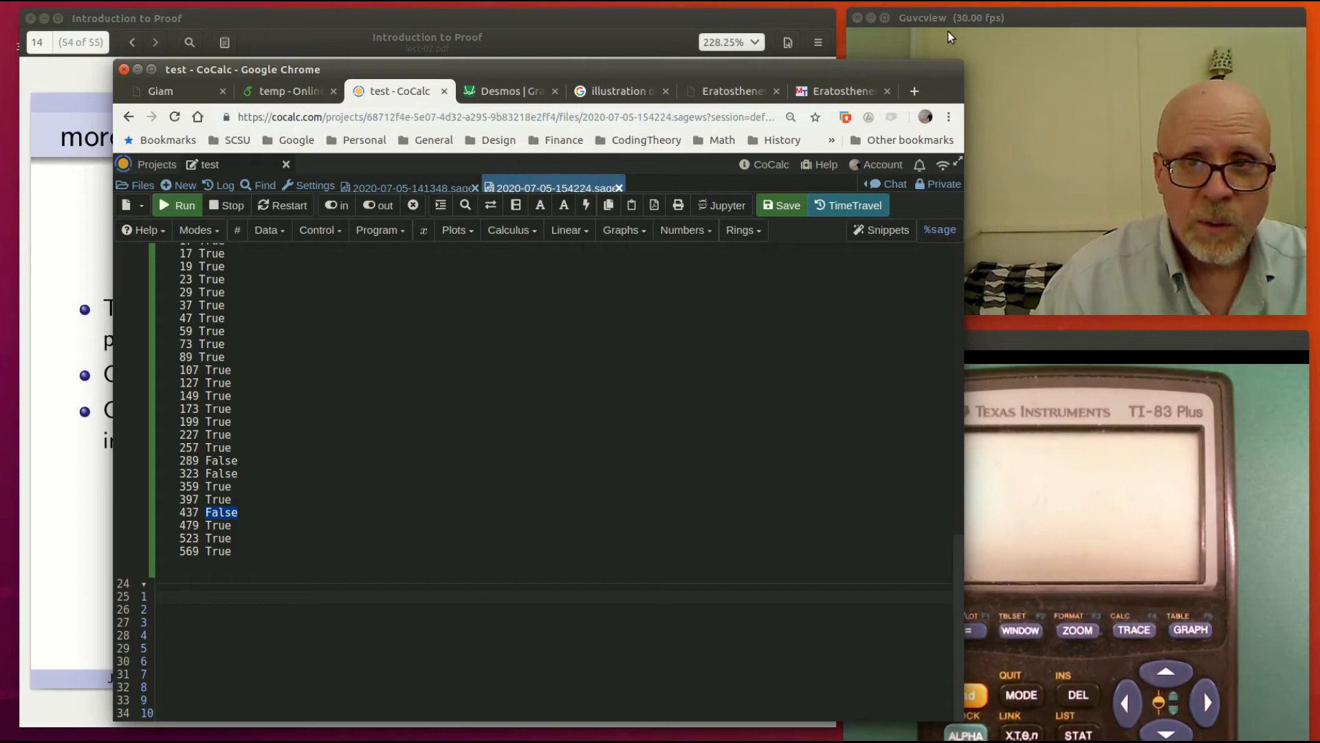
pyautogui.moveTo(976, 70)
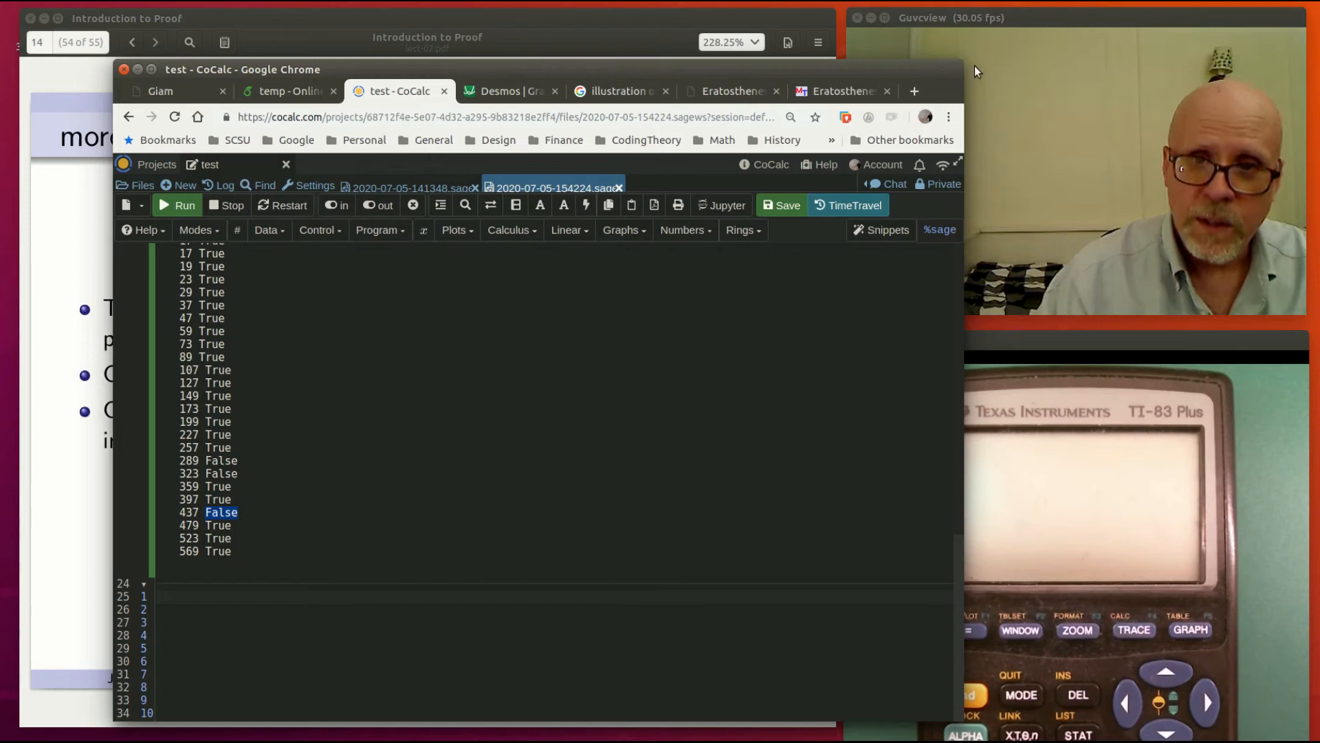